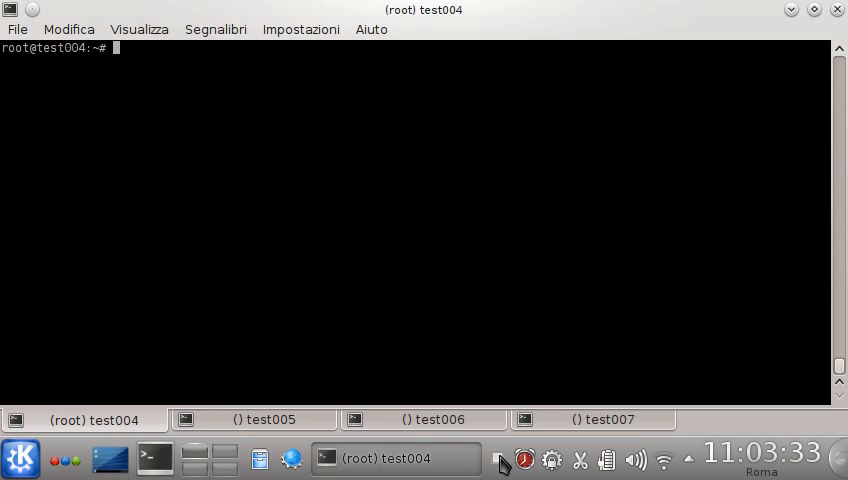
Run script/run_sheep.sh on test004 and select the command for reuse.
type("scr")
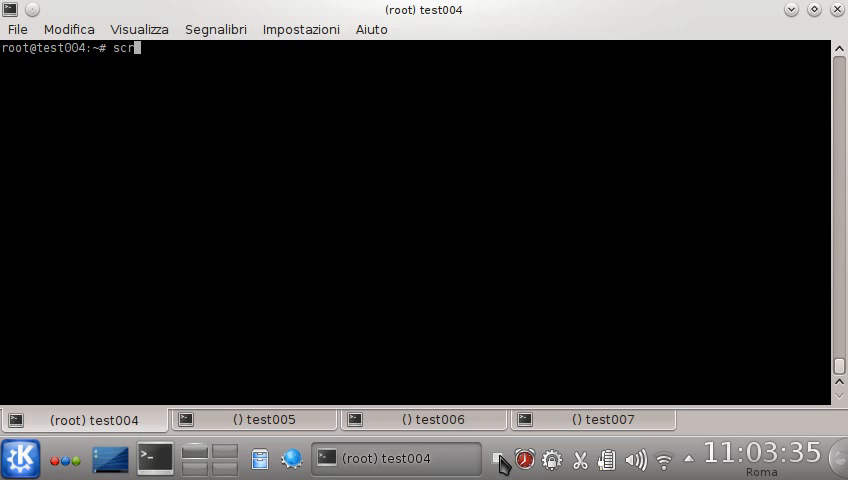
type("ipt/run_sheep")
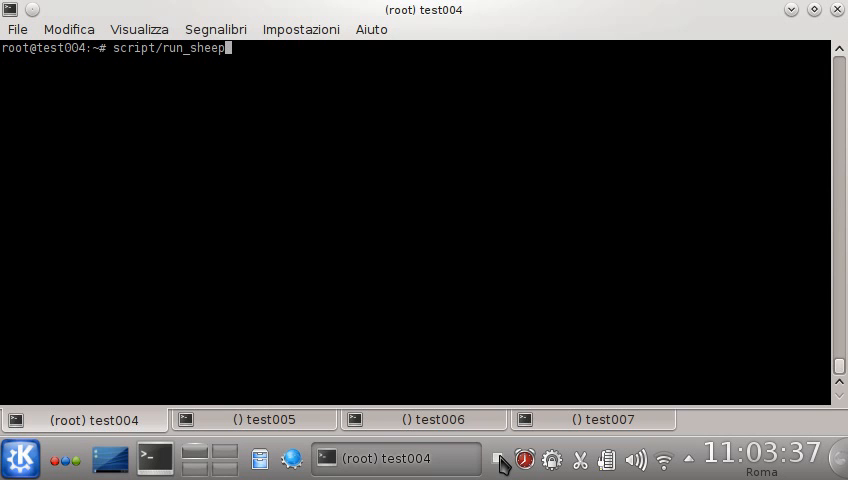
type(".sh")
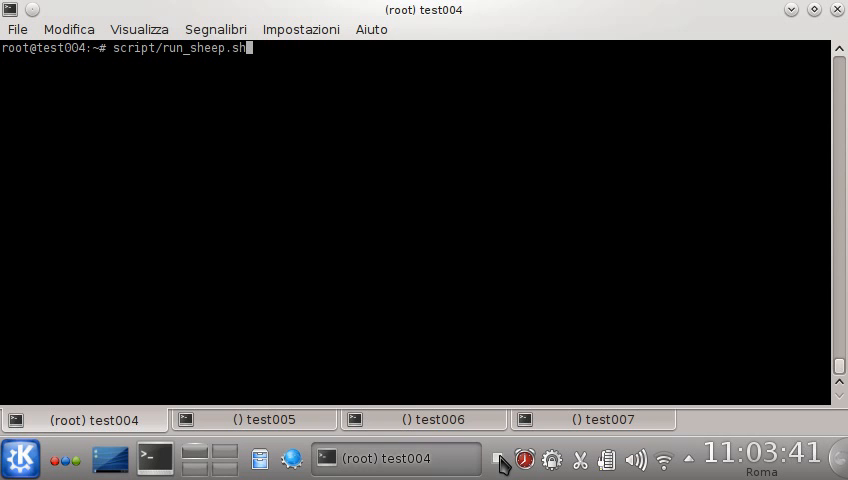
key("Return")
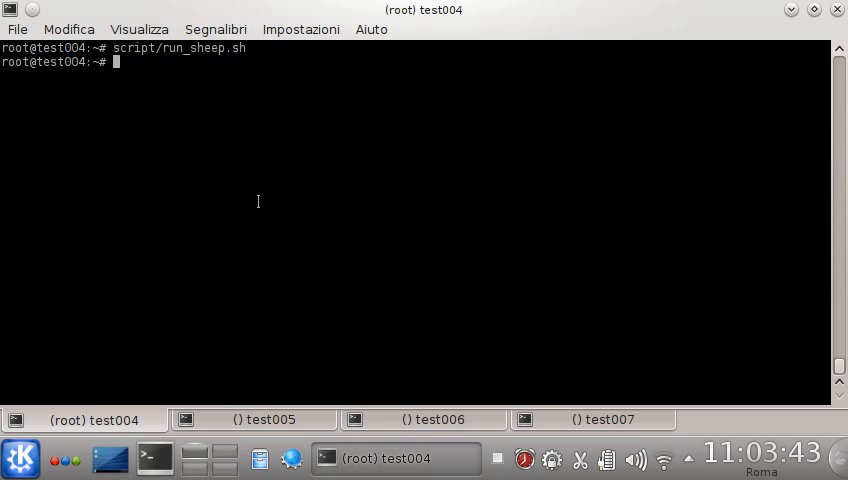
double_click(180, 48)
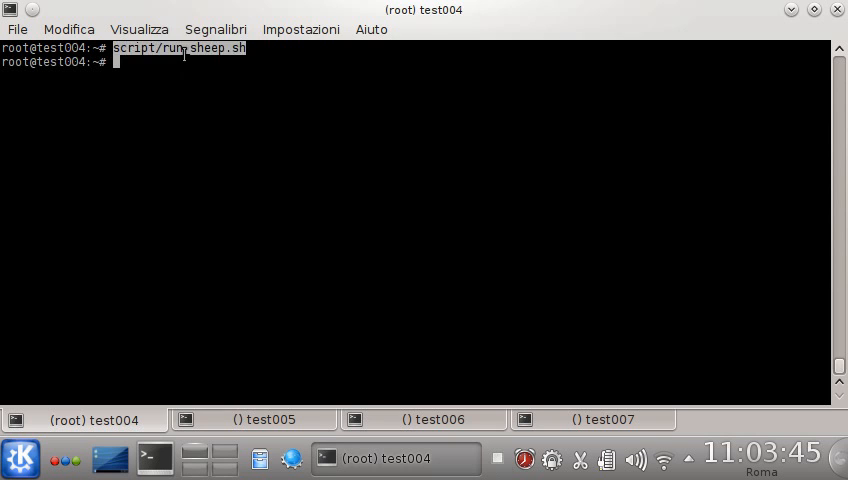
Run the sheep startup script on test005 and test007, passing through test006.
left_click(252, 420)
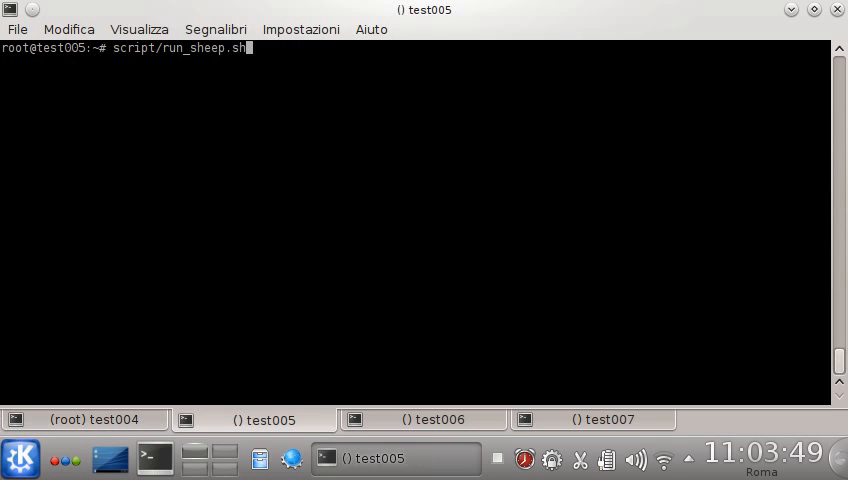
key("Return")
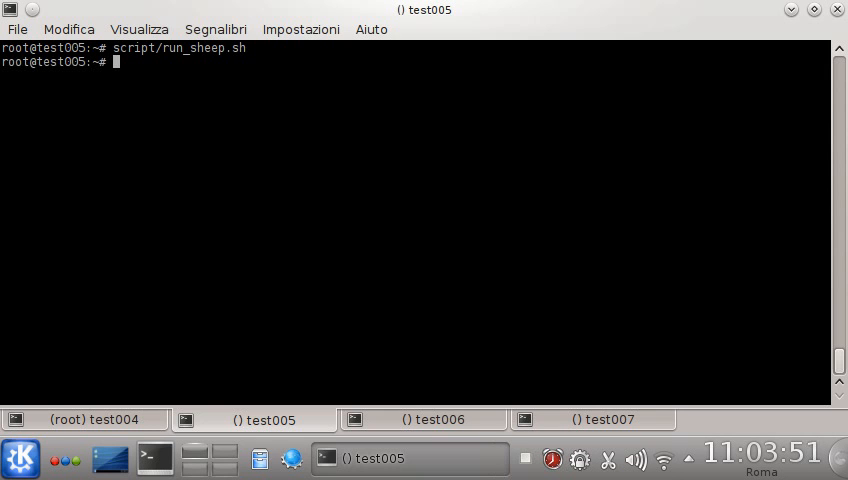
left_click(422, 420)
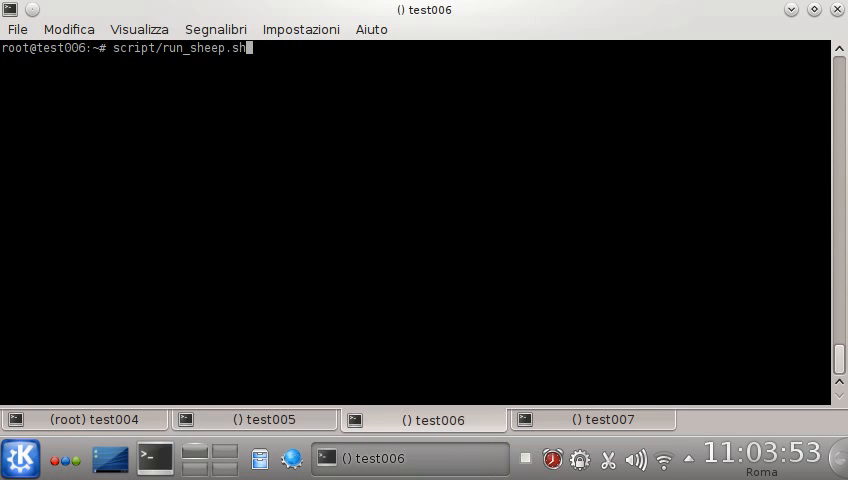
left_click(592, 420)
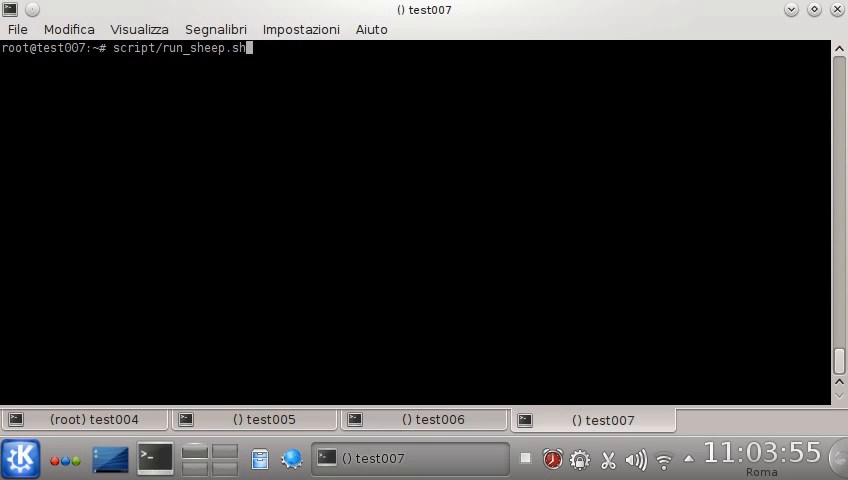
key("Return")
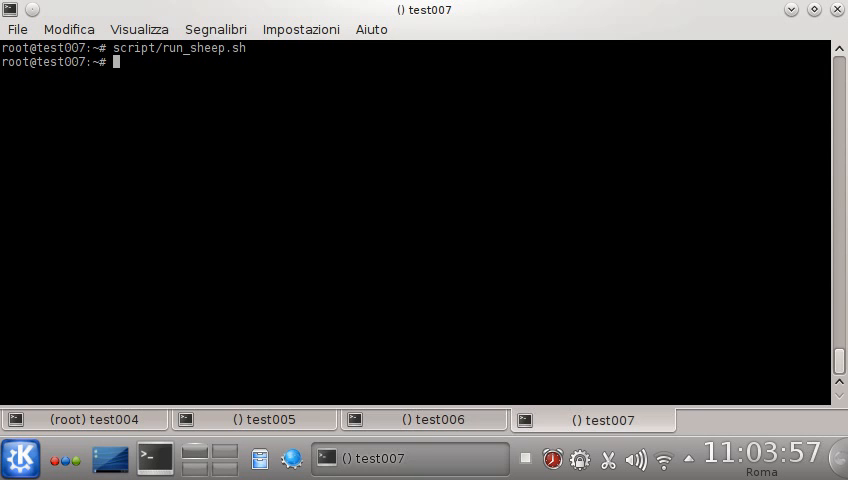
Run 'pgrep -l sheep' on test007, test005 and test004 to list the sheep processes.
type("pgrep")
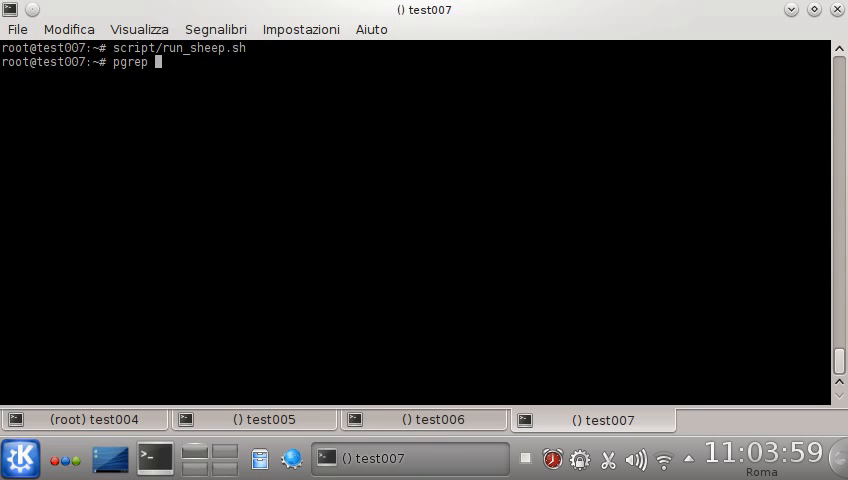
type("sheep")
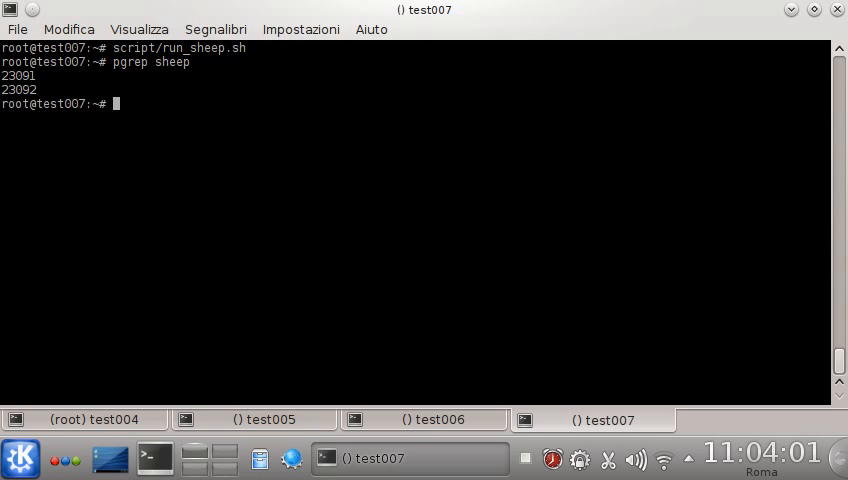
type("pgrep -l sheep")
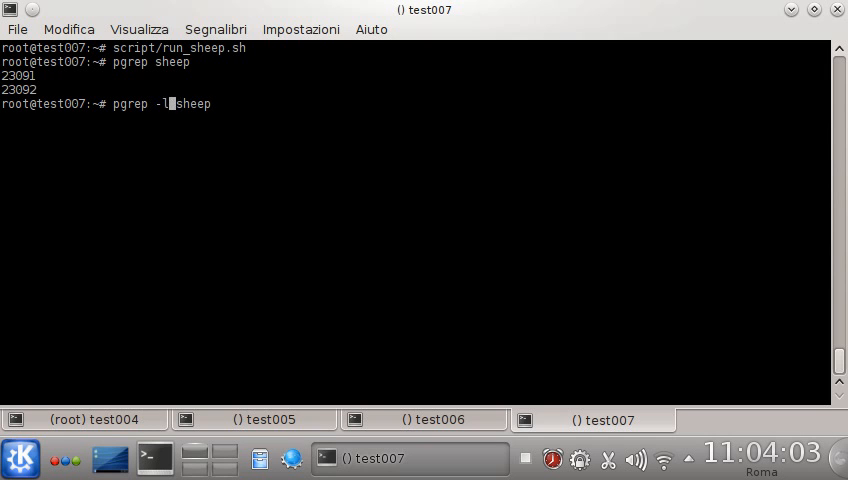
left_click(424, 420)
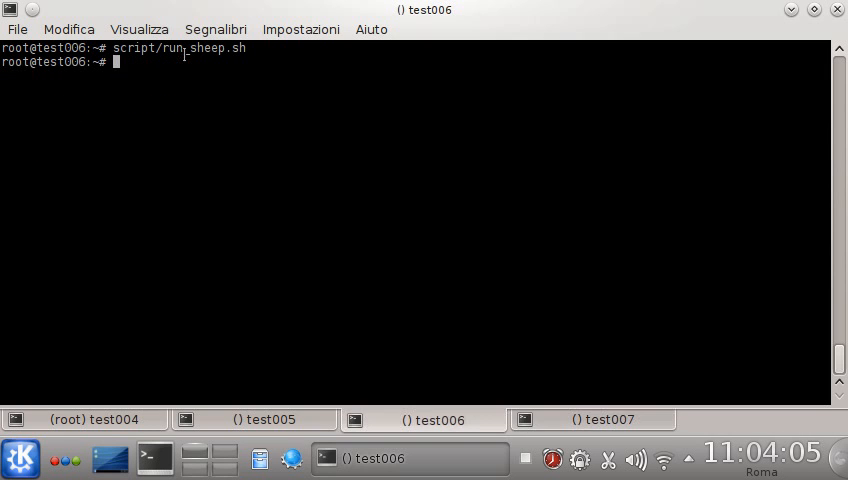
left_click(252, 420)
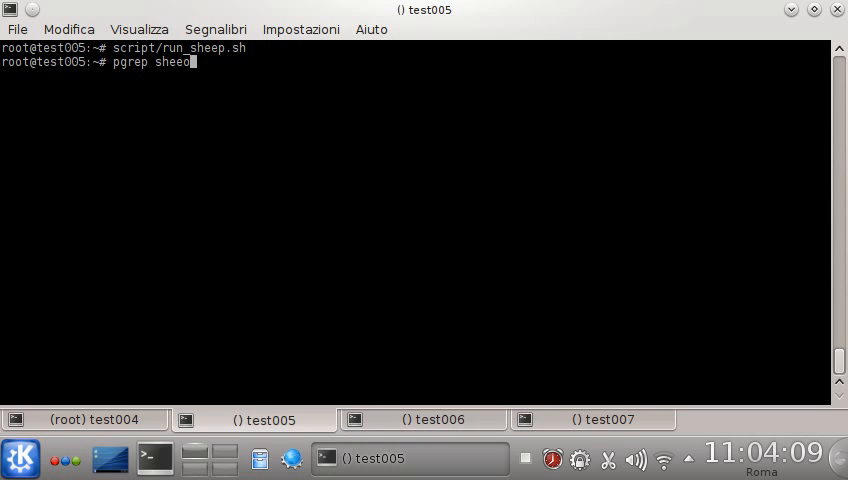
key("Return")
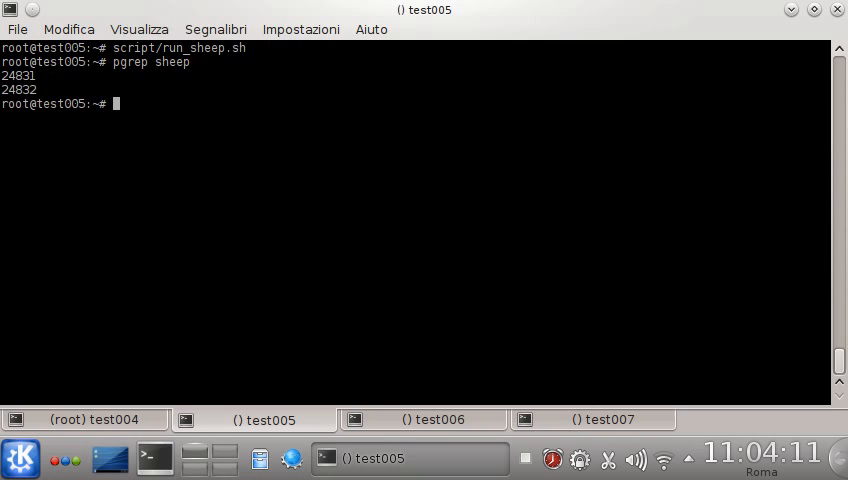
left_click(84, 420)
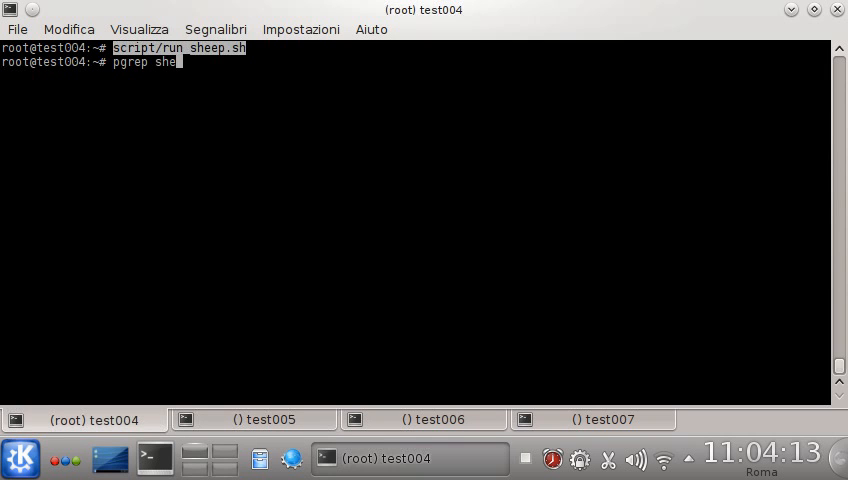
key("Return")
type("do")
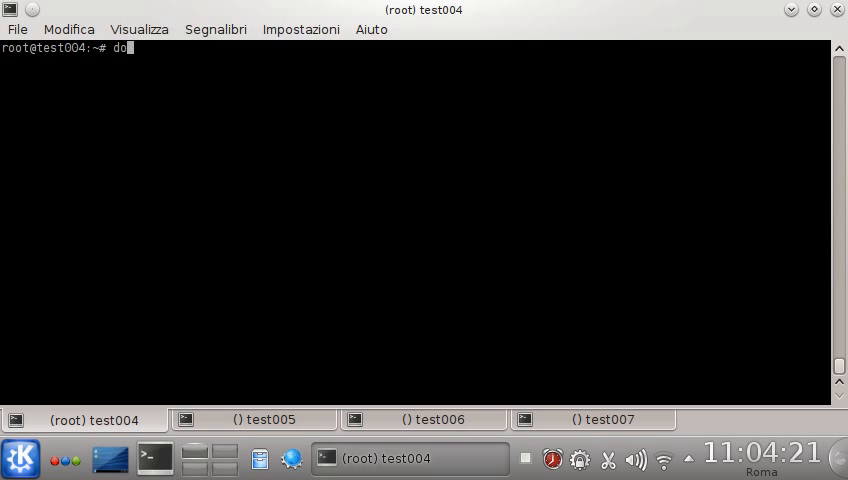
Run 'dog node list' on test004 to show the four cluster nodes.
type("g node li")
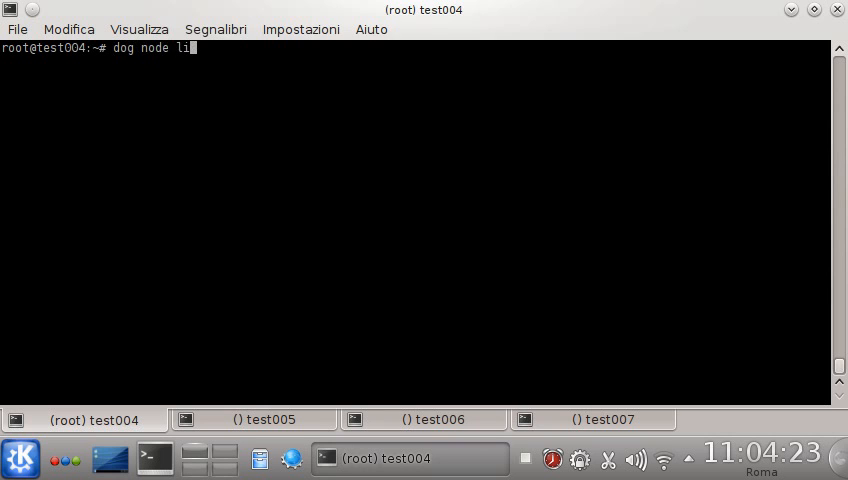
type("st")
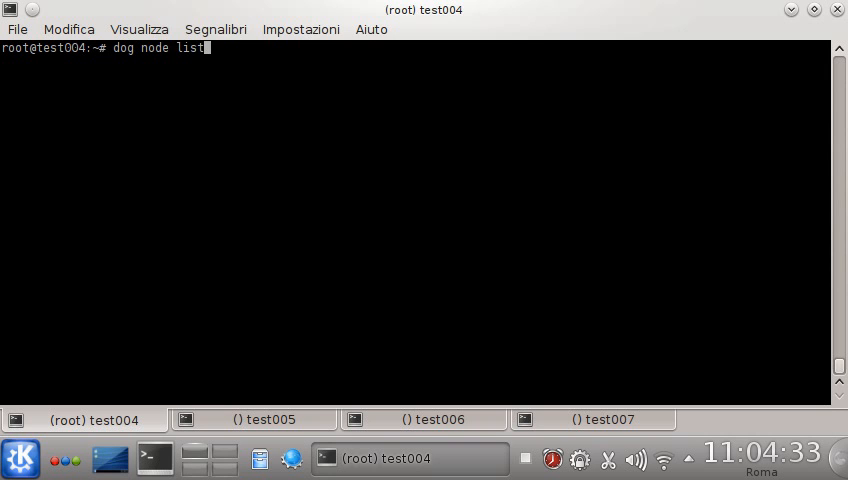
key("Return")
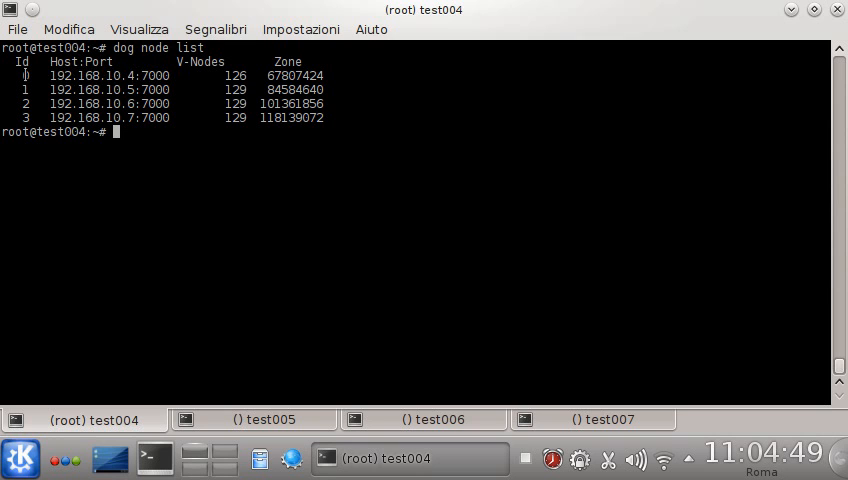
mouse_move(144, 176)
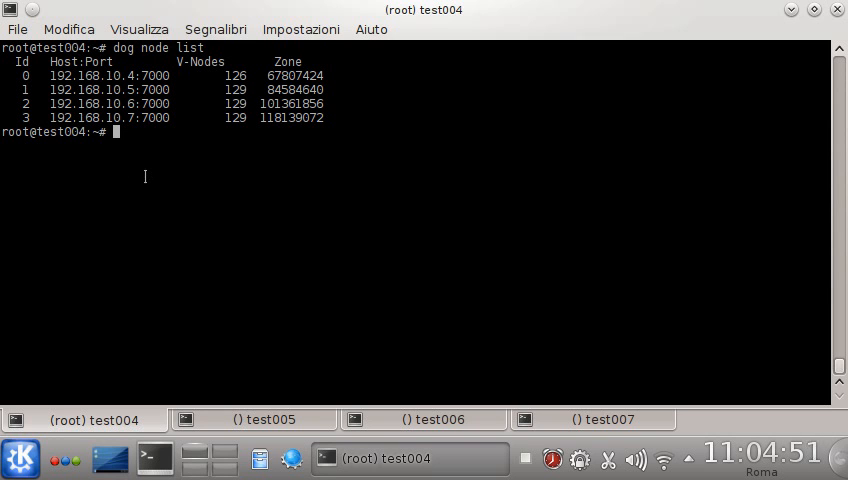
Run 'dog cluster info' to request the cluster's status.
type("dog cl")
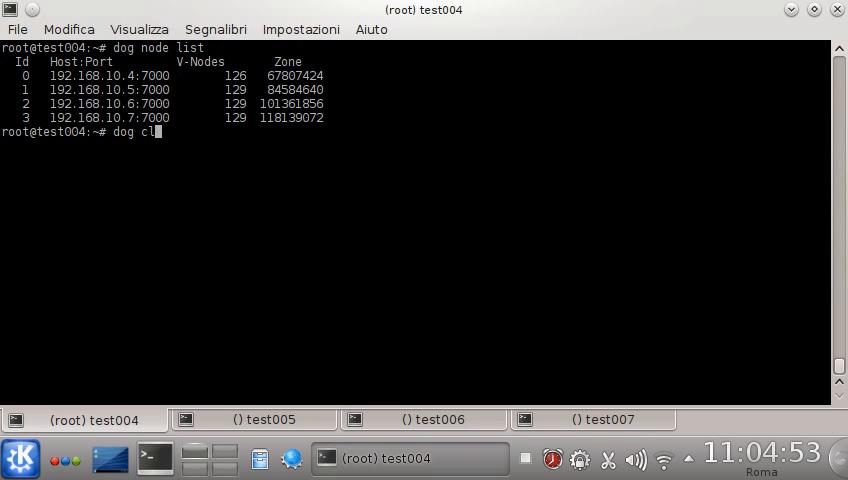
type("uster info")
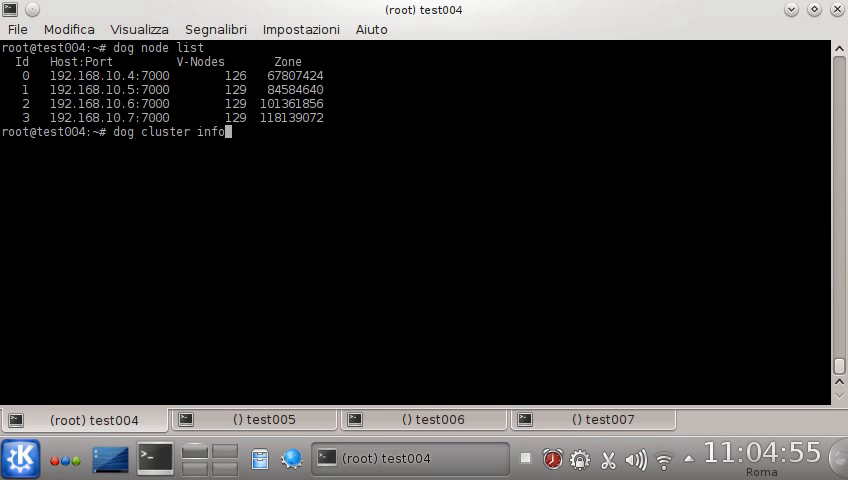
key("Return")
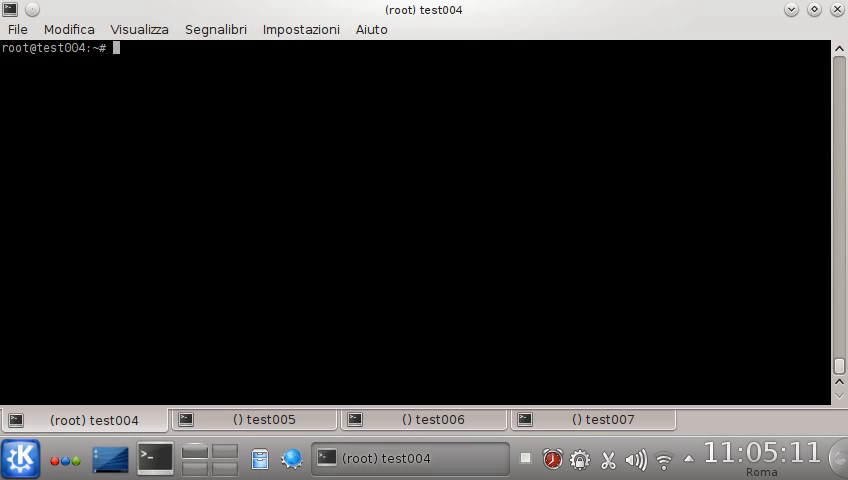
Format the Sheepdog cluster with two copies using 'dog cluster format -c 2'.
type("d")
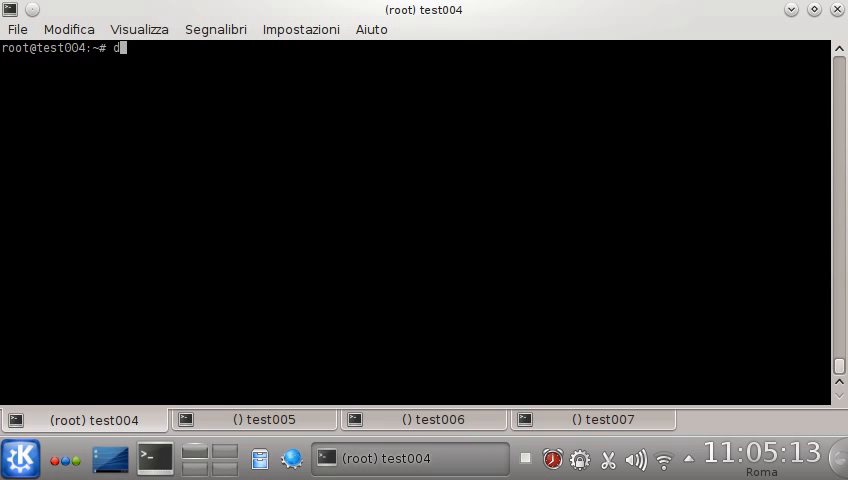
type("og")
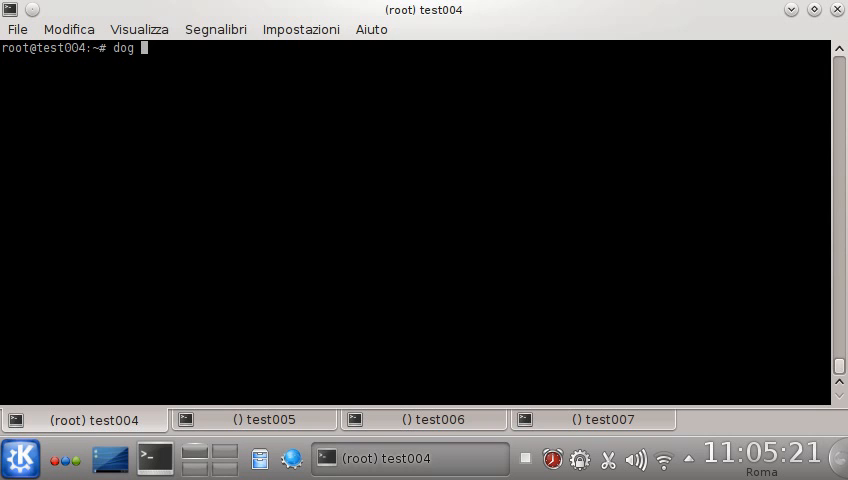
type("c")
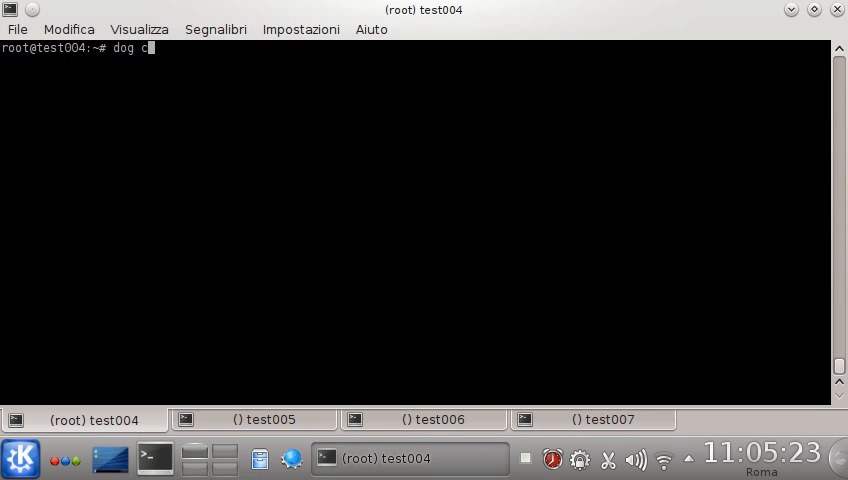
type("luster for")
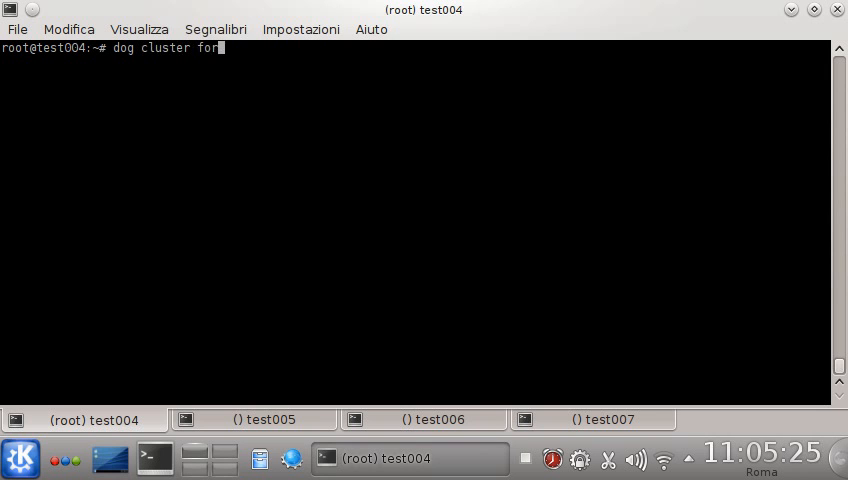
type("mat -c 2")
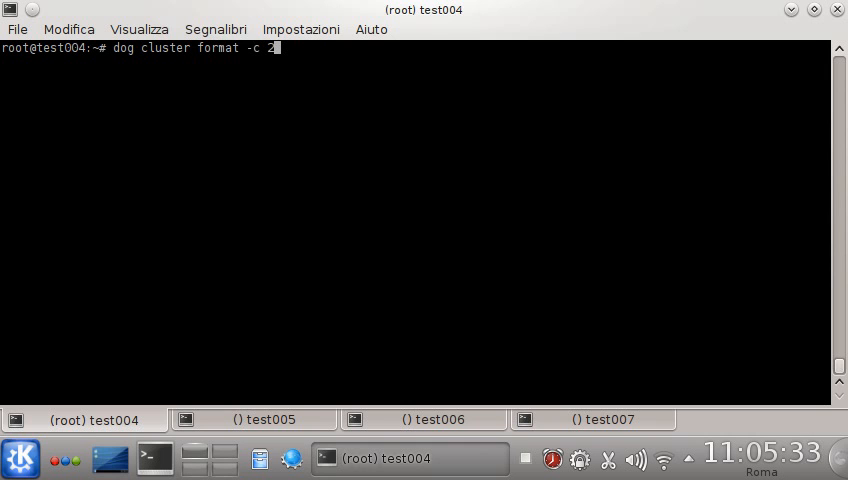
key("Return")
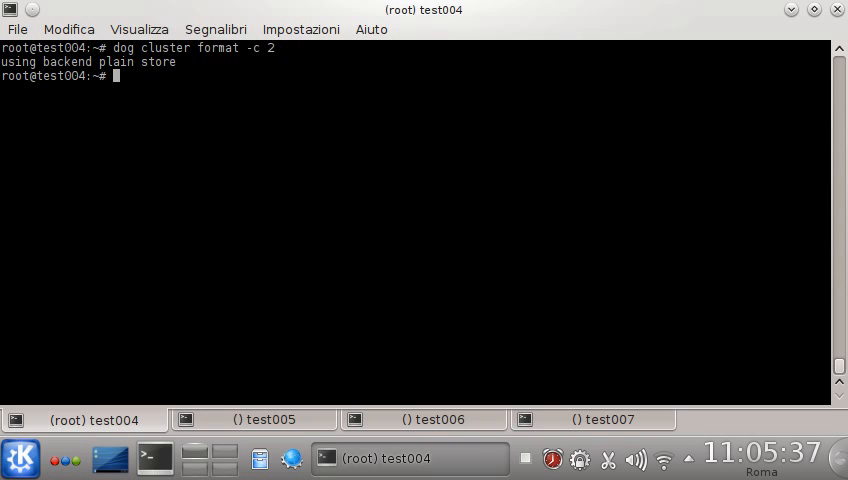
Check the cluster with 'dog cluster info' and the verbose '-v' variant.
type("dog cluster info")
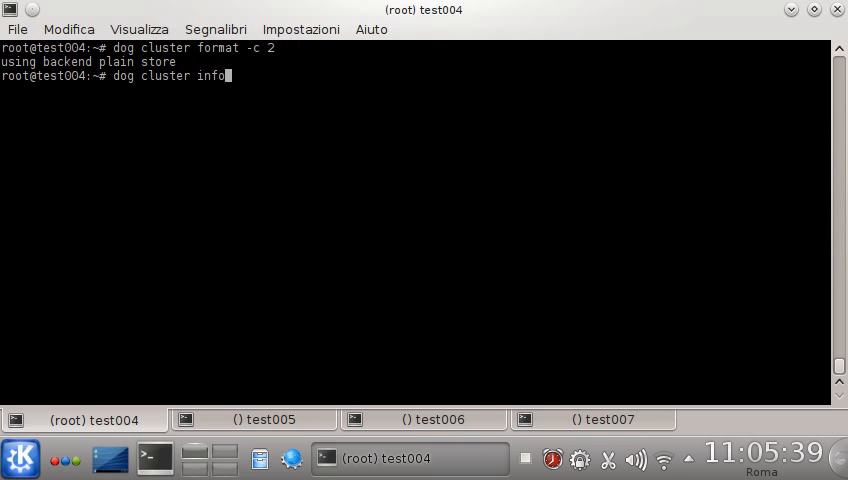
key("Return")
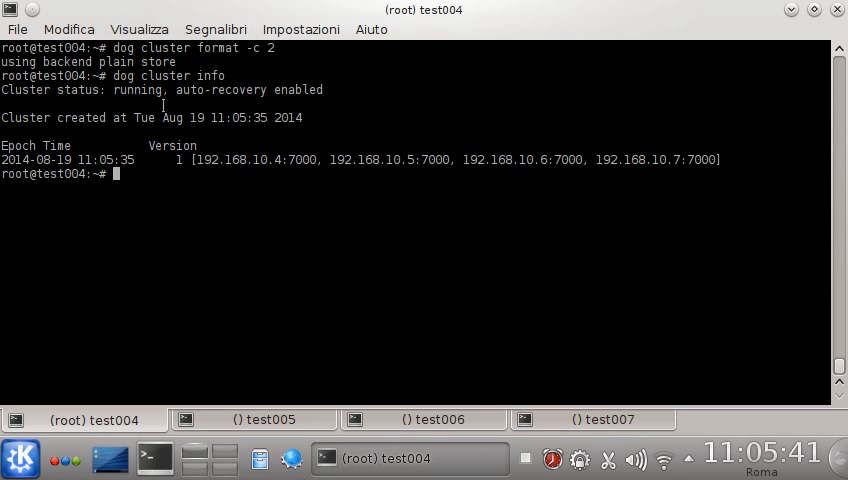
double_click(220, 90)
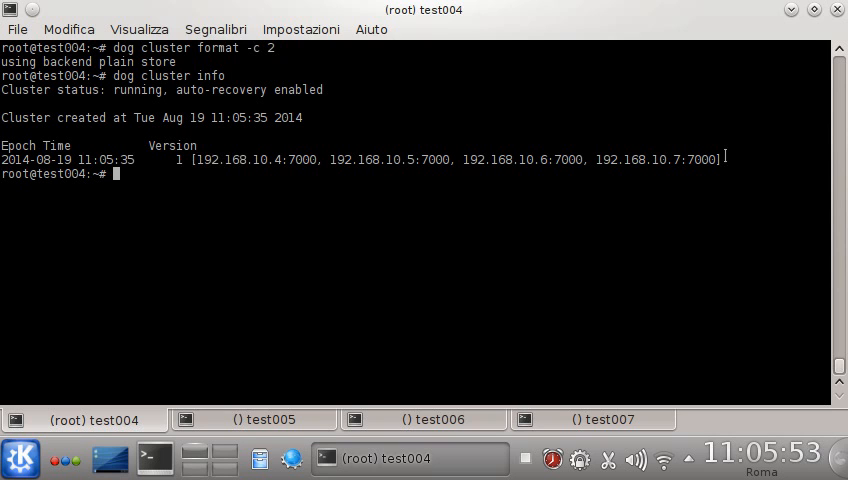
type("dog cluster info -")
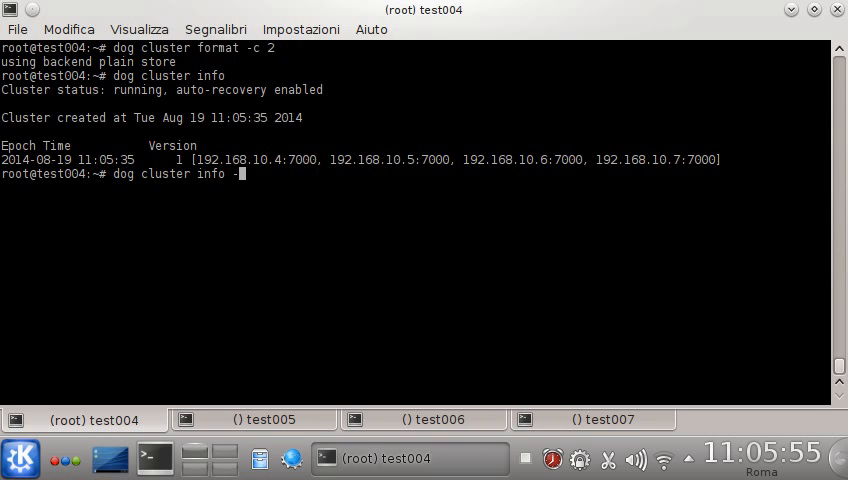
type("v")
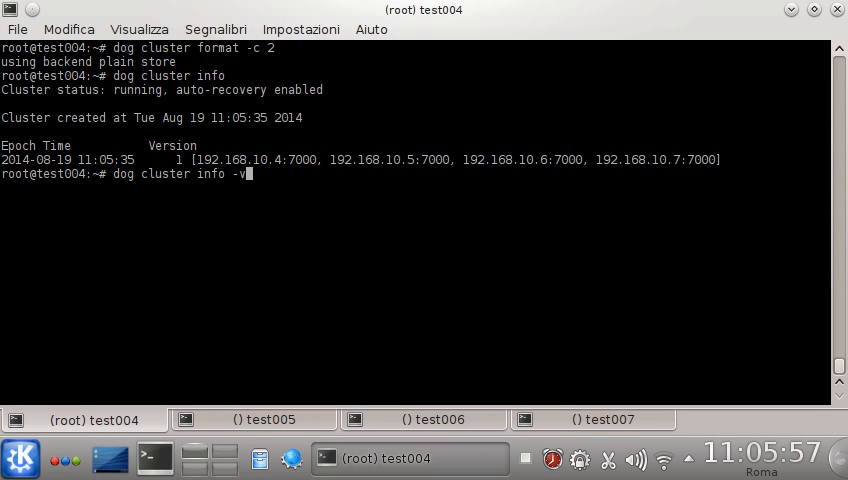
key("Return")
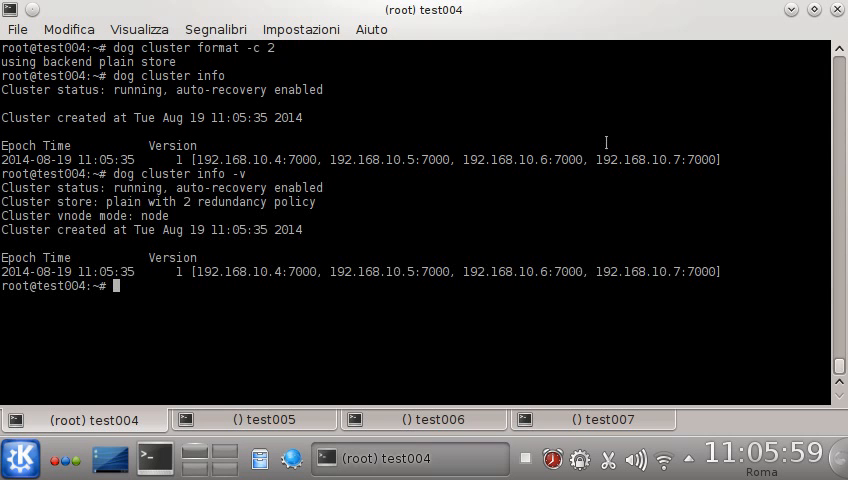
double_click(140, 202)
type("d")
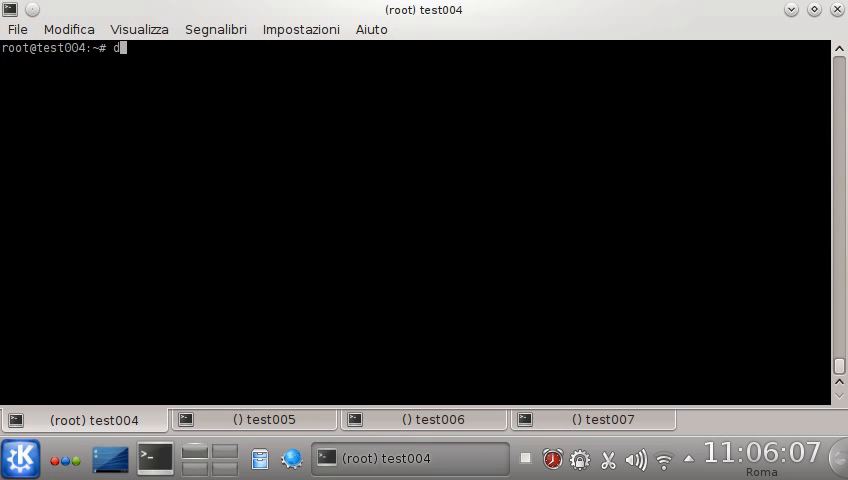
Run 'dog vdi list' showing no VDIs, then enter 'ls -lh shared/' at the prompt.
type("og vd")
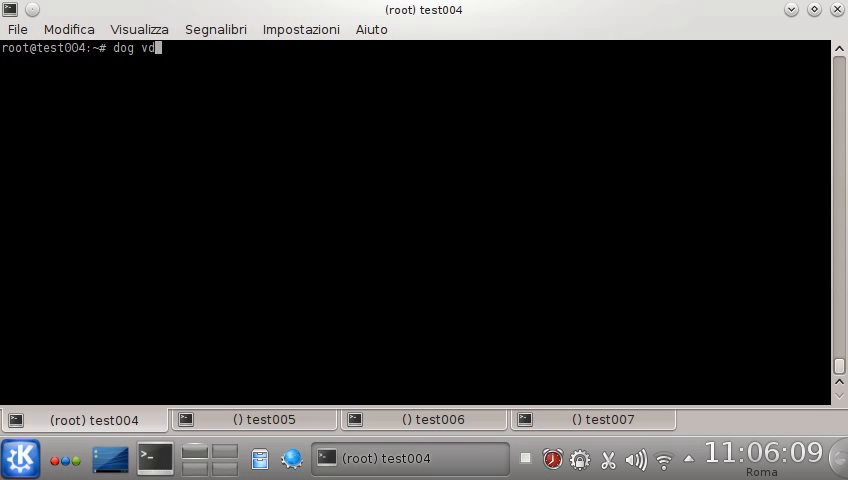
key("Return")
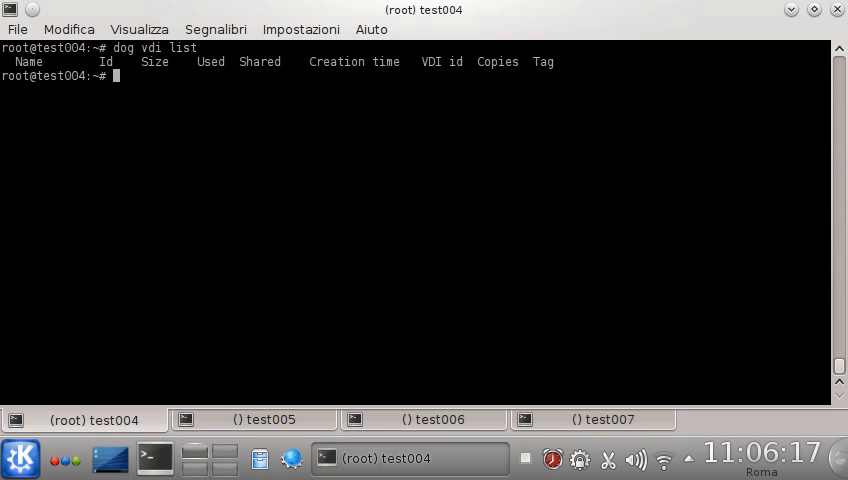
type("ls -")
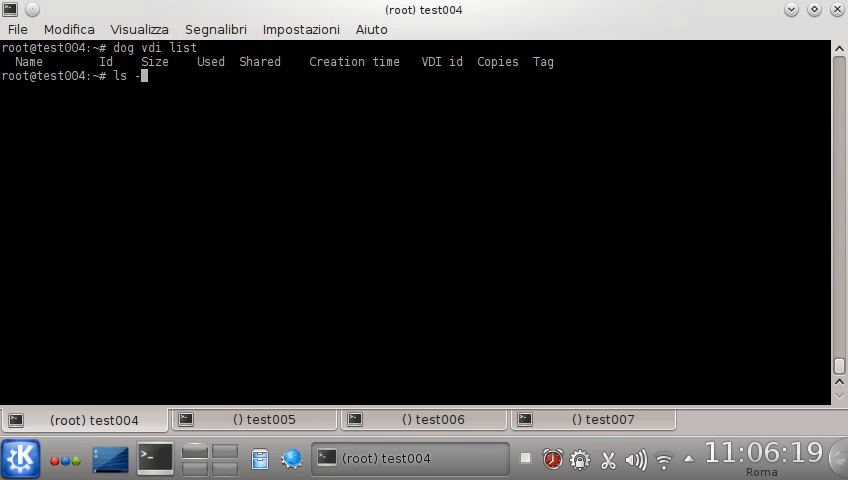
type("lh shared")
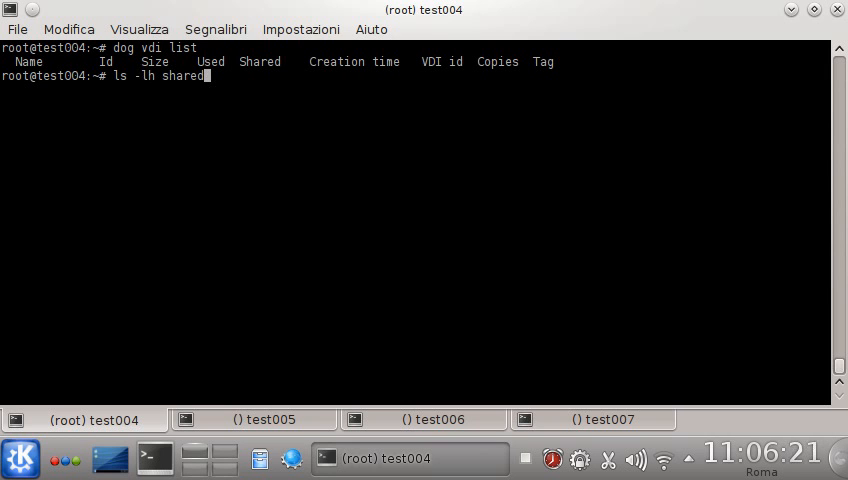
type("/")
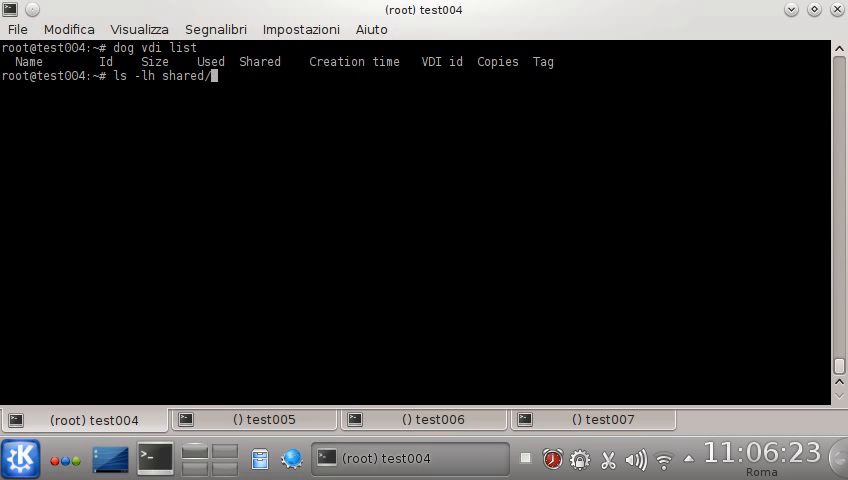
List shared/ and begin 'time qemu-img convert -f qcow2' for the Debian image.
key("Return")
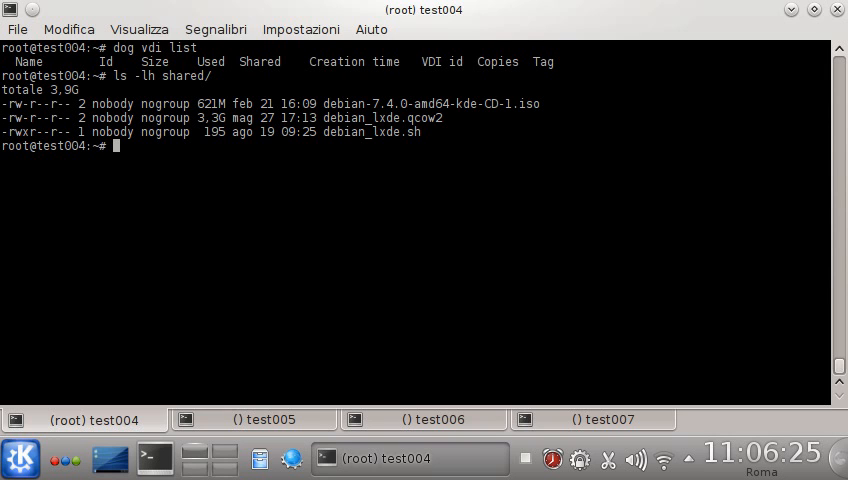
double_click(380, 116)
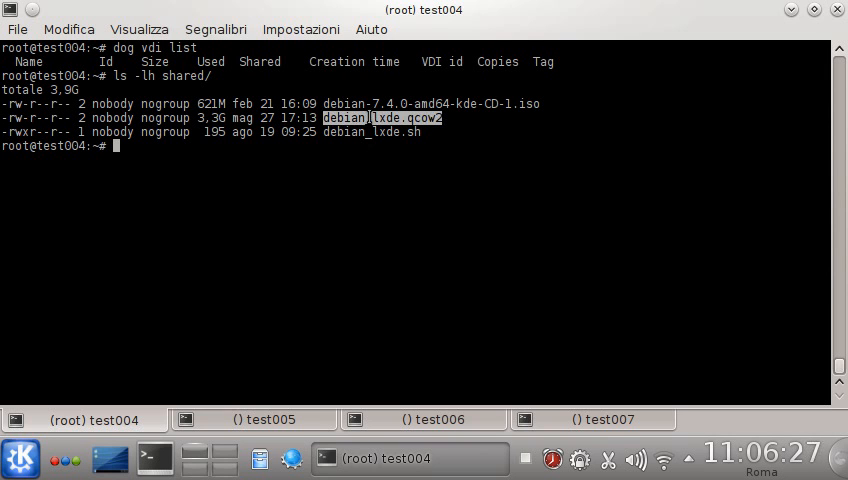
type("dog")
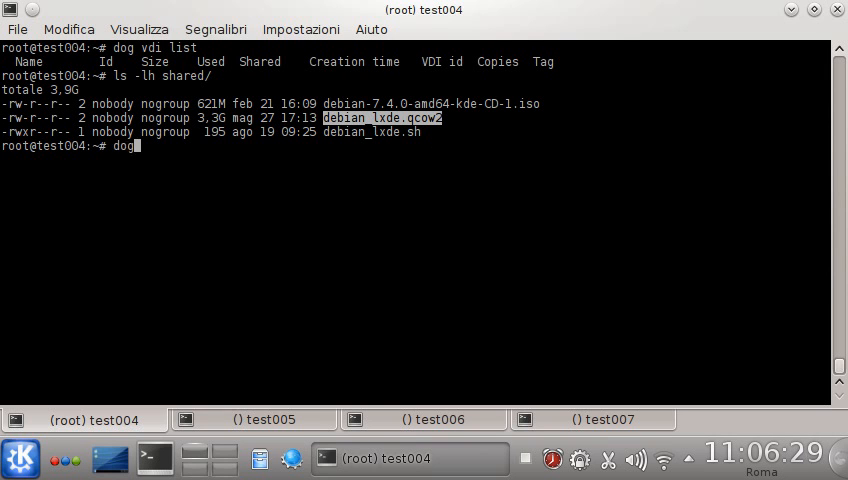
type("qemu")
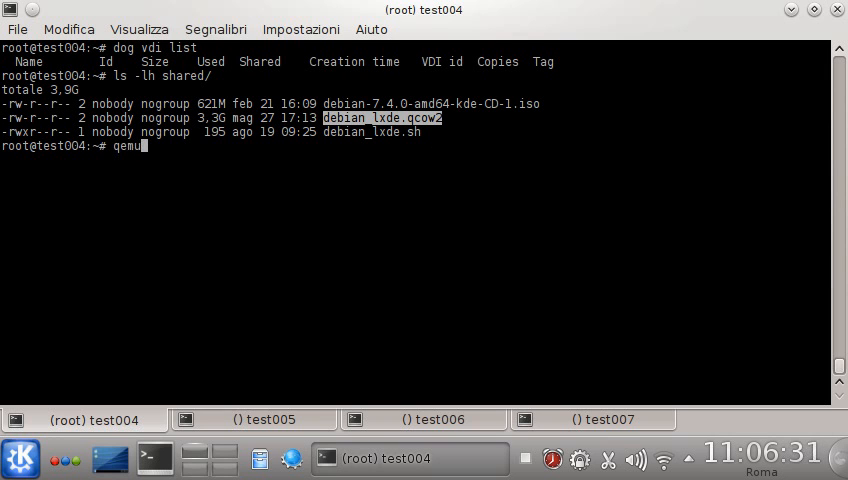
type("-img c")
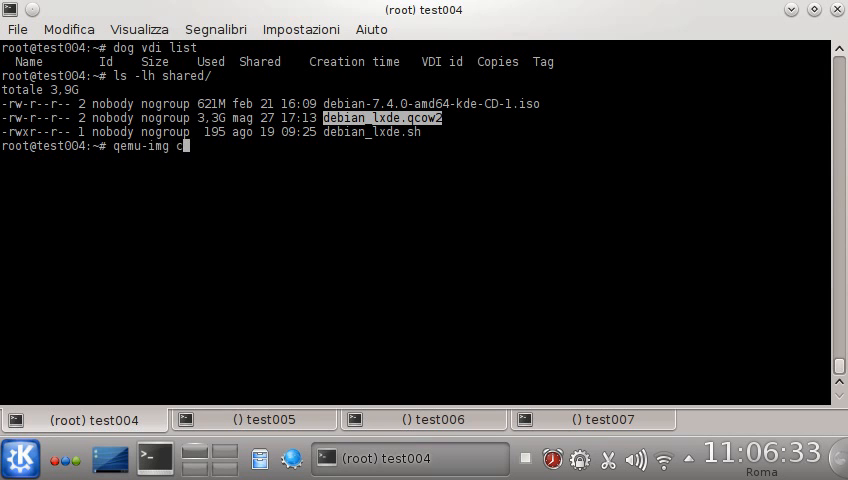
type("onvert")
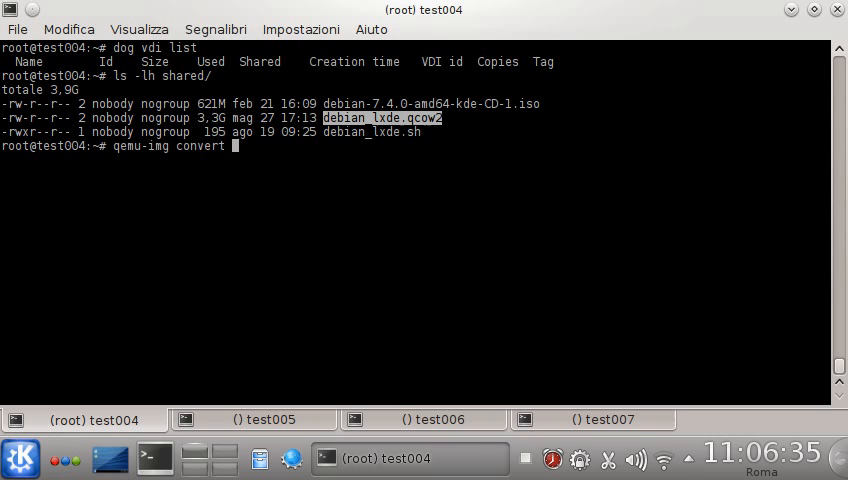
type("-f")
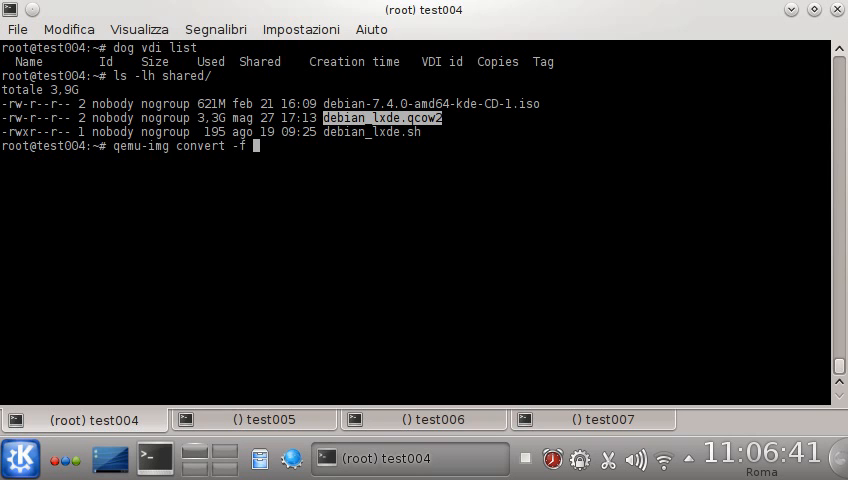
type("qcow2")
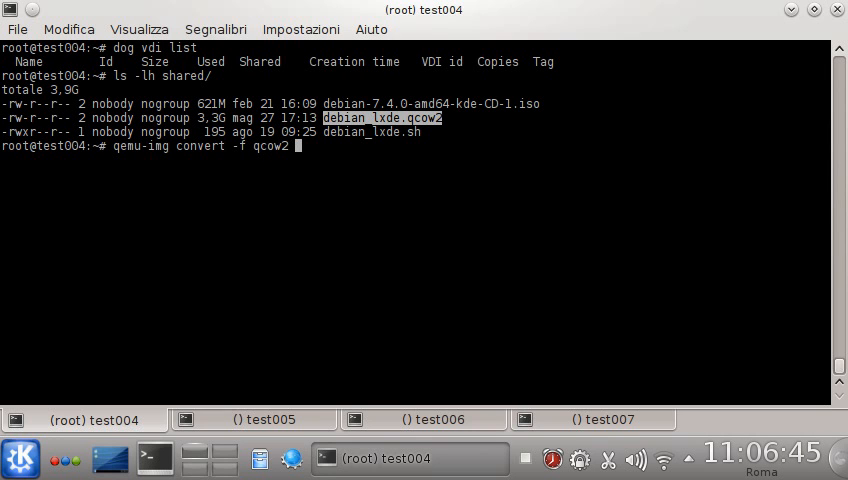
Complete the command with source shared/debian_lxde.qcow2 and target sheepdog:debian_lxde.
type("shared/")
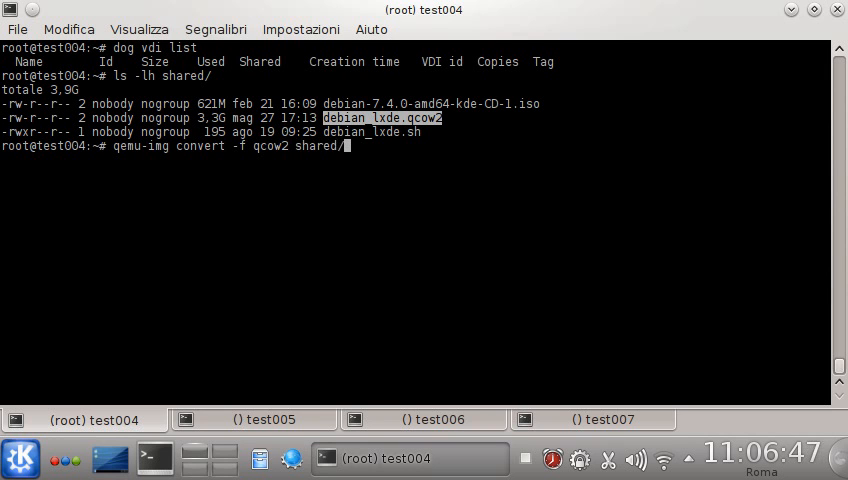
type("debian_")
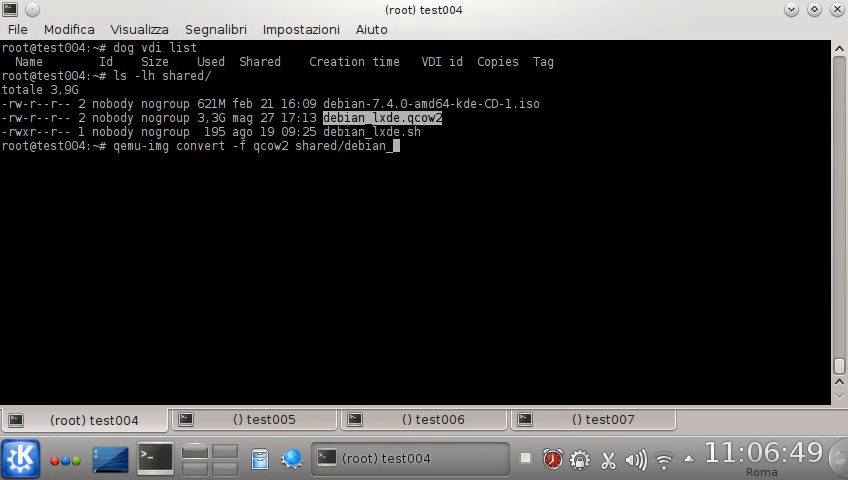
type("lxde.qcow2")
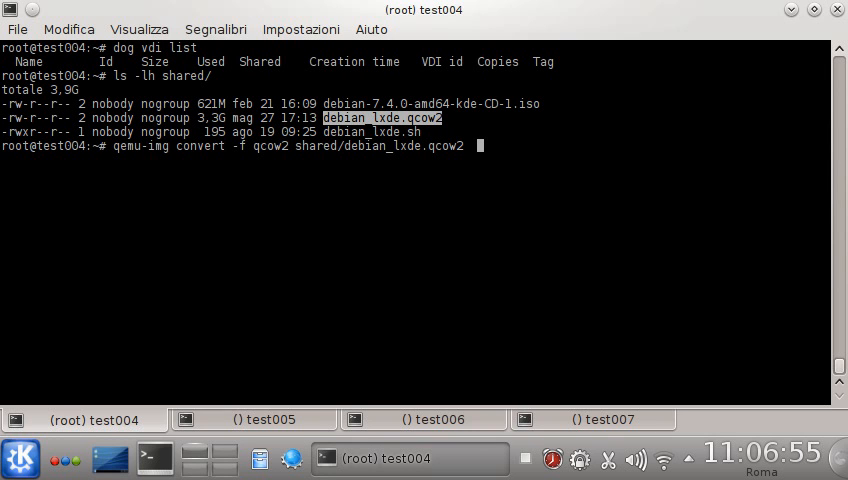
type("sheepd")
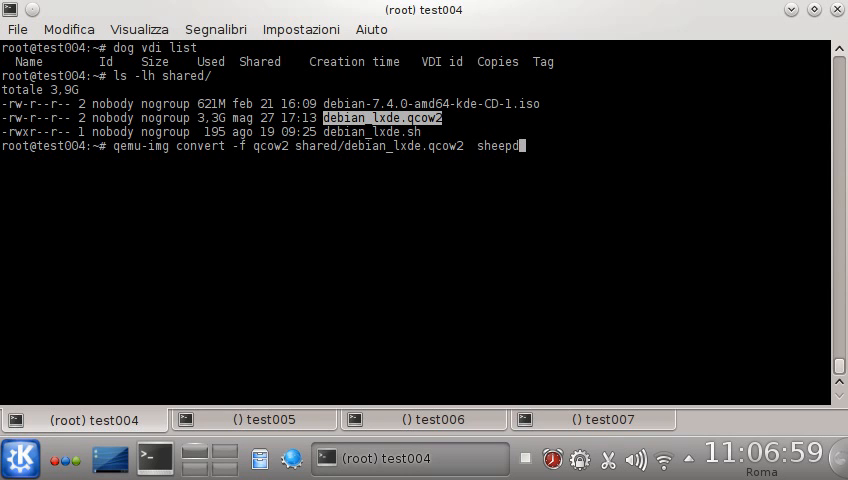
type("og:")
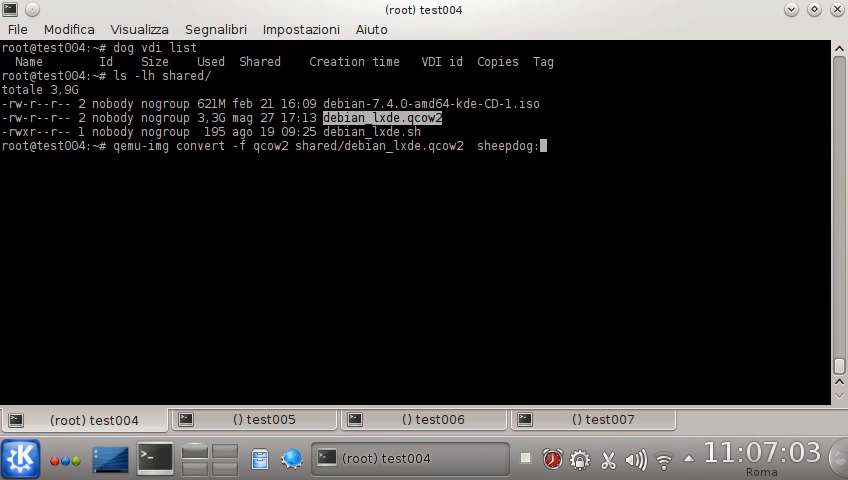
type("debian")
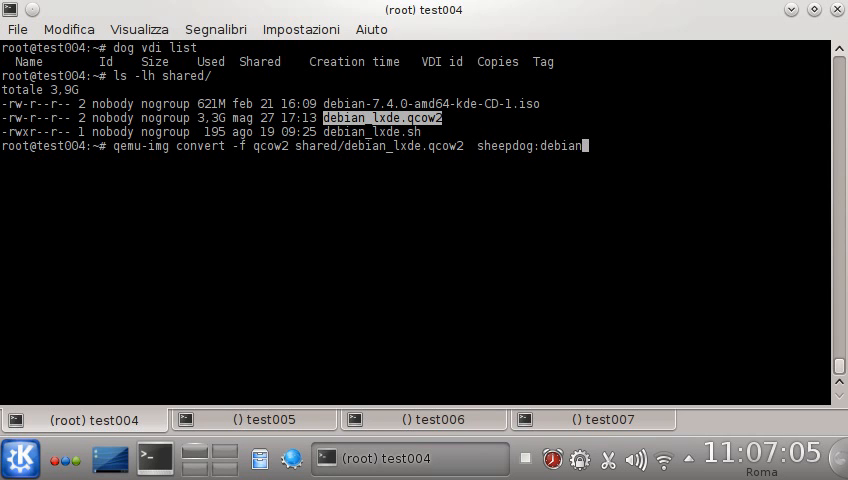
type("lxde")
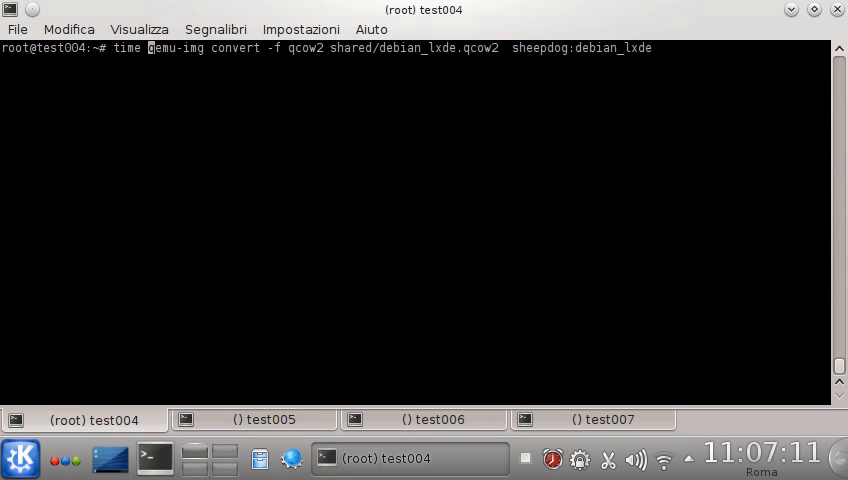
Start the timed image import, watch top on test005, then return to test004.
key("Return")
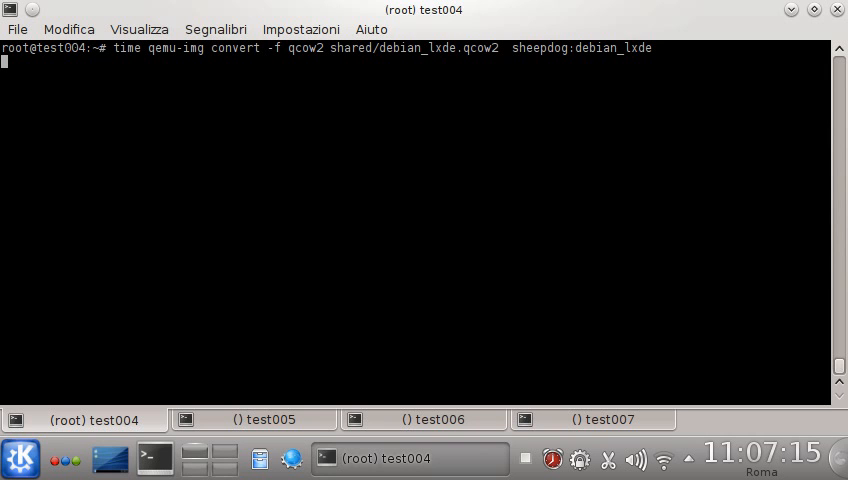
left_click(254, 420)
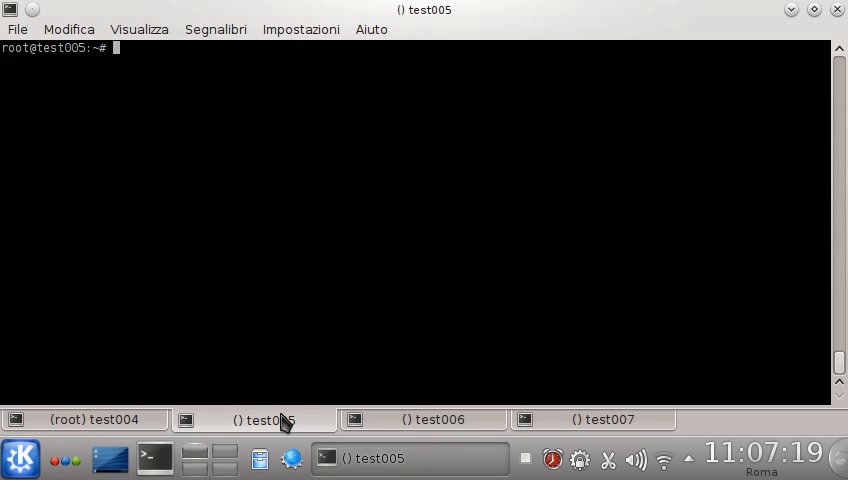
type("top")
type("at")
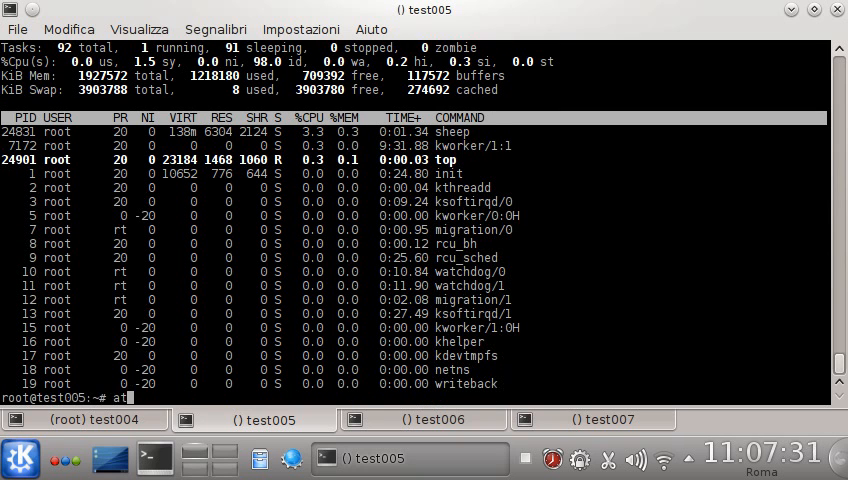
key("Return")
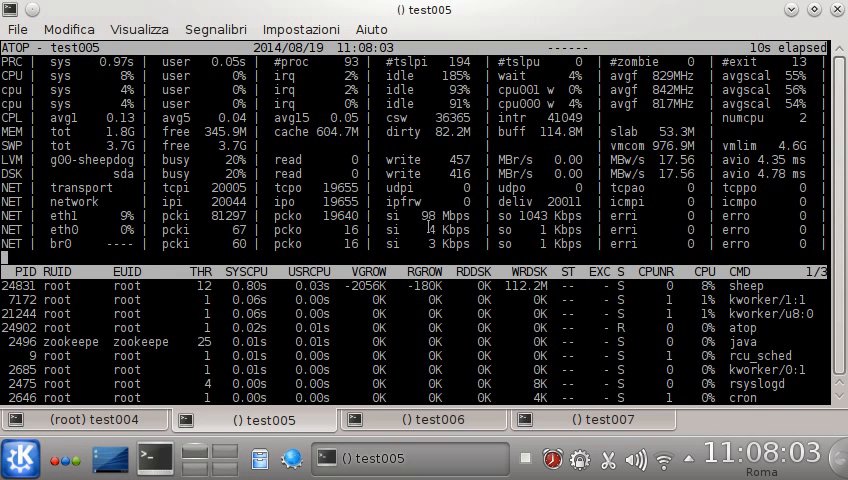
mouse_move(390, 420)
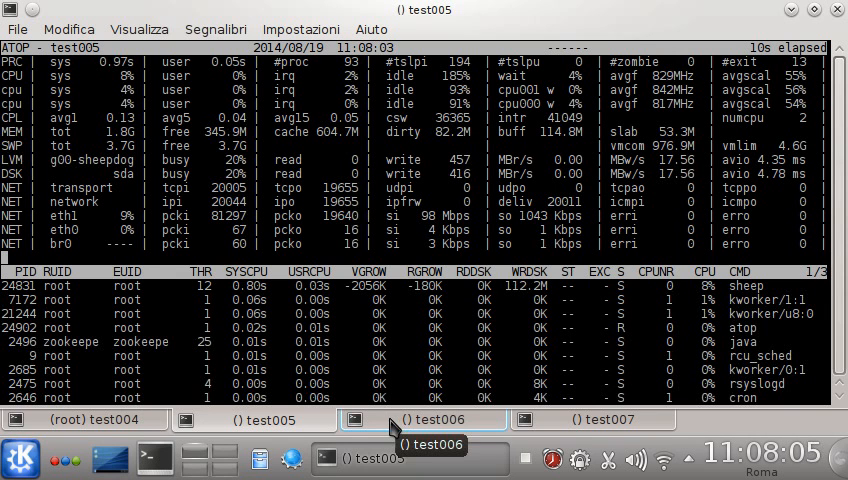
mouse_move(90, 420)
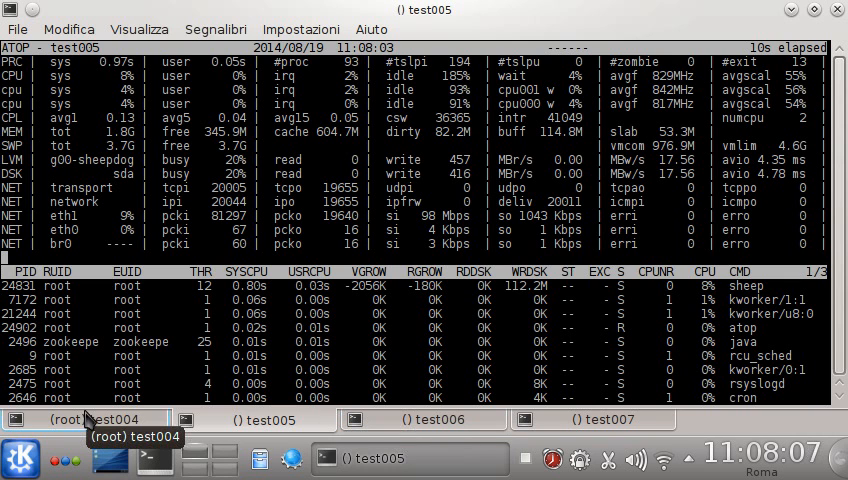
left_click(90, 420)
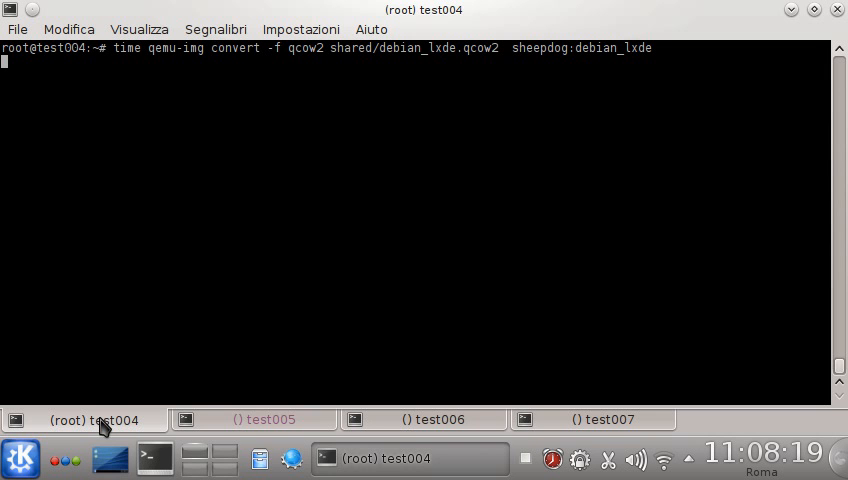
Check test005, test006 and test007 sessions, run top on test007, return to test005.
left_click(264, 420)
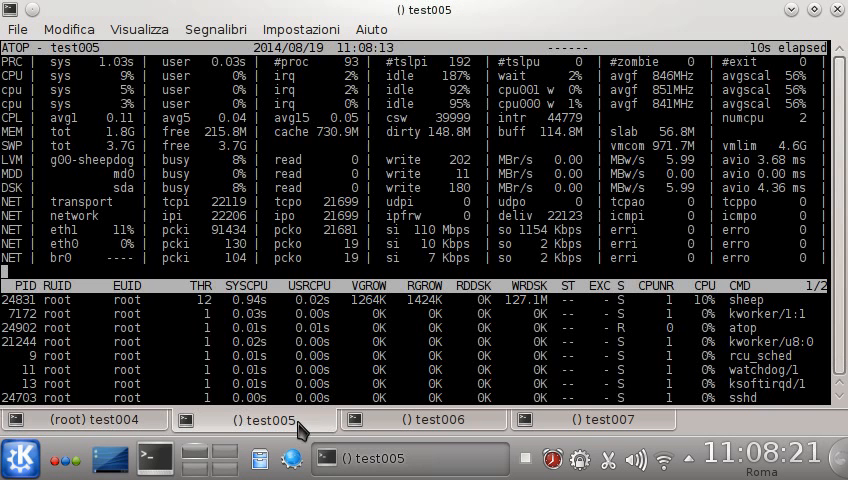
left_click(430, 420)
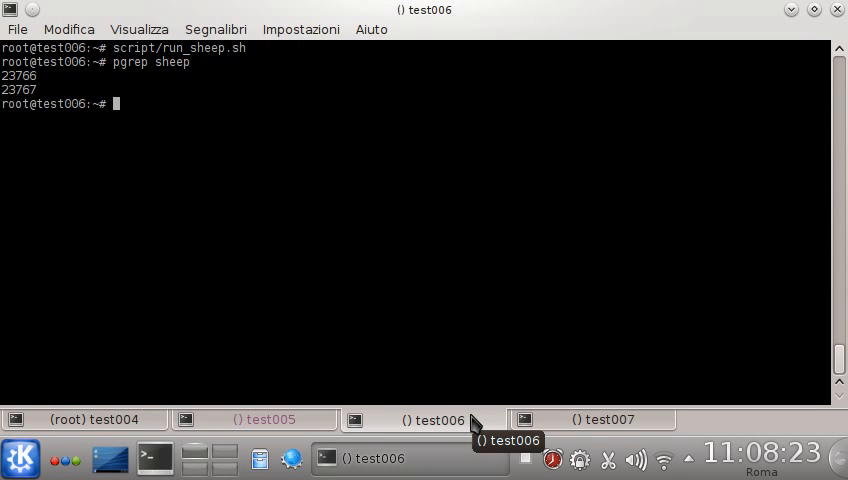
left_click(604, 420)
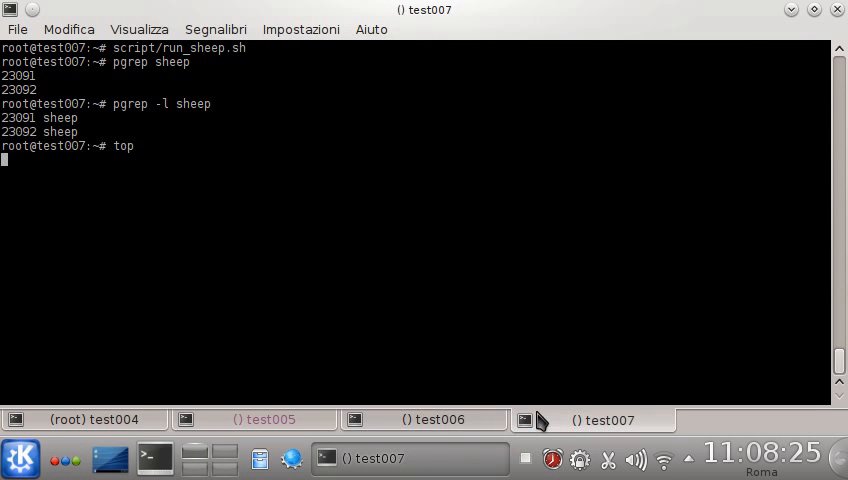
key("Return")
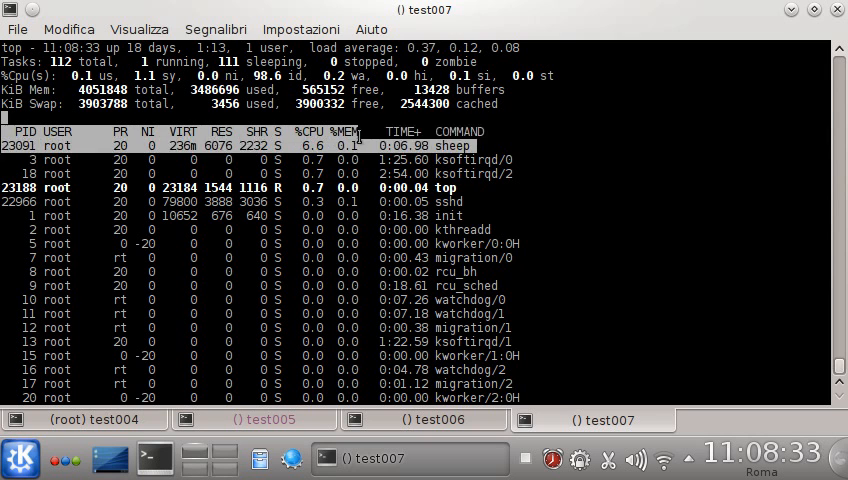
left_click(254, 420)
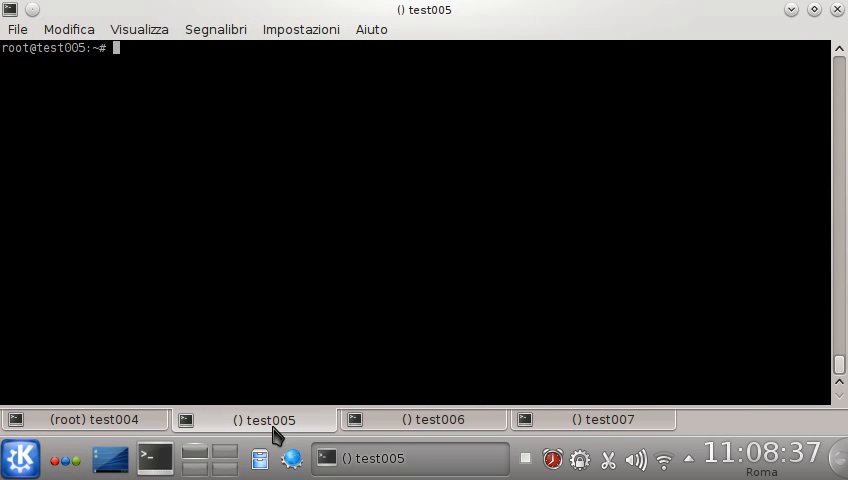
View script/run_sheep.sh in nano on test005 and exit without changes.
type("nano")
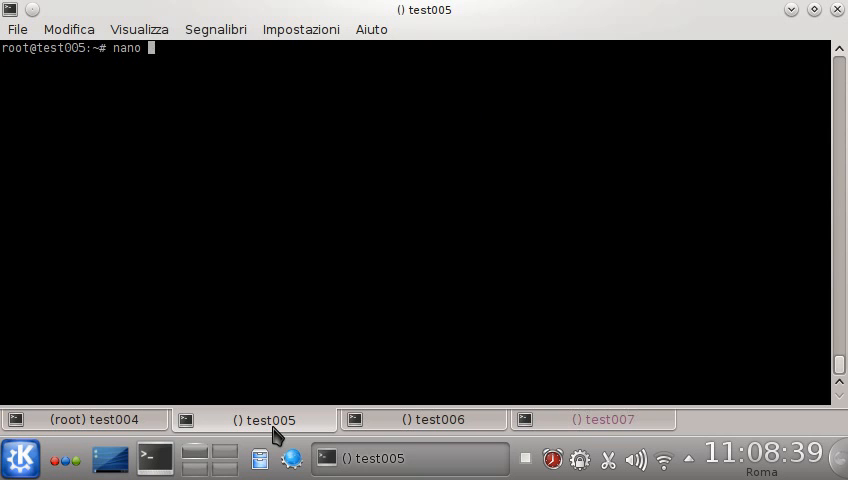
type("shared")
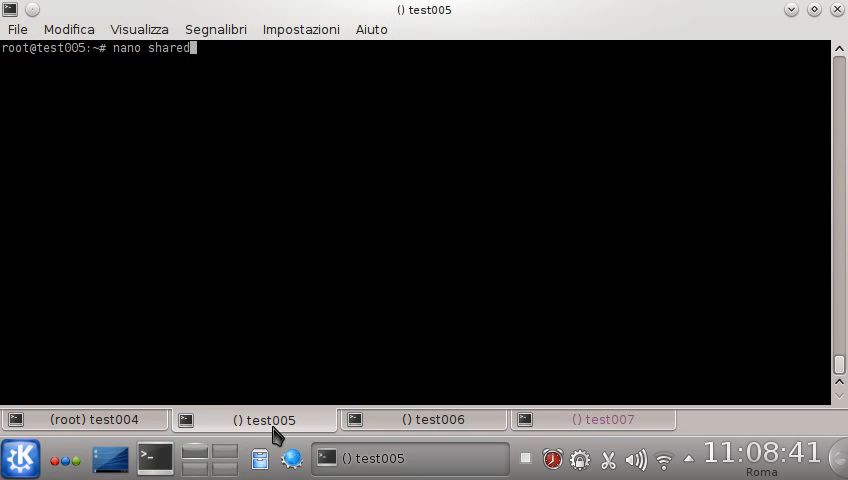
type("script/")
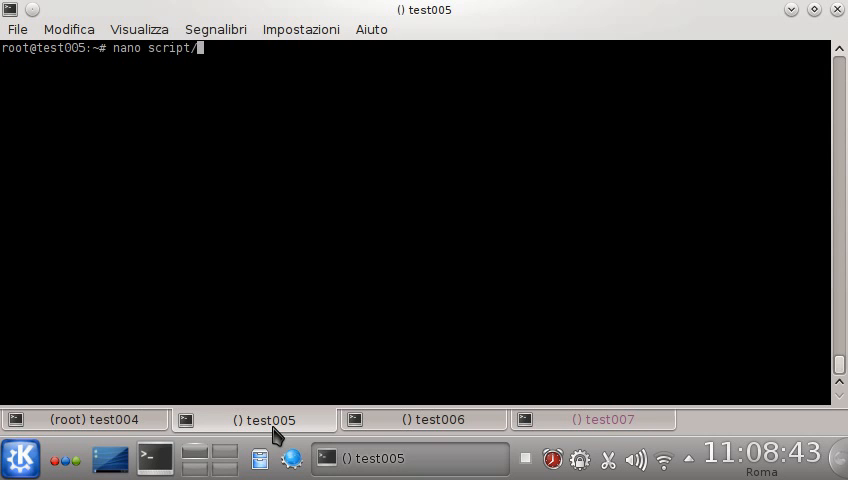
key("Return")
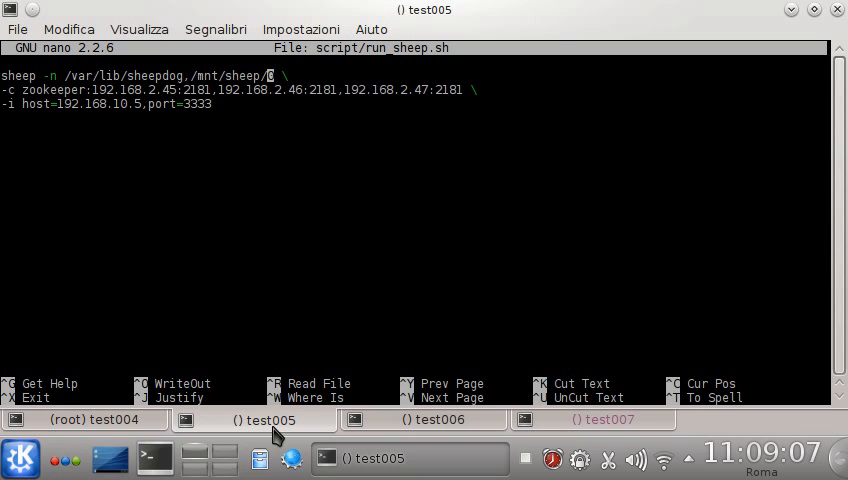
key("ctrl+x")
type("df -h")
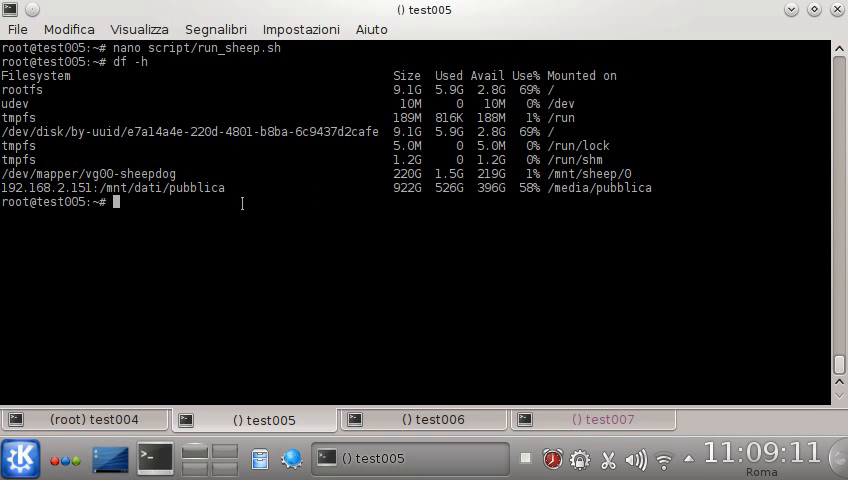
Select /mnt/sheep/0 in the df output and retype 'nano script/run_sheep.sh'.
double_click(584, 172)
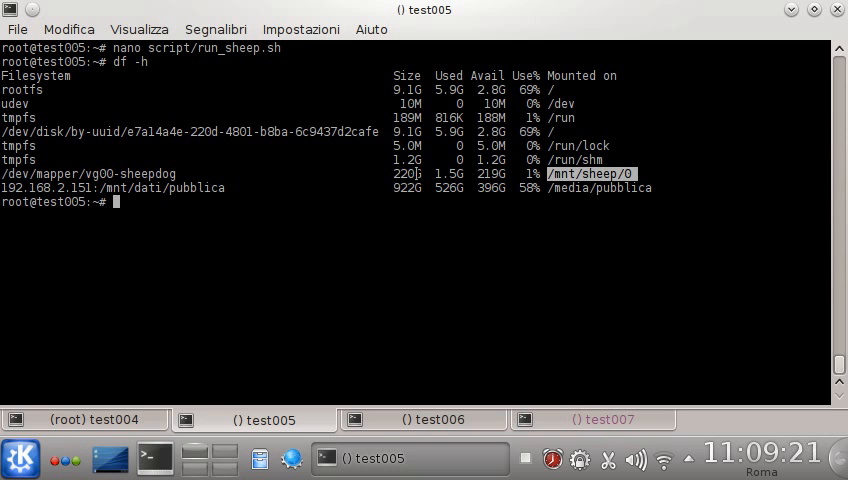
mouse_move(426, 216)
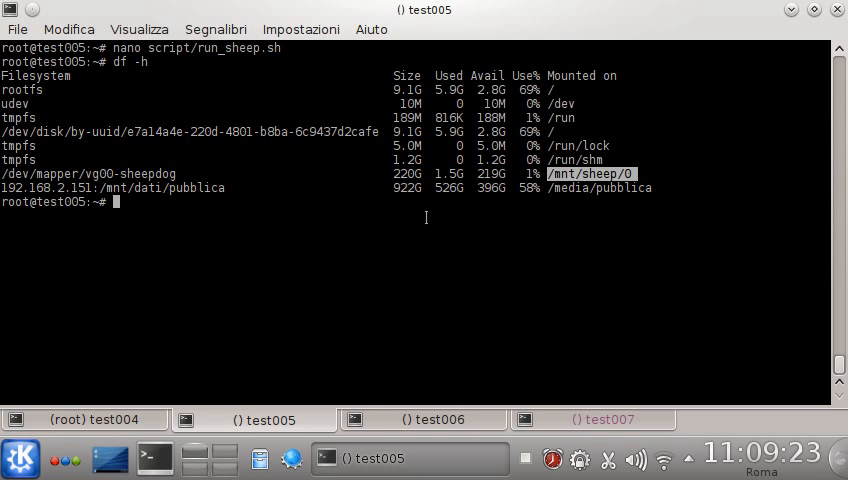
type("nano script/run_sheep.sh")
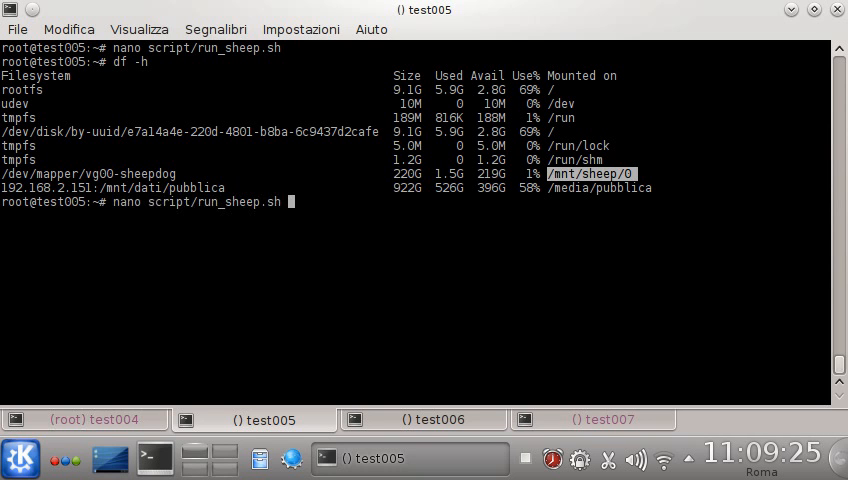
Reopen script/run_sheep.sh in nano to inspect the sheep command's /mnt/sheep/0 path and addresses.
key("Return")
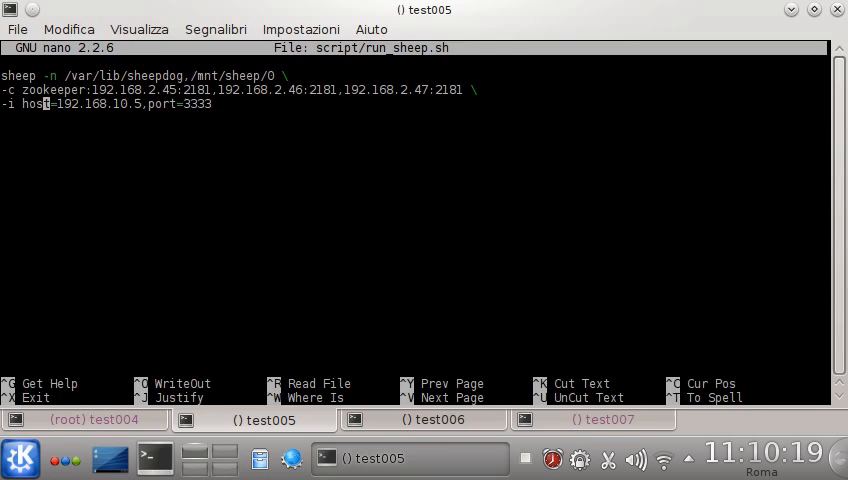
On test004, run dog vdi list to confirm debian_lxde imported at 3.4 GB with 2 copies.
left_click(84, 420)
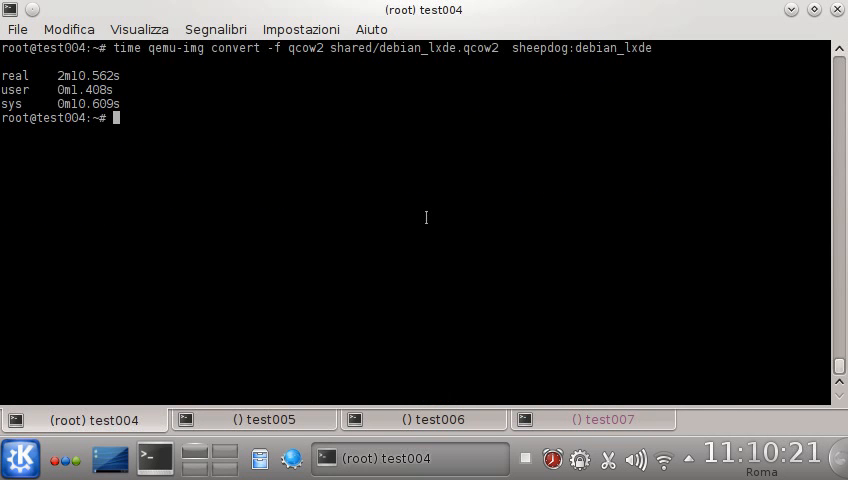
mouse_move(240, 132)
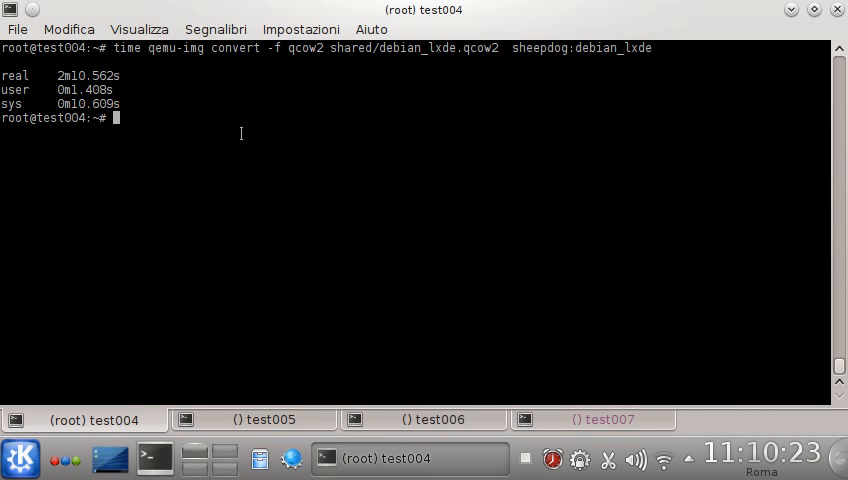
type("dog")
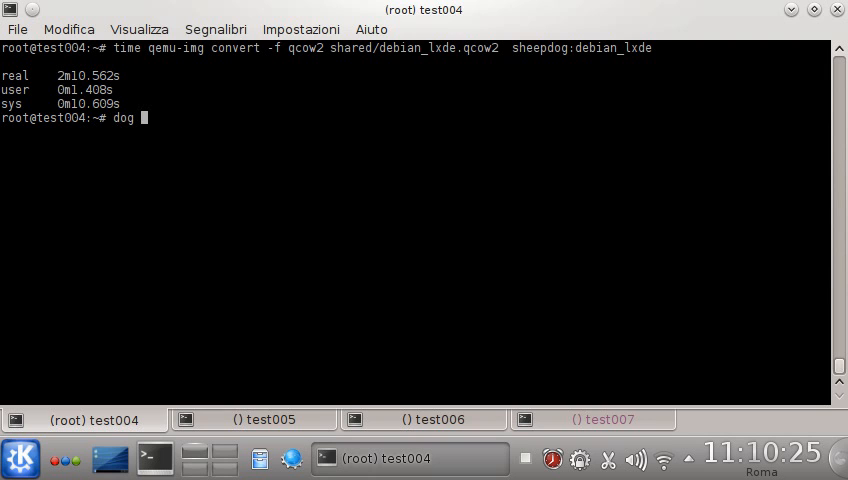
type("n")
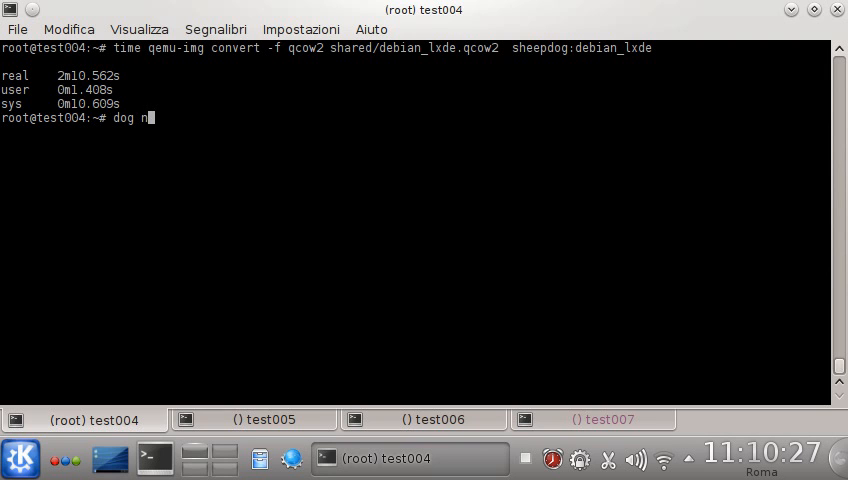
type("vdi list")
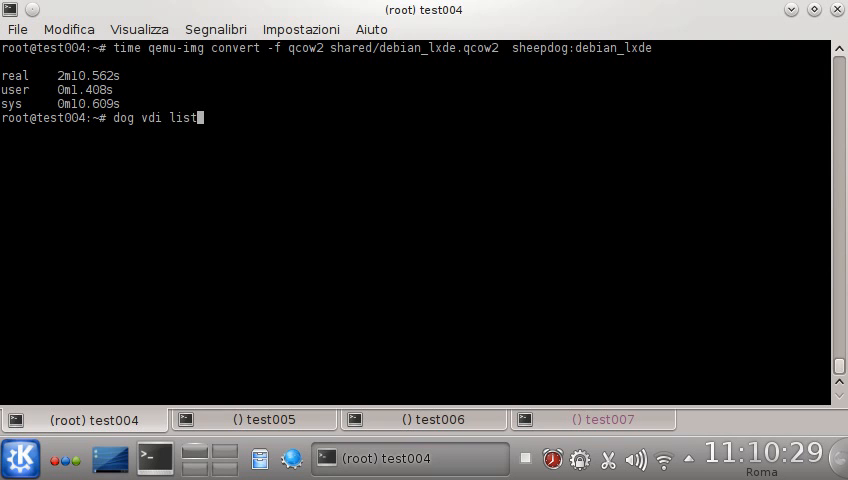
key("Return")
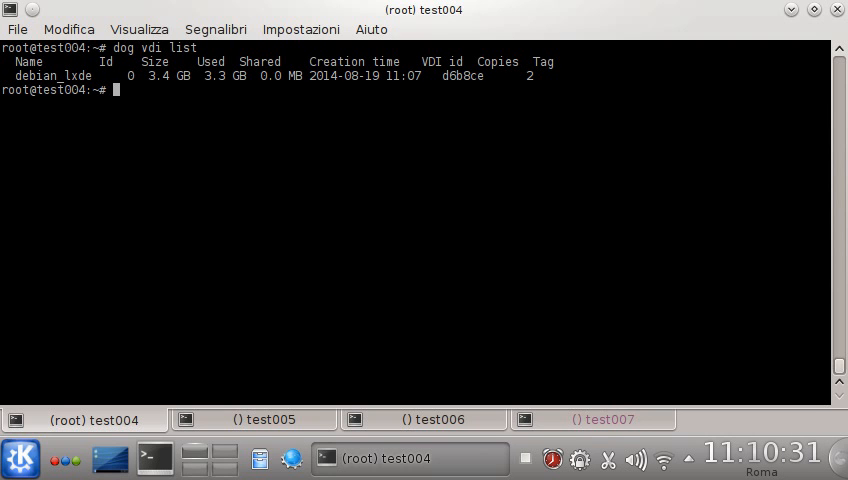
double_click(52, 76)
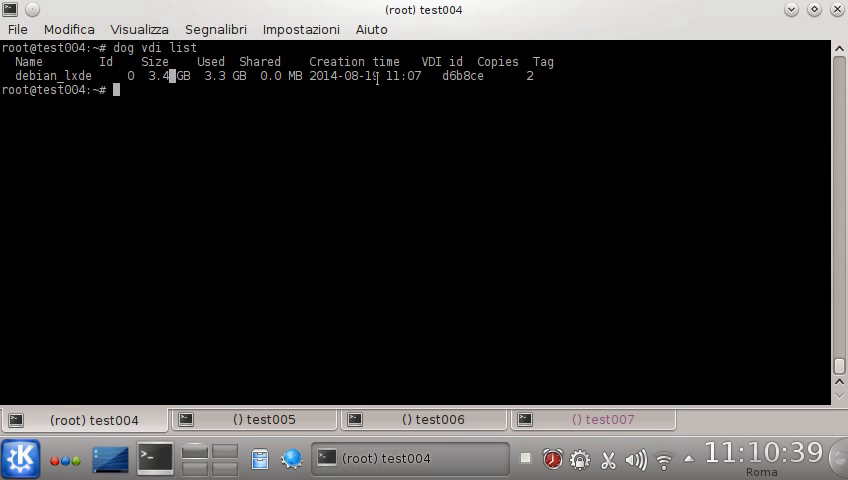
mouse_move(342, 140)
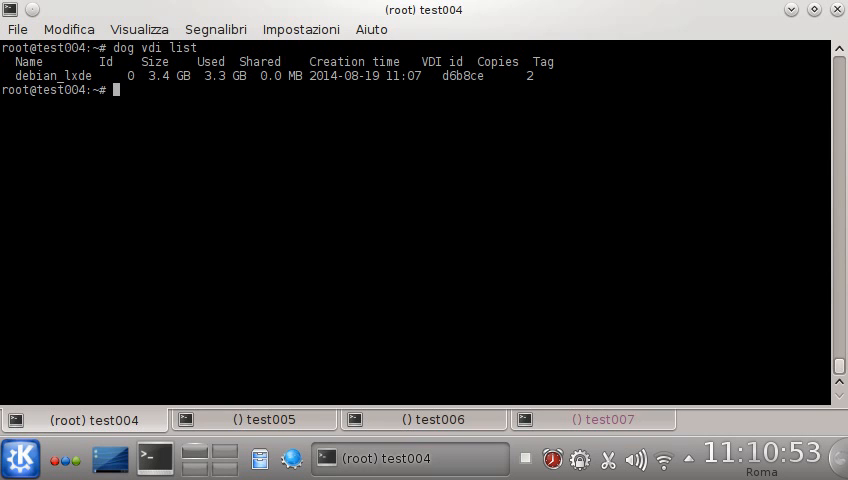
type("l")
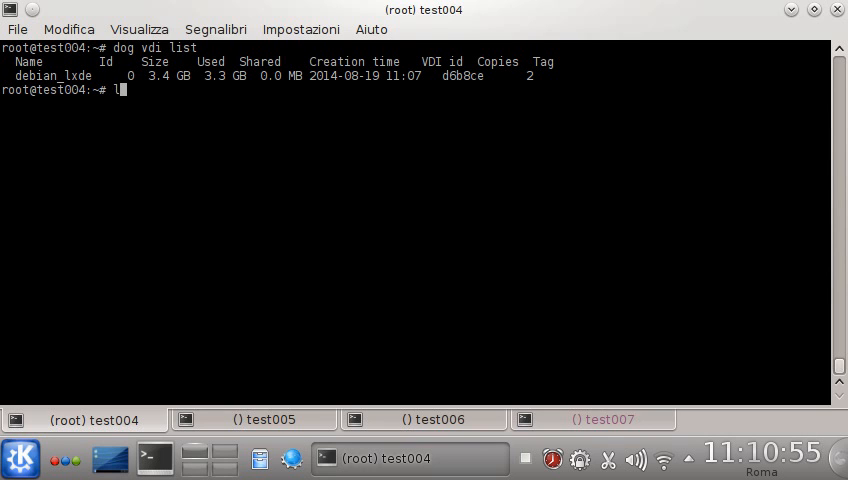
View shared/debian_lxde.sh in nano, showing the qemu-system-x86_64 command with sheepdog:debian_lxde and virtio.
type("nano shared")
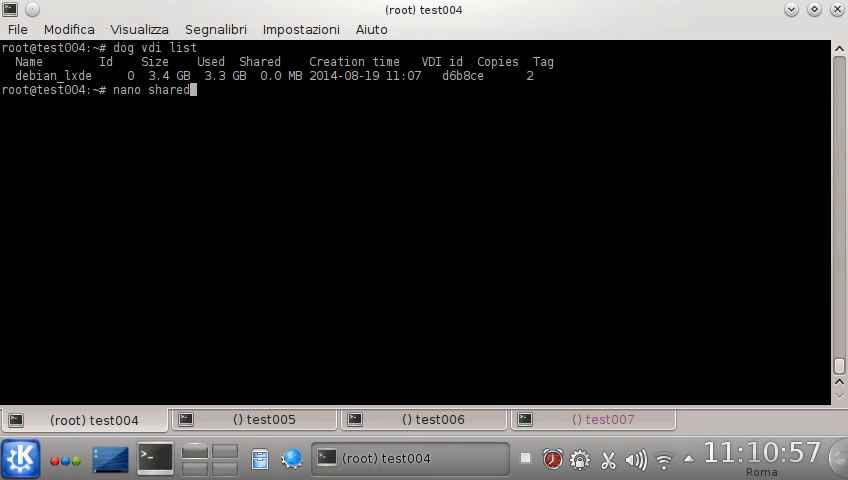
type("/d")
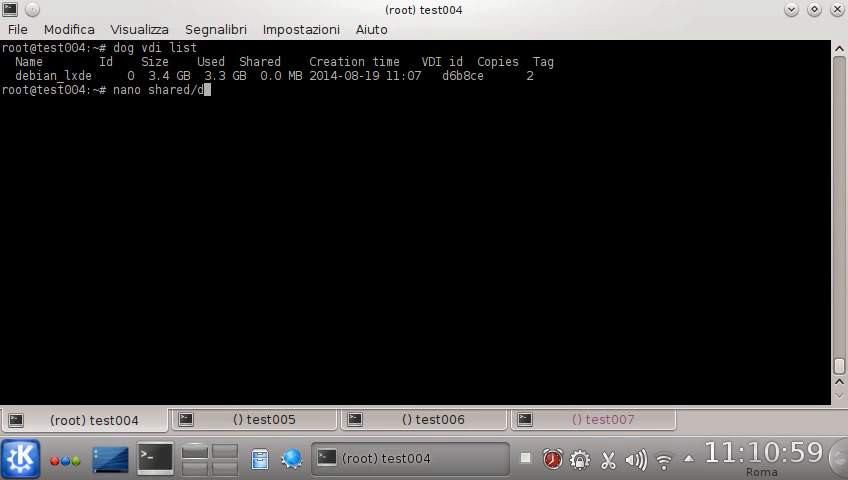
type("ebian_")
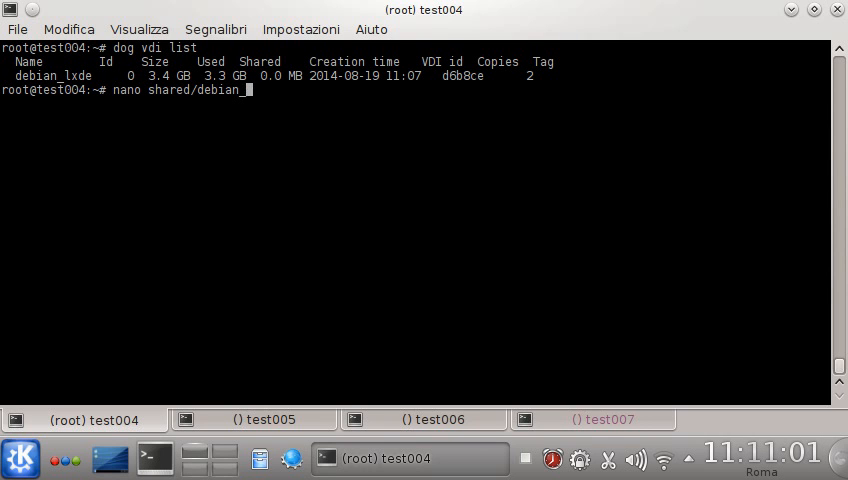
type("lxde.sh")
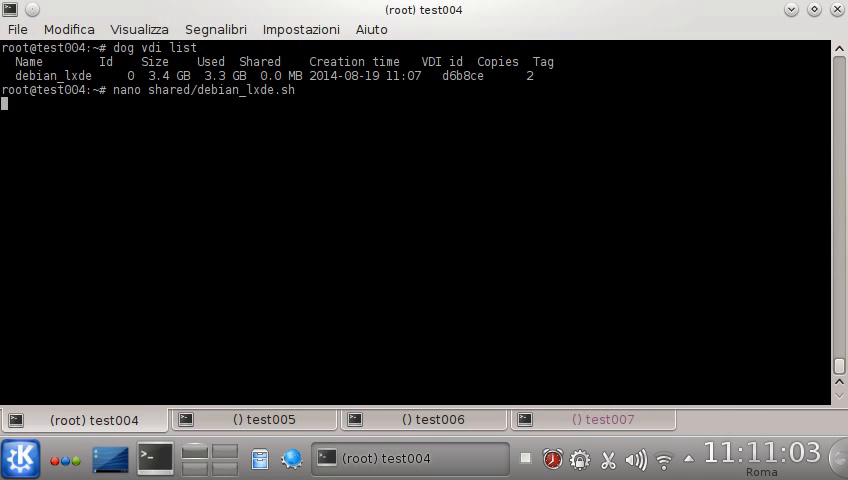
key("Return")
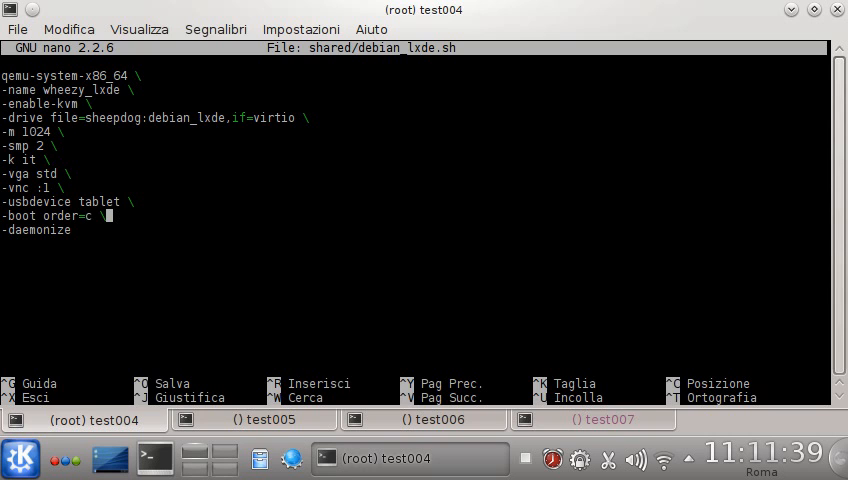
Run shared/debian_lxde.sh on test004 and connect to the guest via VNC with krdc.
key("ctrl+x")
type("shared/debian_lxde.sh")
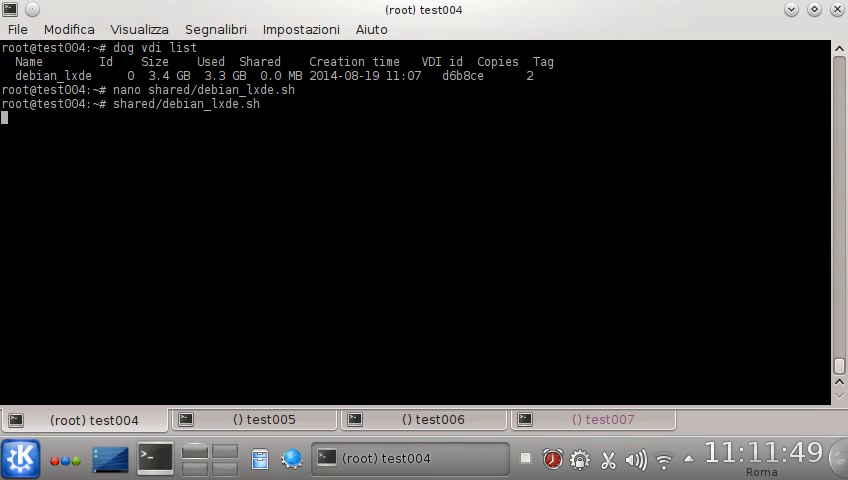
key("Return")
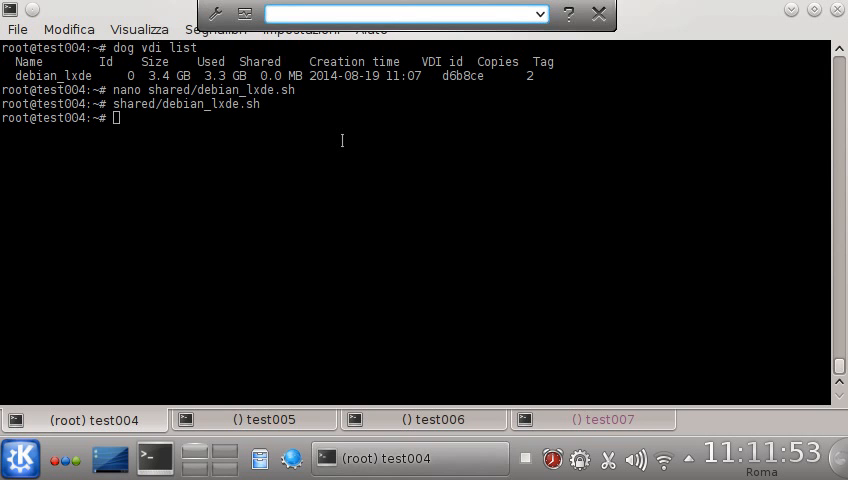
type("krdc")
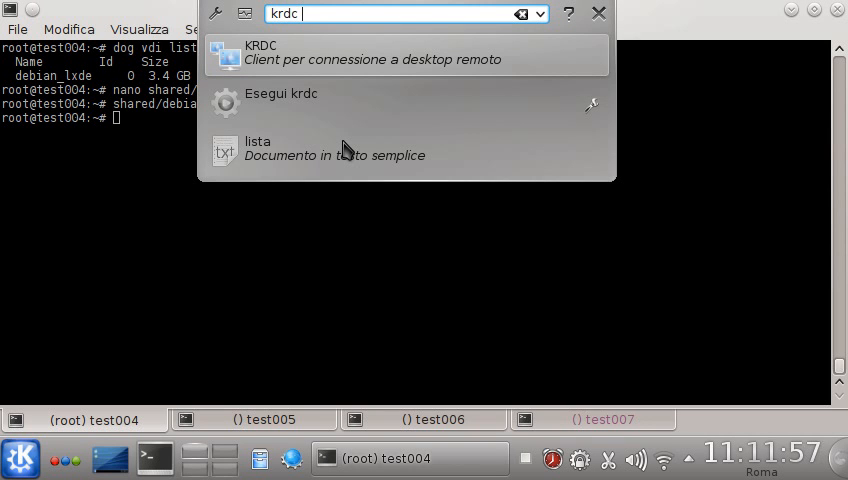
type("test005")
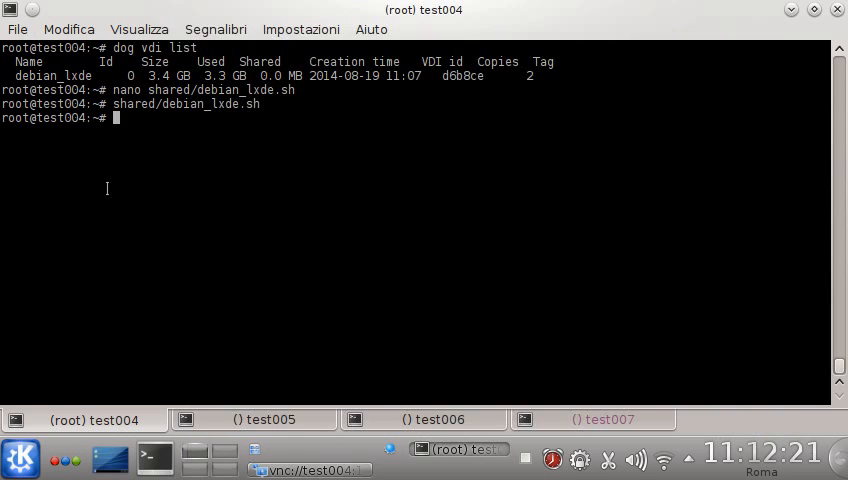
Start top on test004 to monitor processes while the guest runs.
type("top")
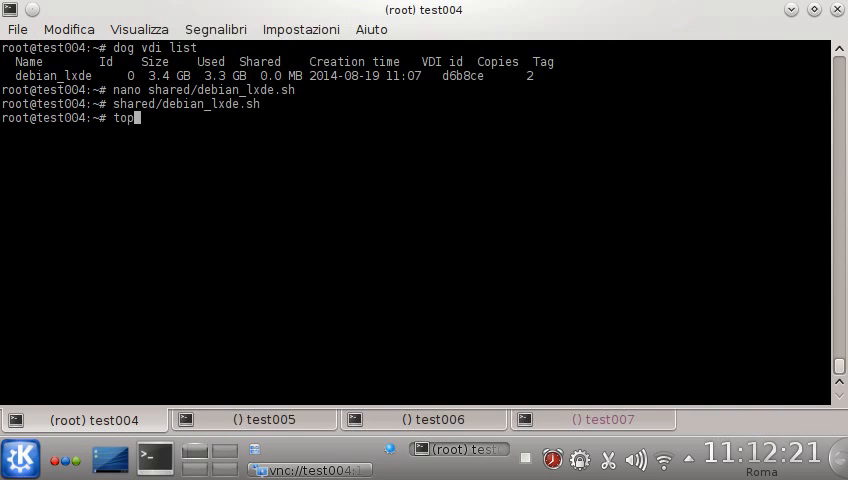
key("Return")
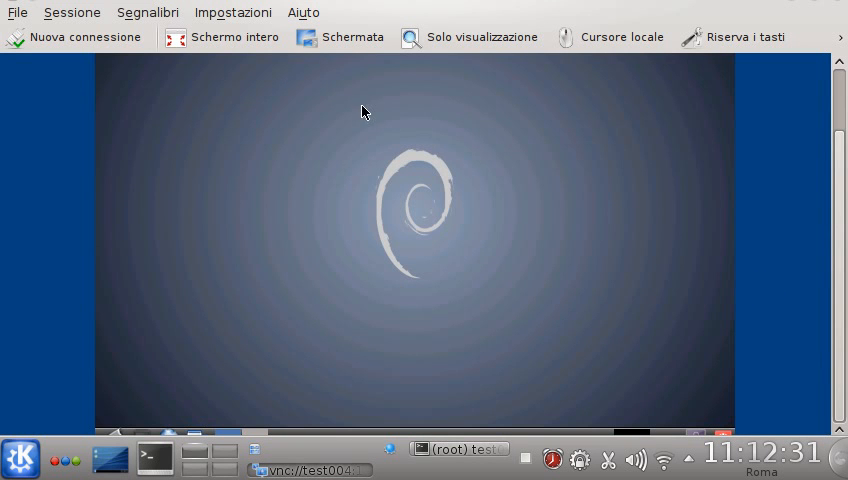
Inside the guest desktop, start Leafpad from the Accessori menu.
left_click(220, 36)
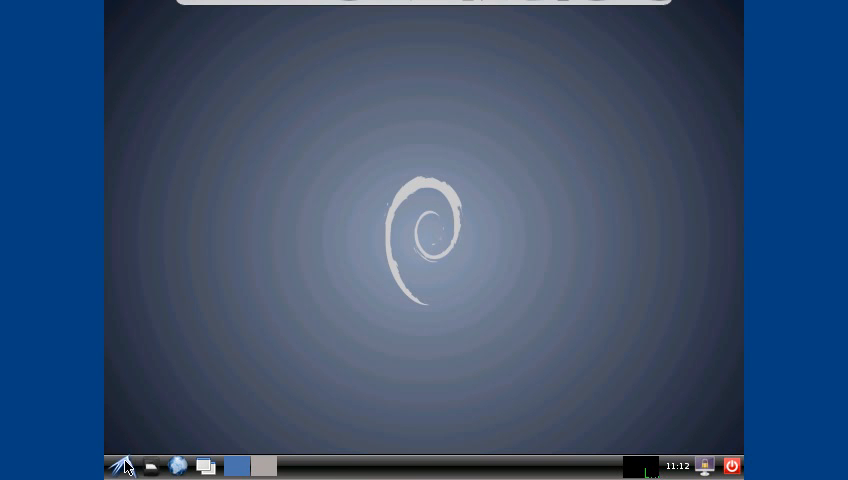
left_click(122, 466)
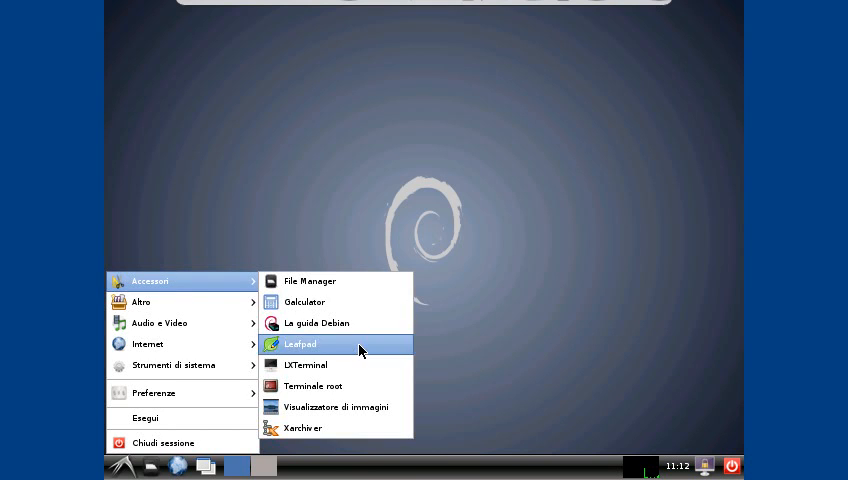
left_click(300, 344)
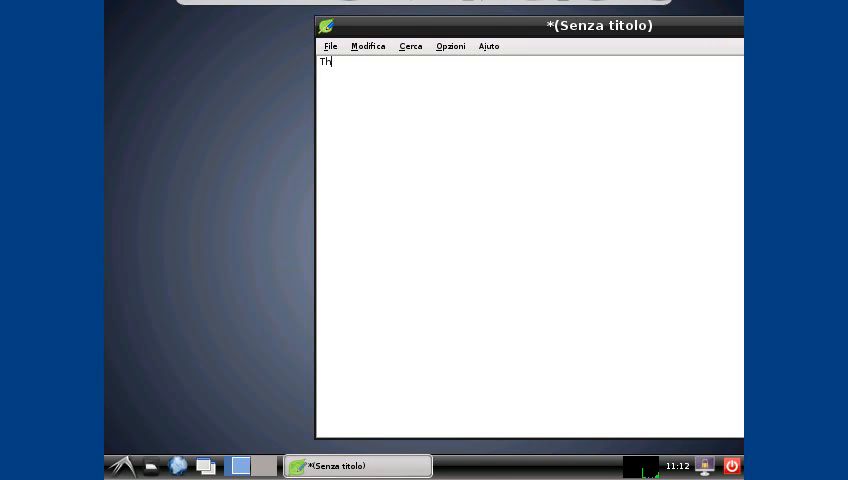
Write that this is a simple test file created while the guest was running on test004.
type("is is a simple")
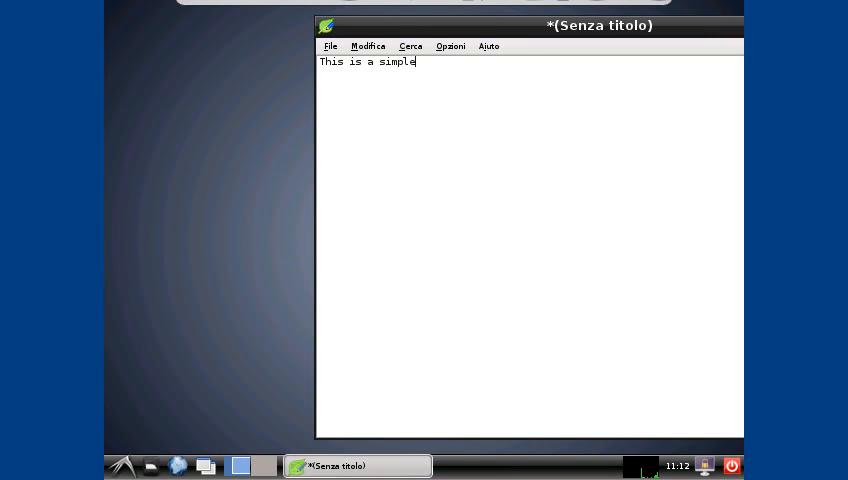
type("test file")
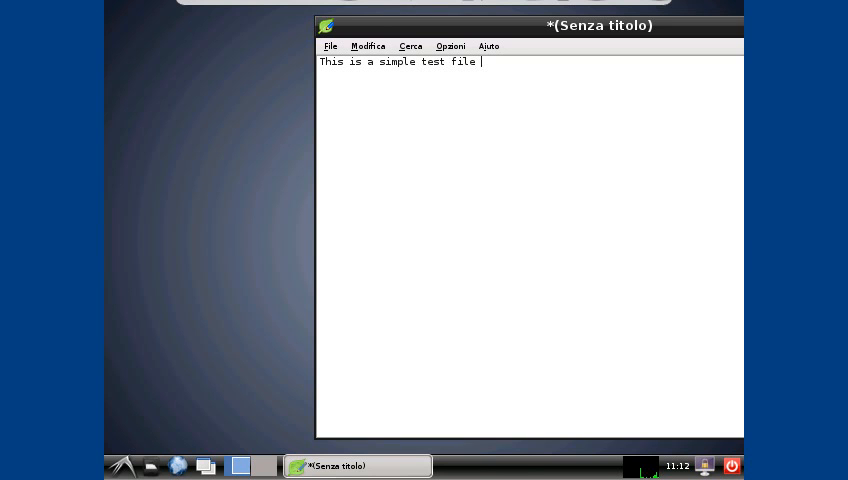
type("created")
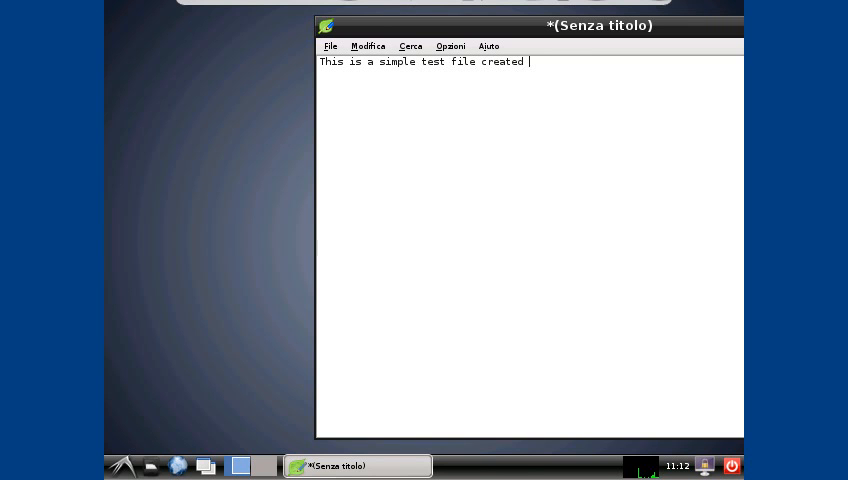
type("while the gfue")
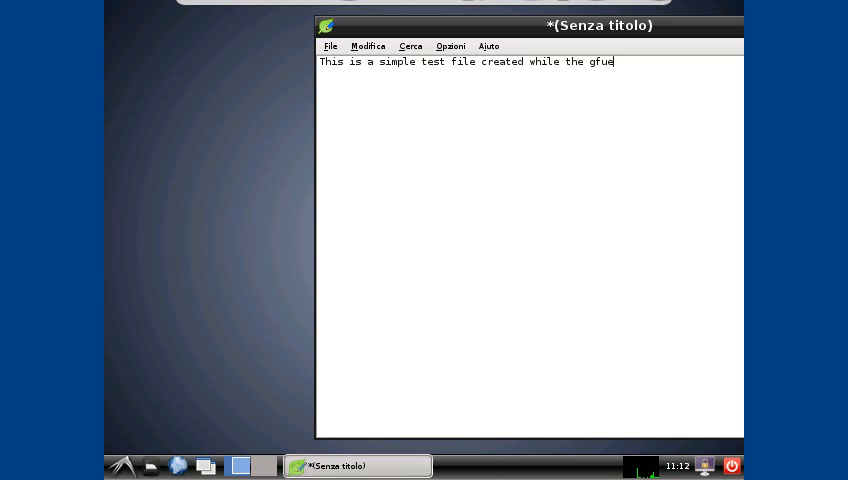
type("guest")
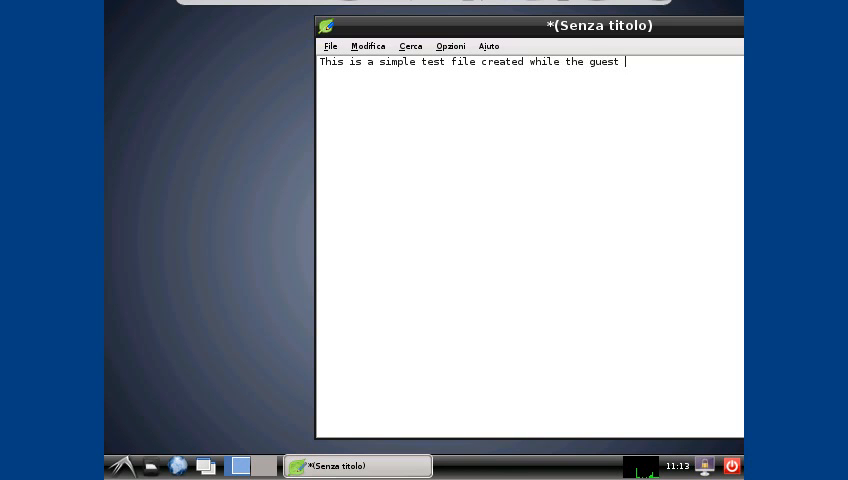
type("was running")
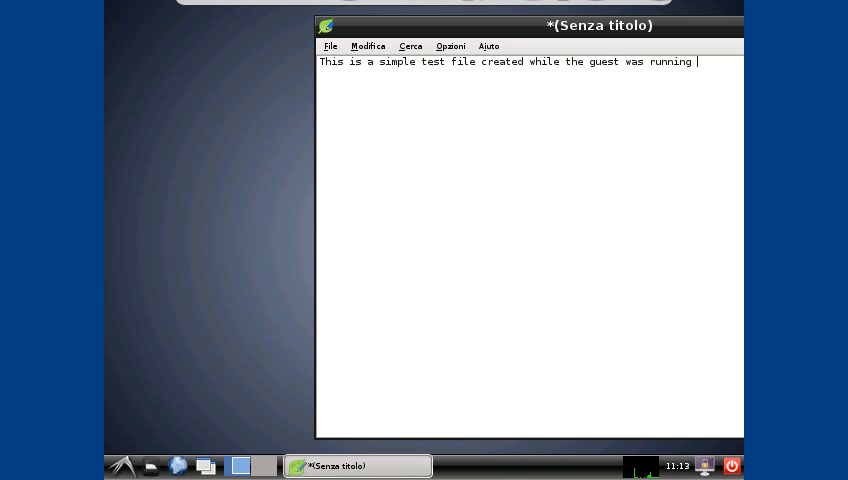
type("on test0")
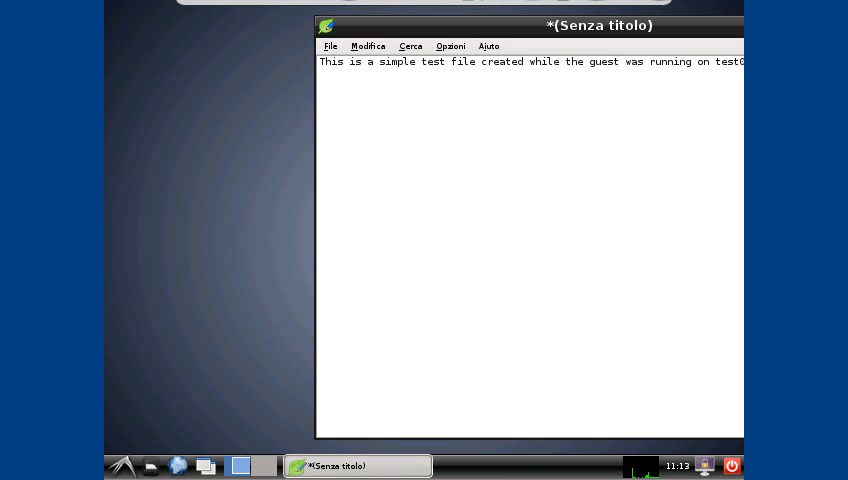
mouse_move(476, 38)
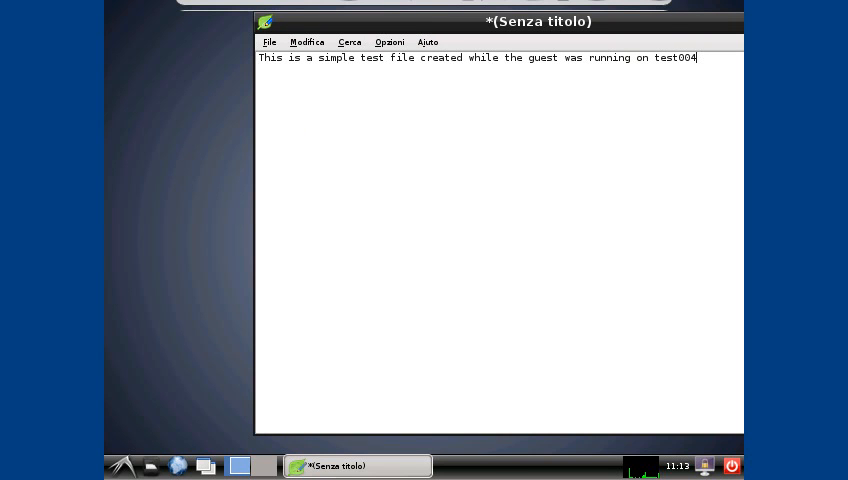
type(".")
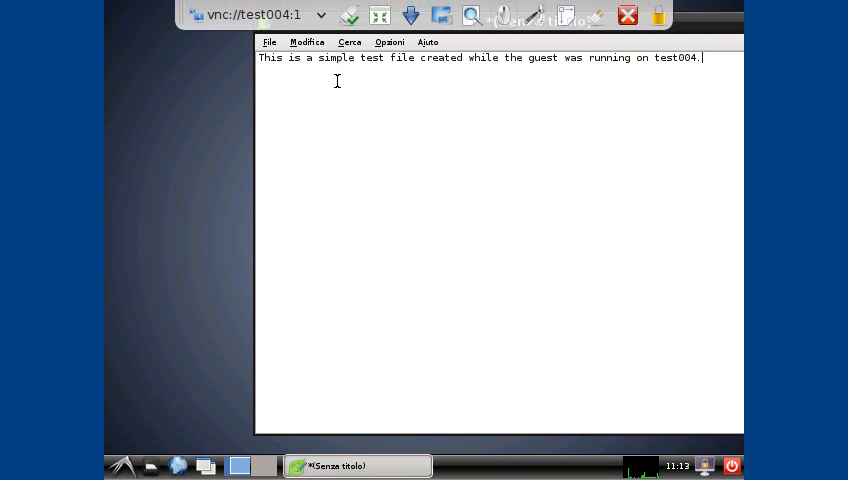
Save the note as testfile.txt in the guest's home folder, close Leafpad and shut the guest down.
left_click(268, 42)
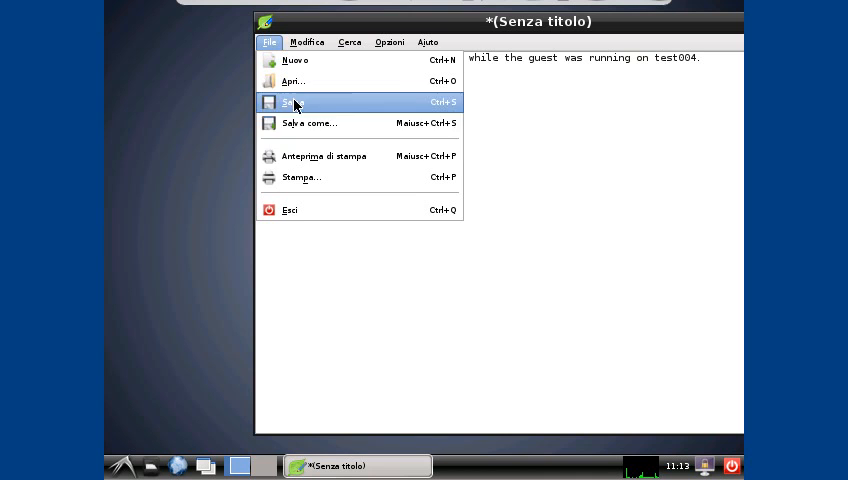
left_click(292, 102)
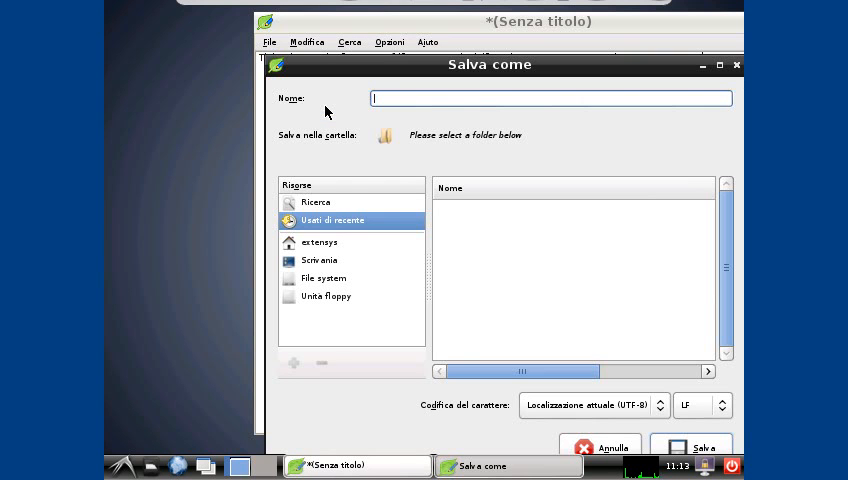
left_click(320, 242)
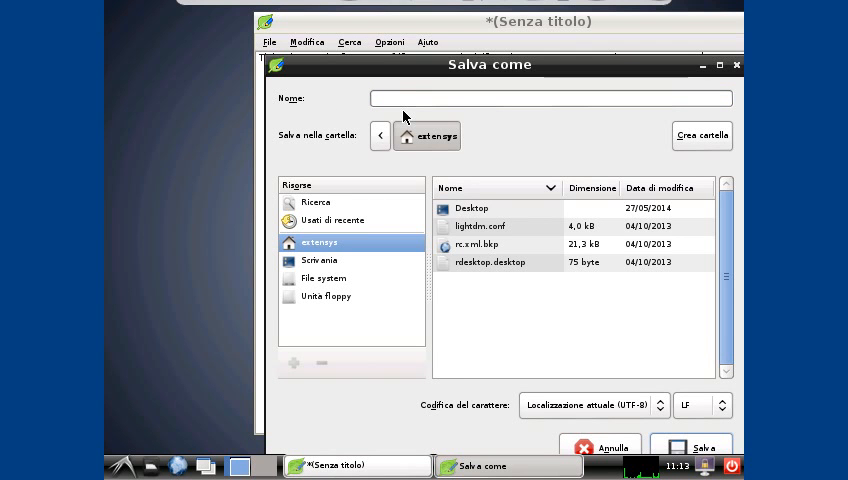
type("testfile.txt")
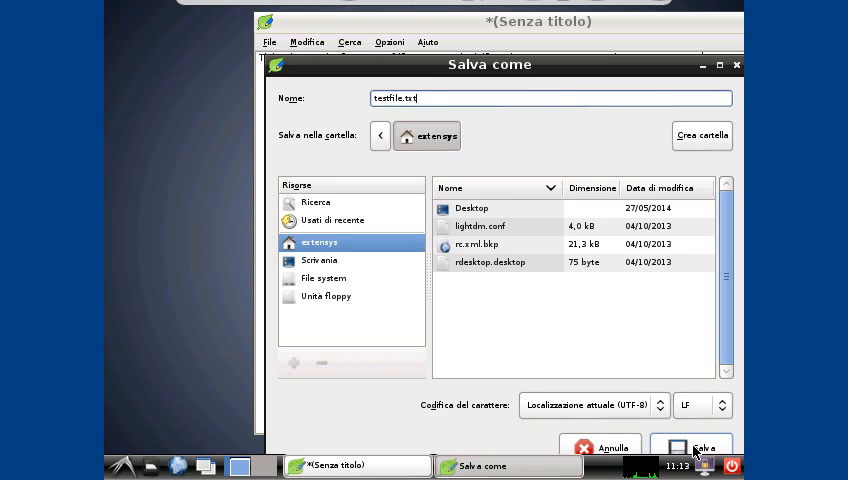
left_click(690, 448)
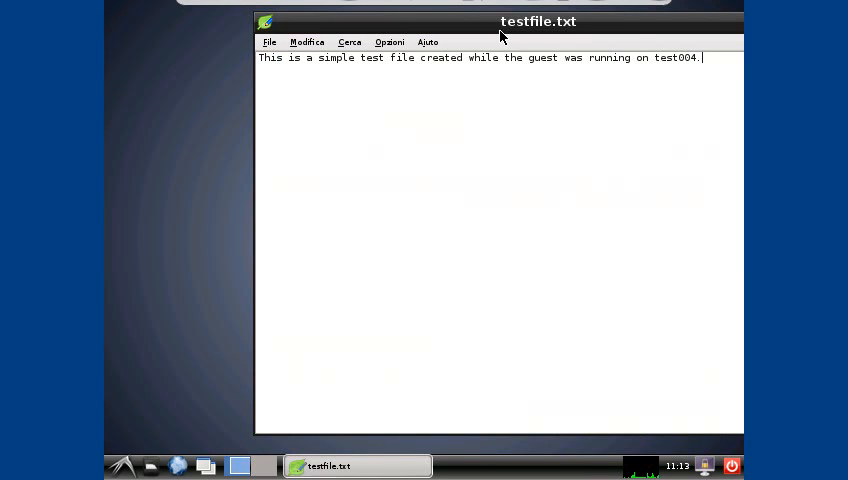
mouse_move(510, 216)
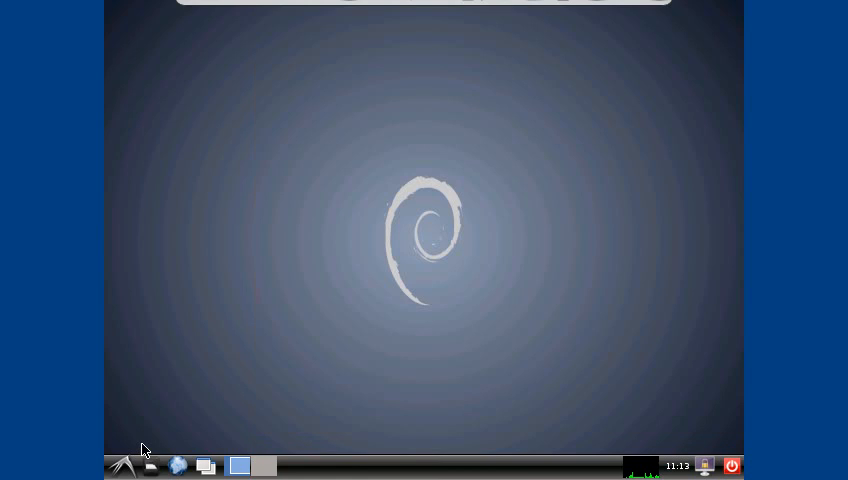
left_click(732, 466)
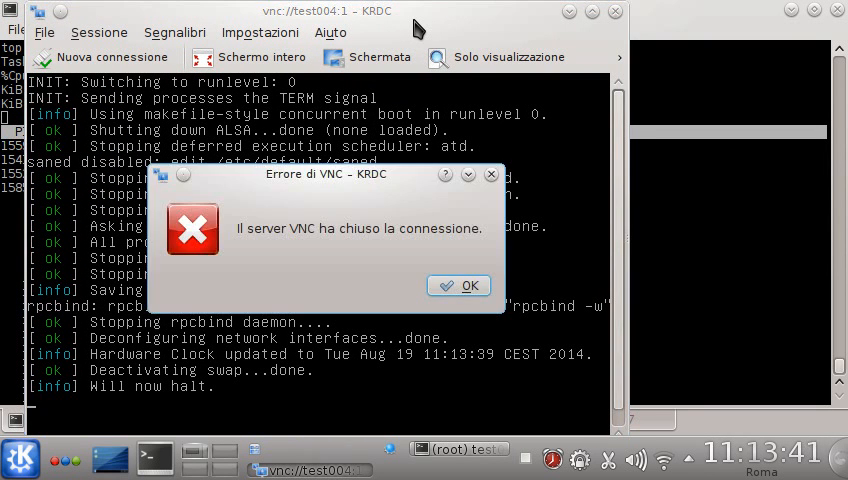
Dismiss the VNC closed-connection error, quit top on test004 and switch to test007.
left_click(458, 284)
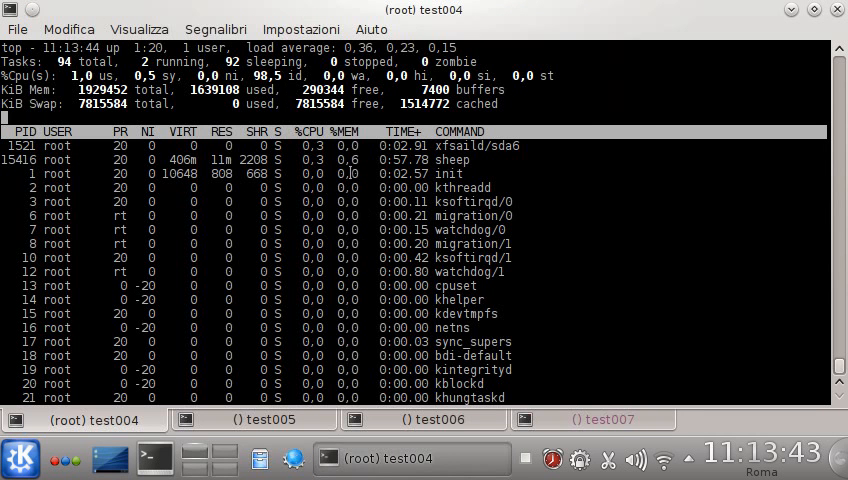
mouse_move(212, 280)
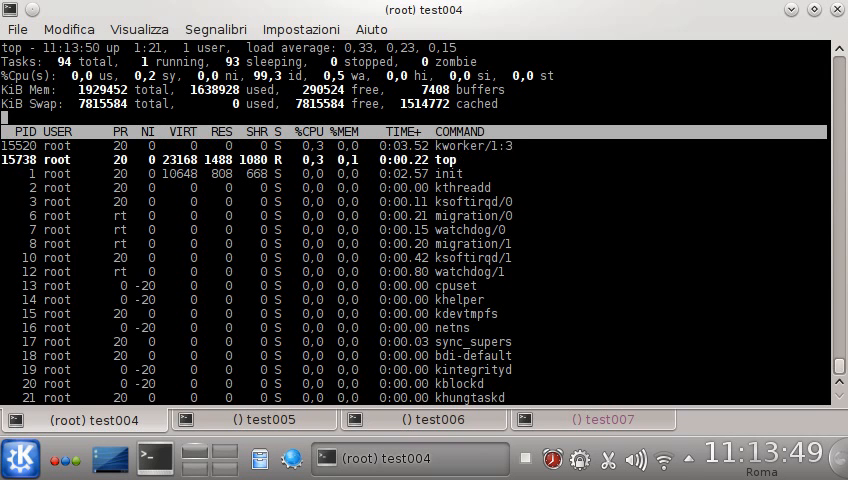
key("q")
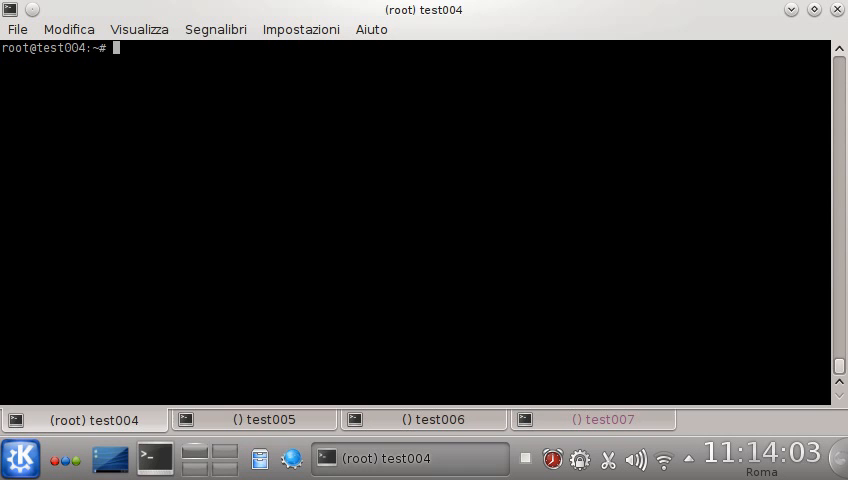
left_click(254, 420)
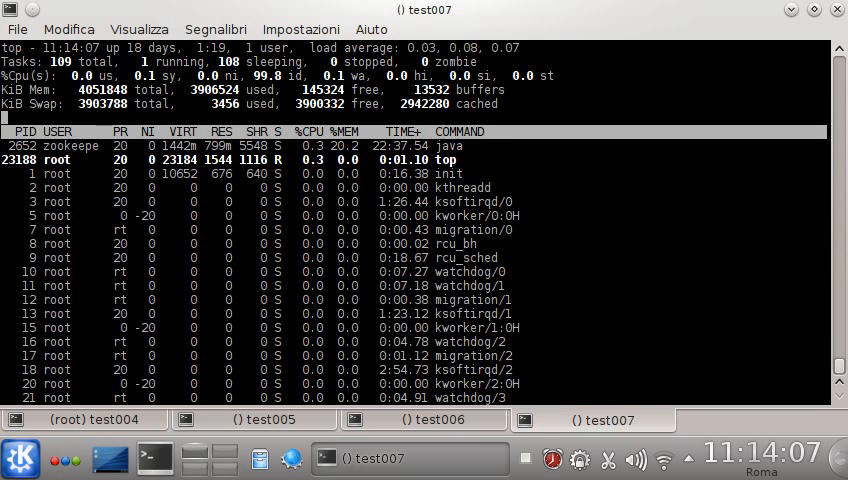
On test006 run dog node list, kill node 0, and list again to show three nodes (192.168.10.5–7).
left_click(422, 420)
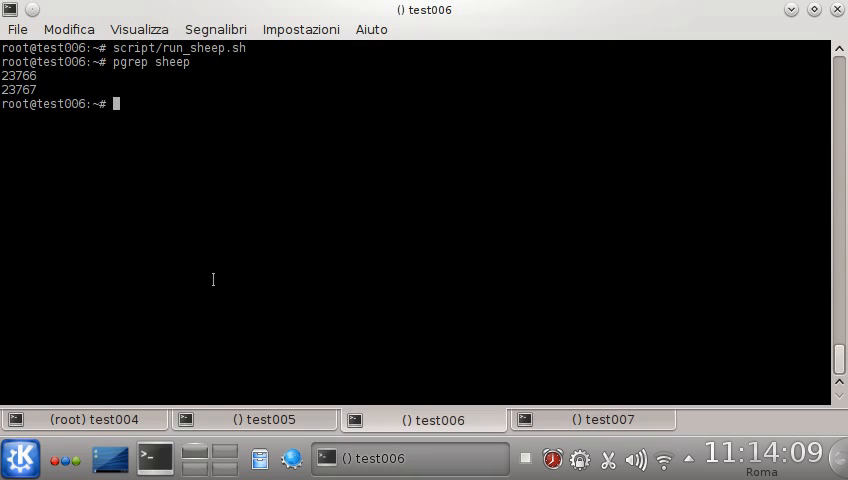
type("d")
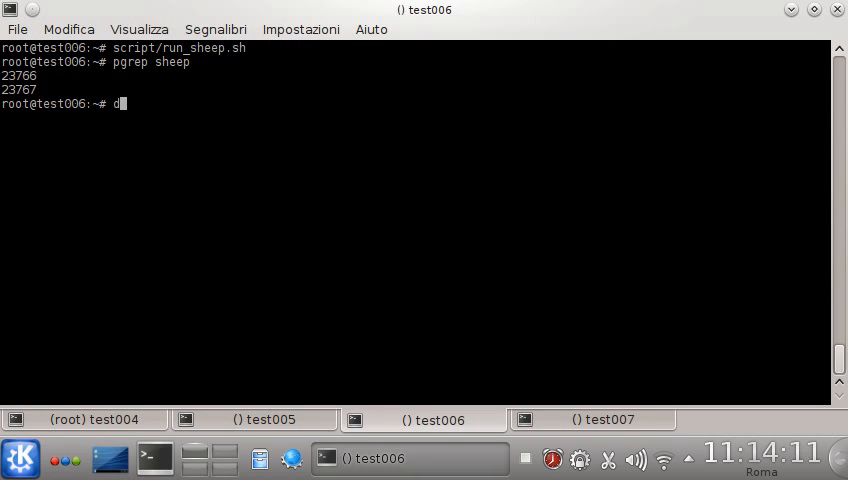
type("og node list")
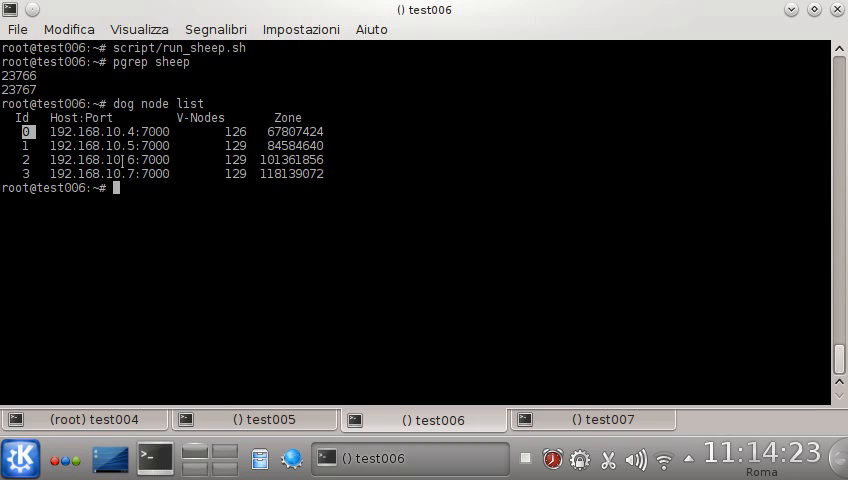
type("dog node kill")
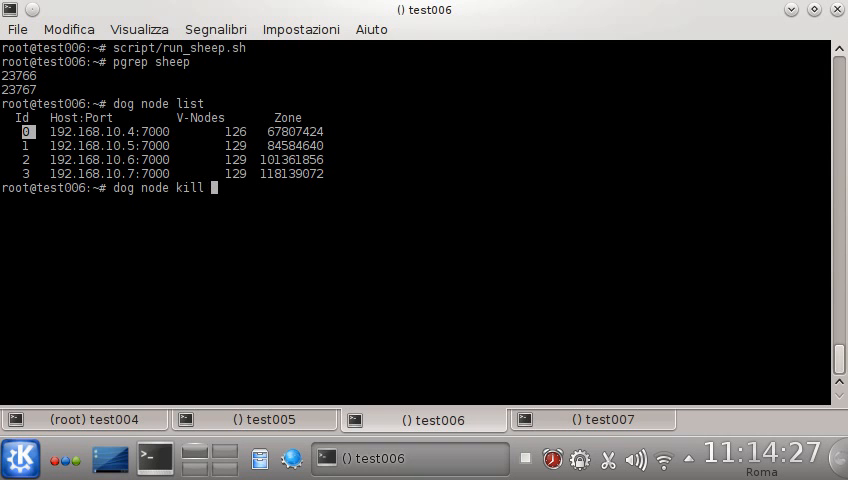
key("Return")
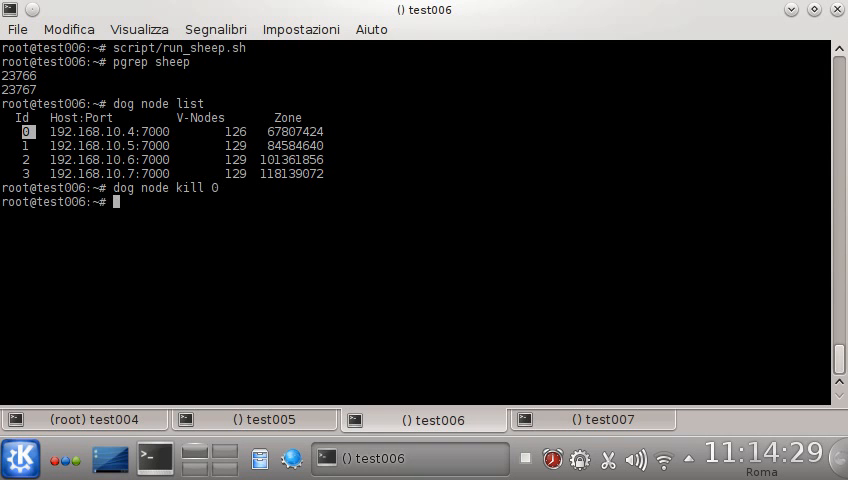
type("dog node list")
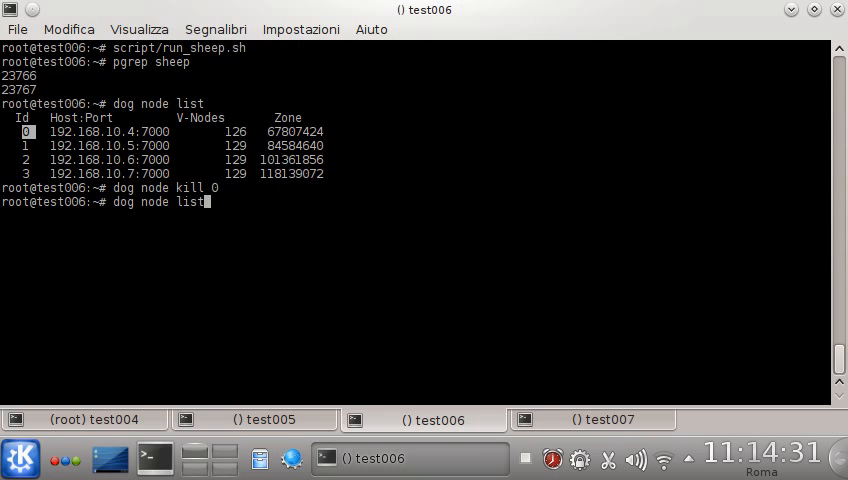
key("Return")
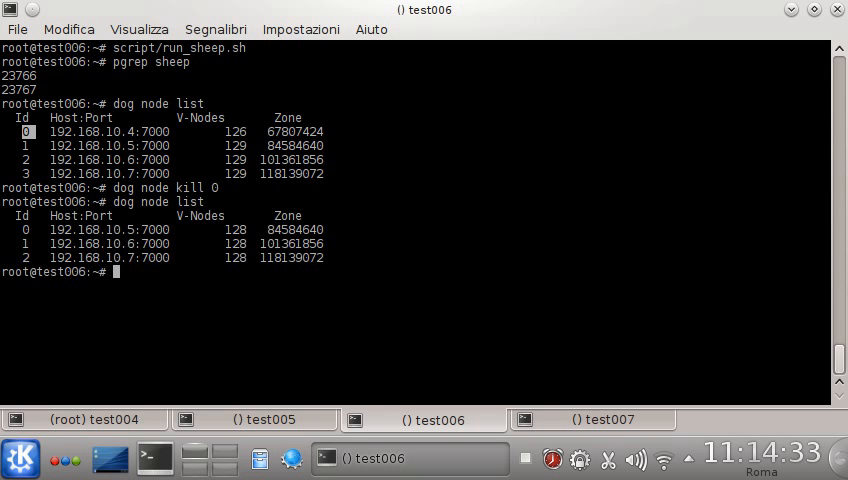
left_click(84, 420)
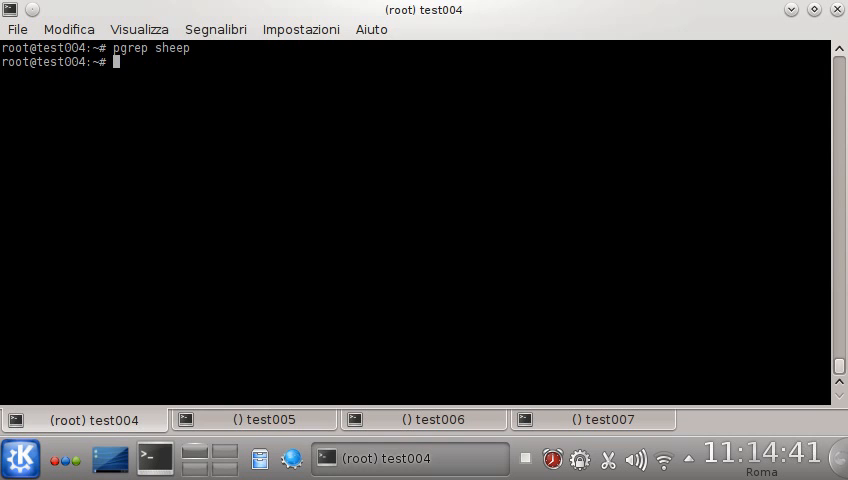
Run dog node recovery on test005 twice and once on test006, showing no nodes in recovery.
left_click(254, 420)
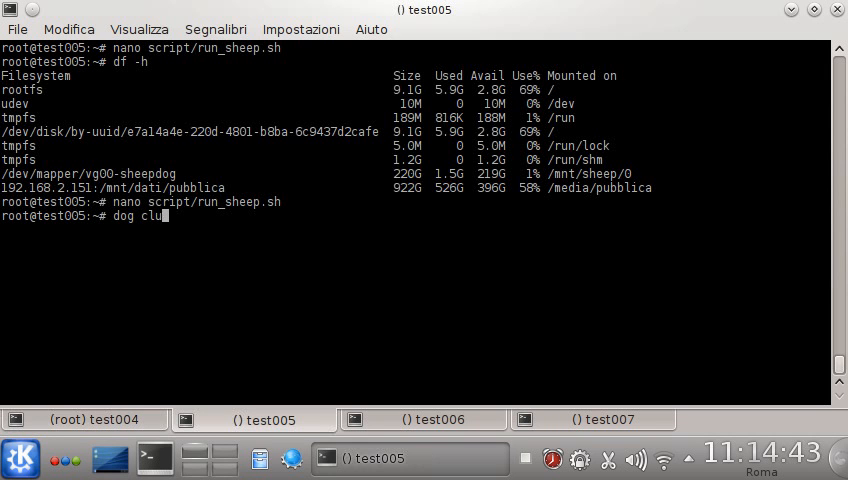
type("ster")
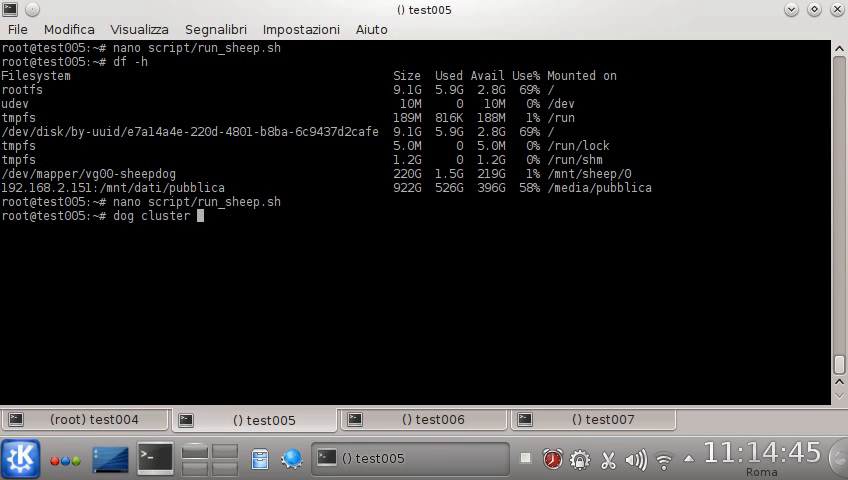
type("node reco")
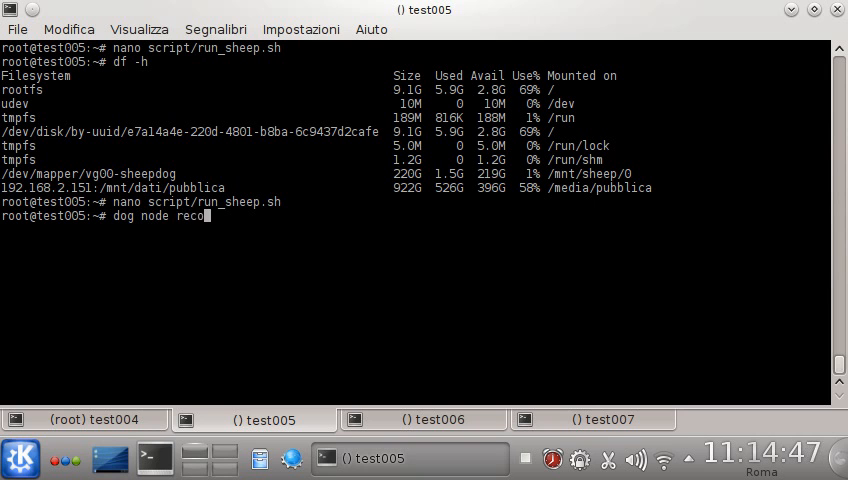
key("Return")
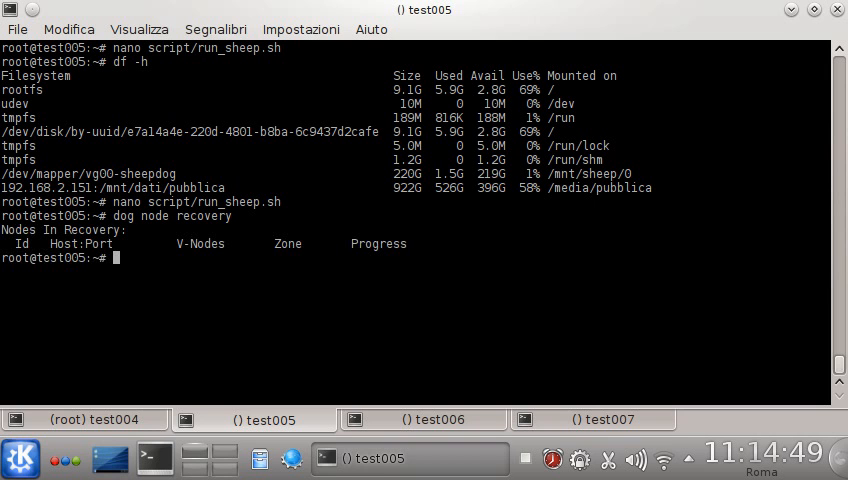
key("Return")
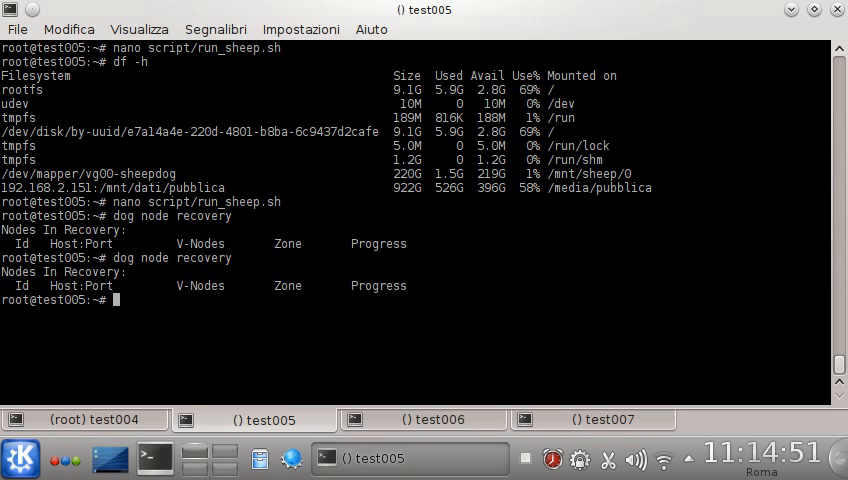
left_click(422, 420)
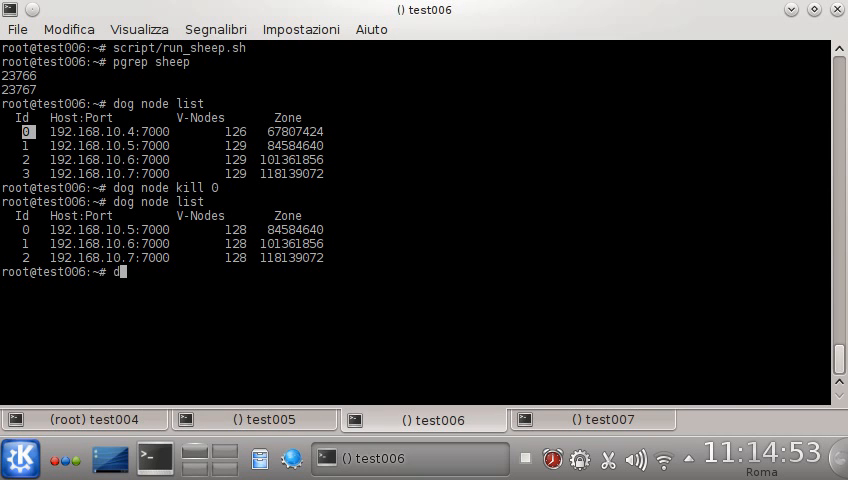
type("og node recov")
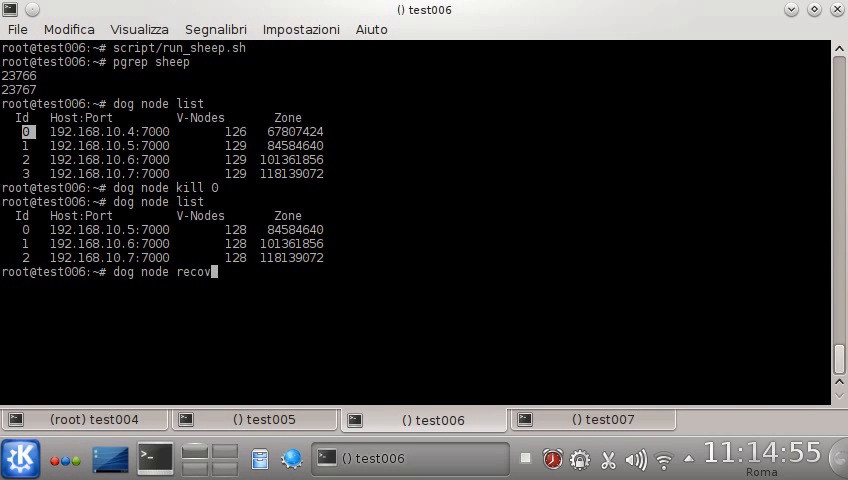
key("Return")
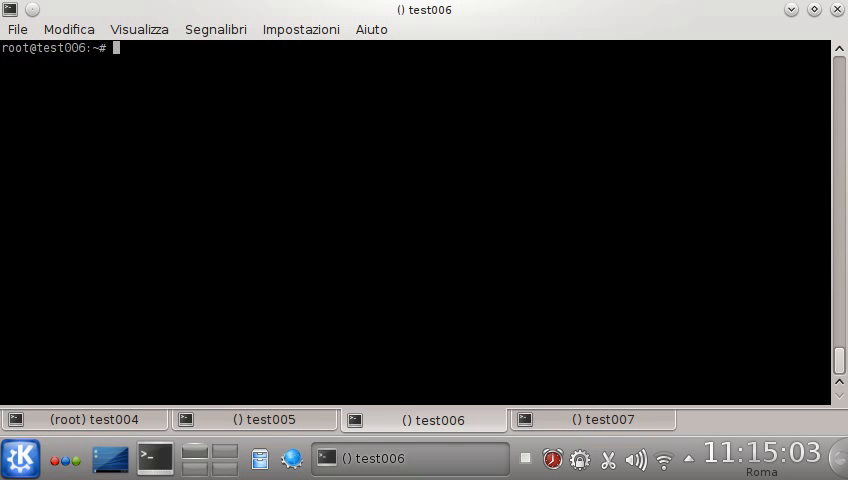
From test005, run shared/debian_lxde.sh to boot the Debian guest on that node.
left_click(252, 420)
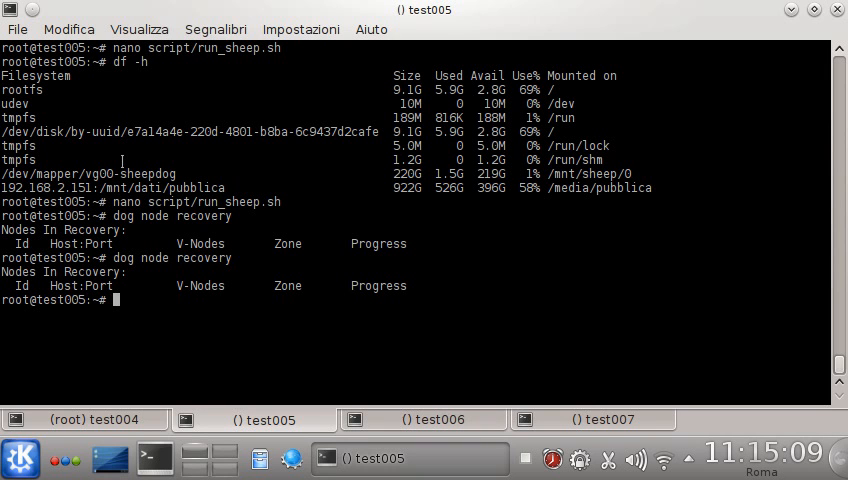
type("sha")
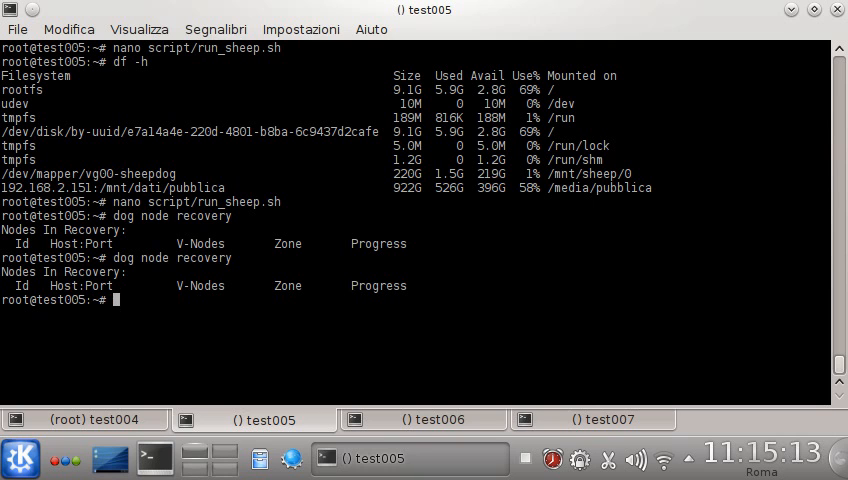
type("sha")
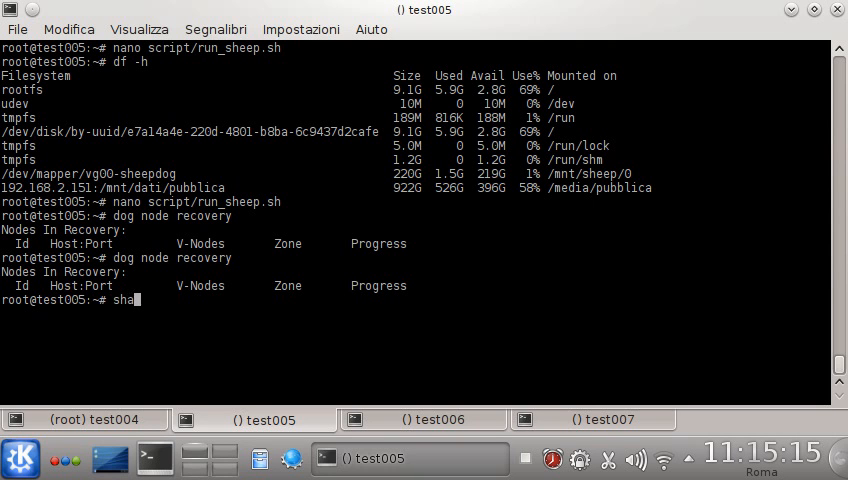
type("red/")
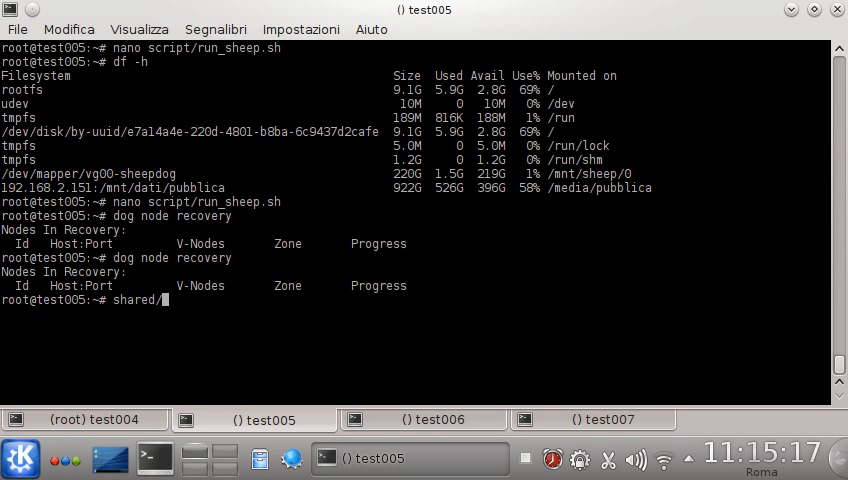
type("debian_lxde.sh")
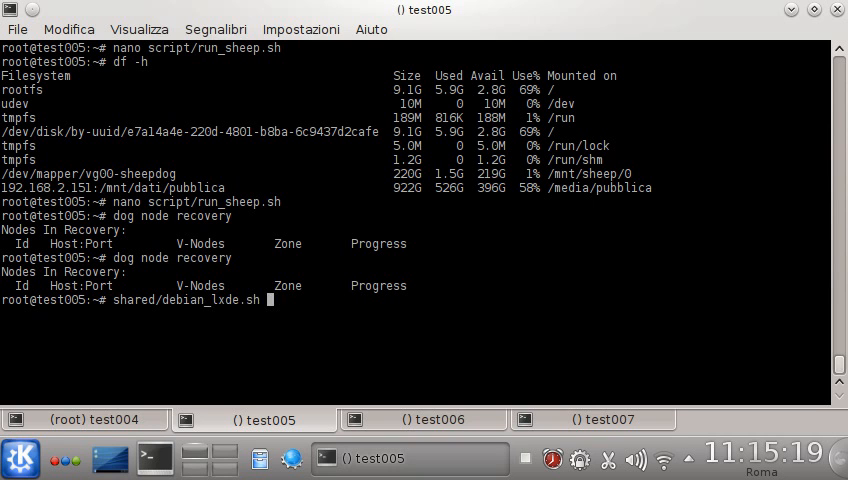
key("Return")
type("kr")
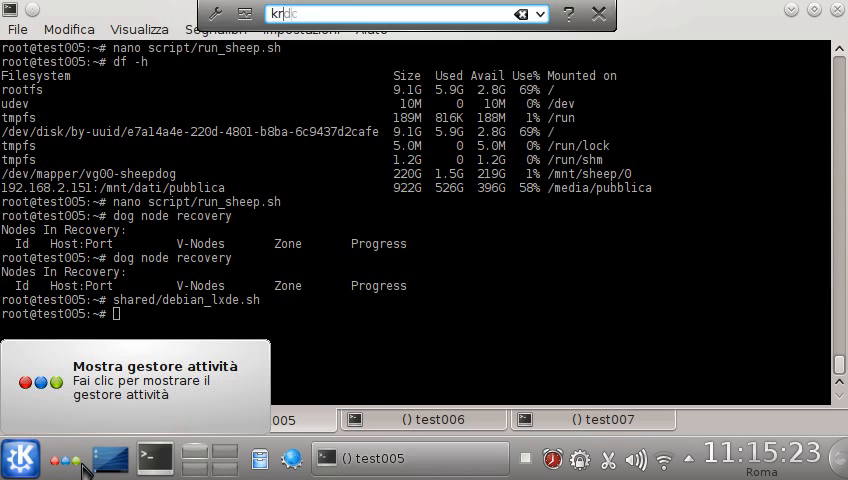
Launch 'krdc test005' from KRunner and bring up the guest desktop's application menu.
type("test")
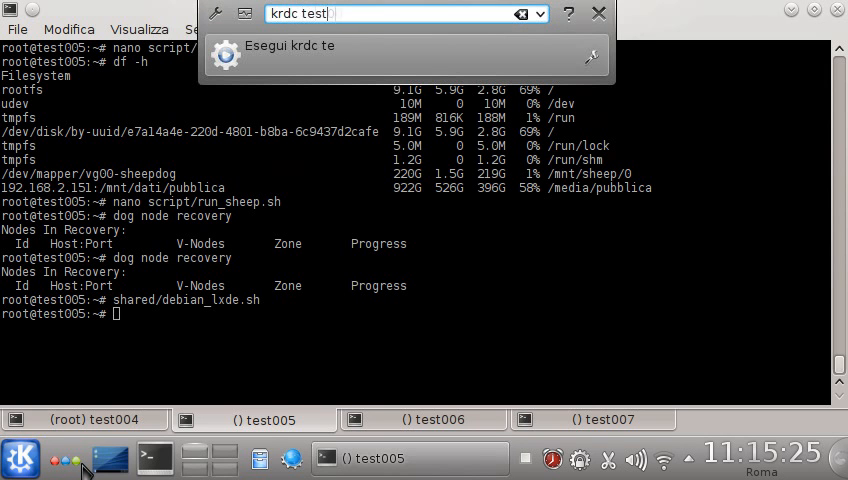
left_click(290, 56)
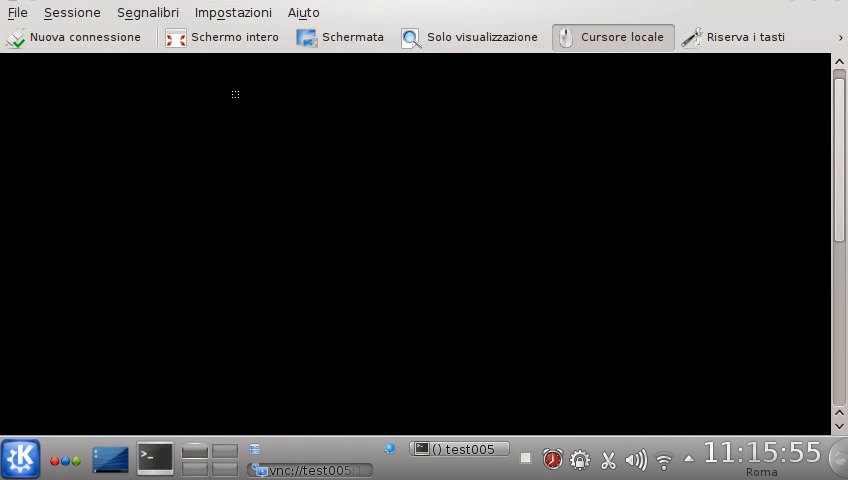
left_click(468, 36)
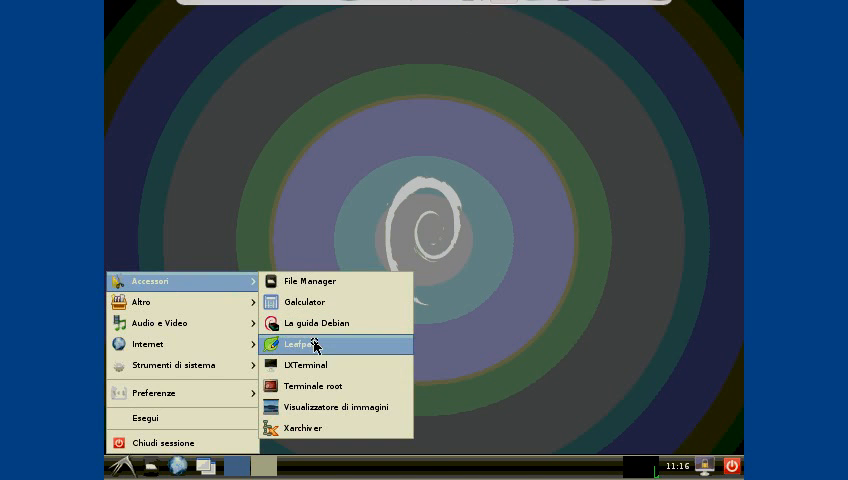
View testfile.txt in Leafpad, confirming its test004 line, then close the KRDC viewer.
left_click(300, 344)
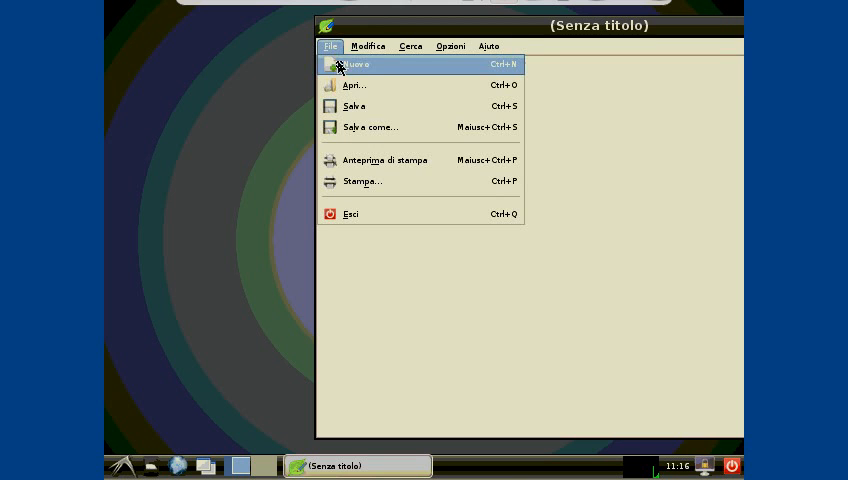
left_click(354, 84)
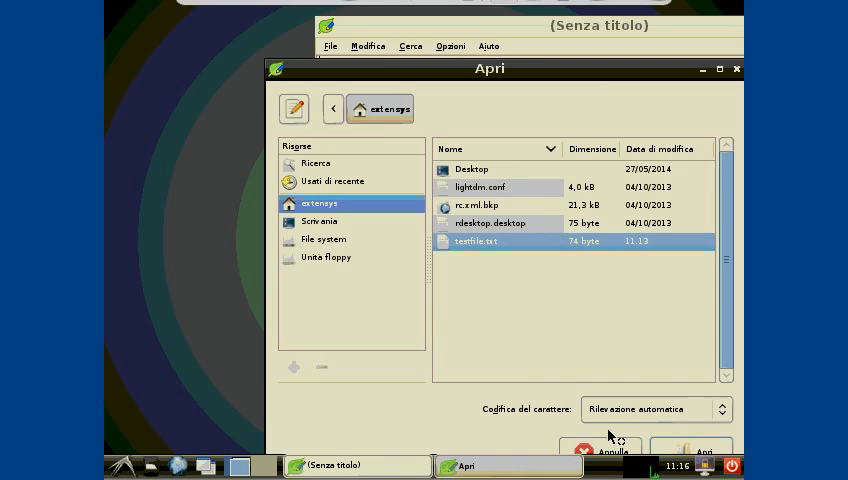
left_click(700, 452)
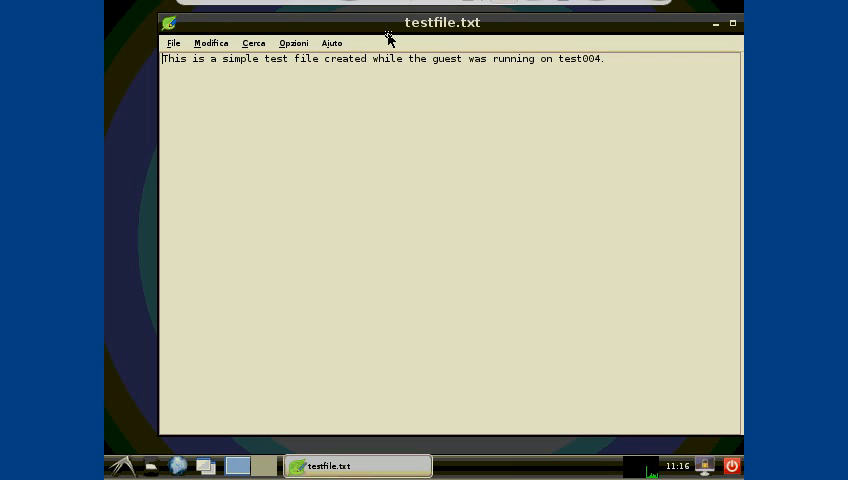
right_click(450, 24)
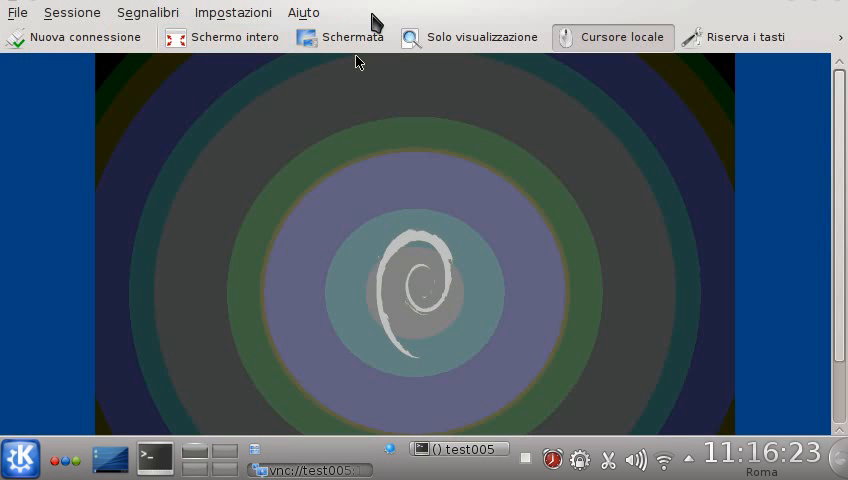
mouse_move(400, 16)
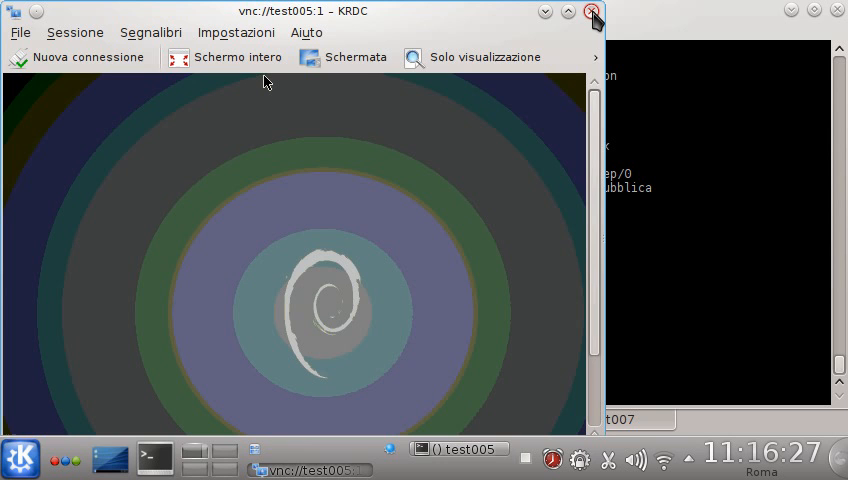
left_click(592, 16)
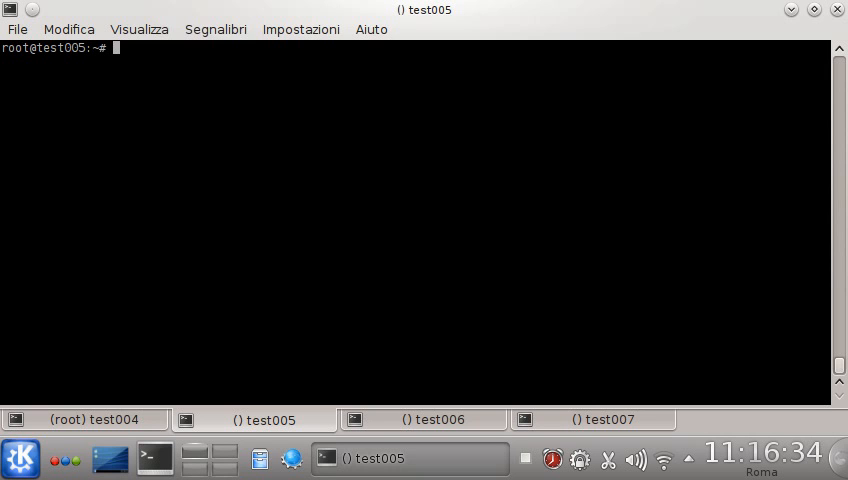
Run 'watch -n 1 dog node recovery' on test005, refreshing every second.
type("do")
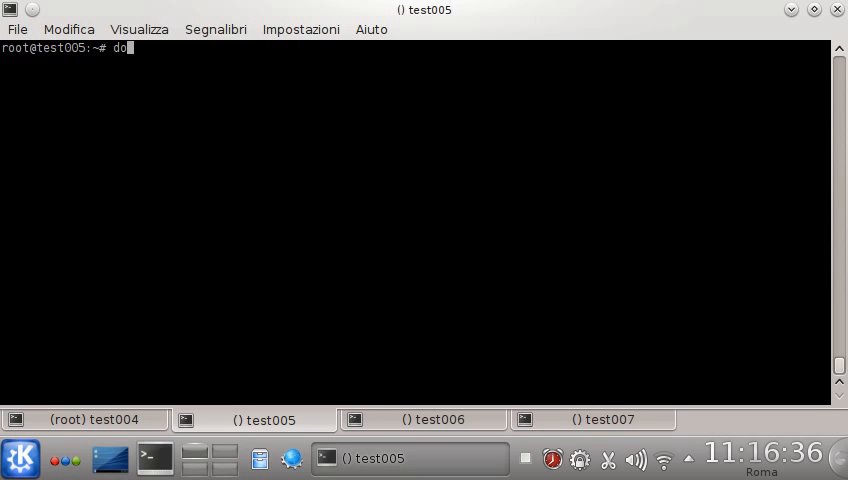
type("wa")
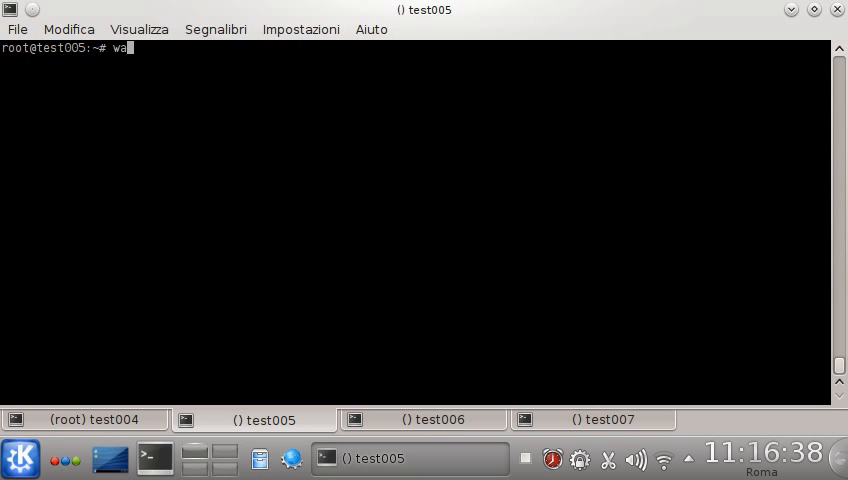
type("tch -")
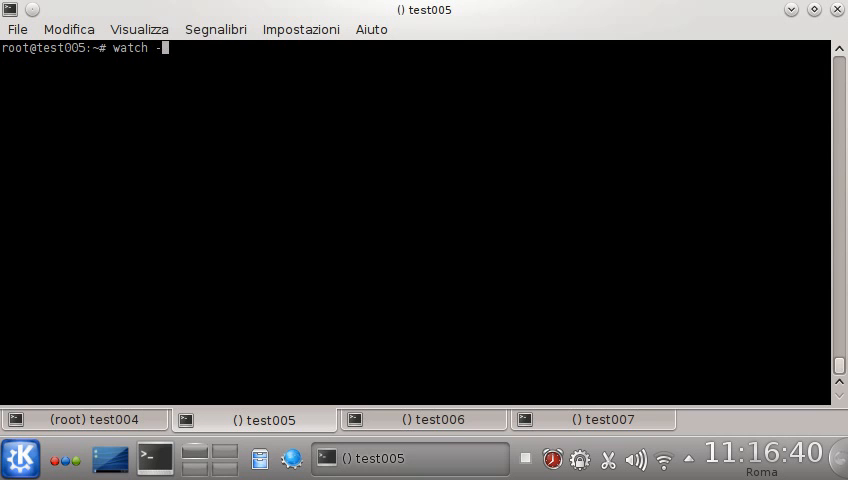
type("n 1 do")
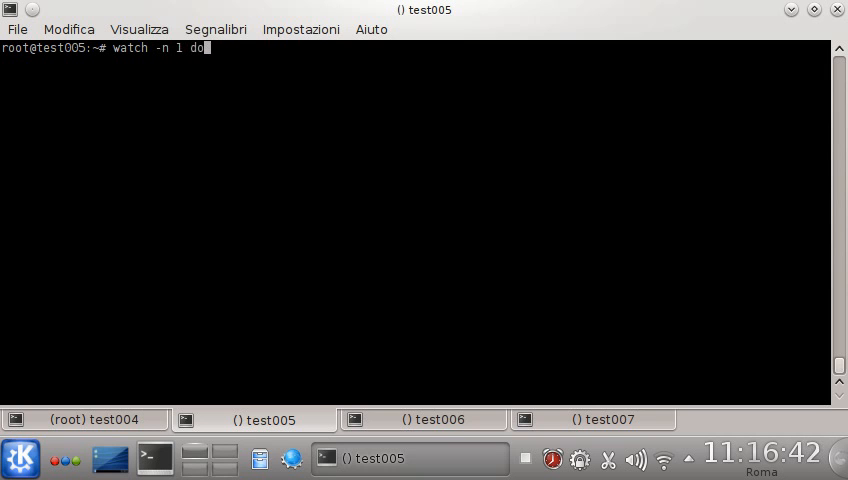
type("g node rec")
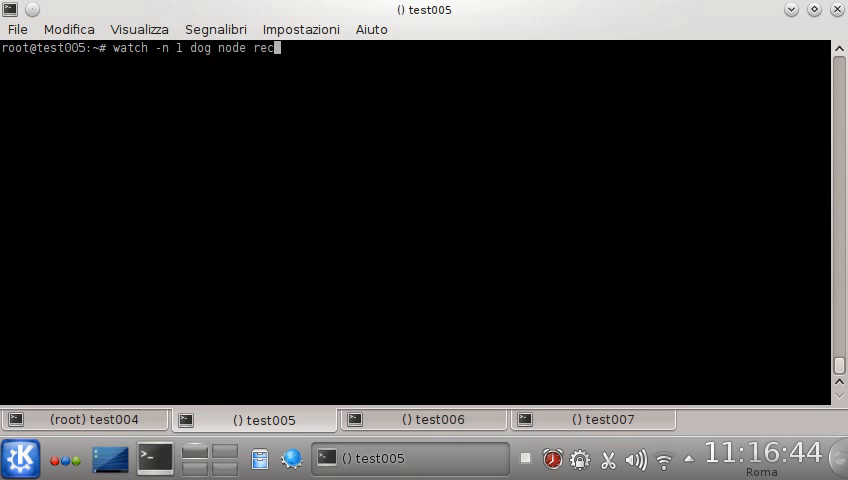
key("Return")
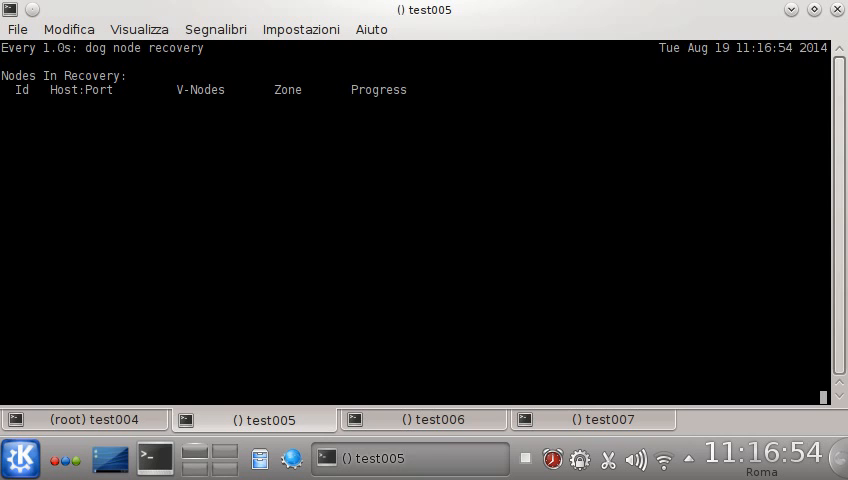
Start the Sheepdog daemon on test004 via script/run_sheep.sh.
left_click(84, 420)
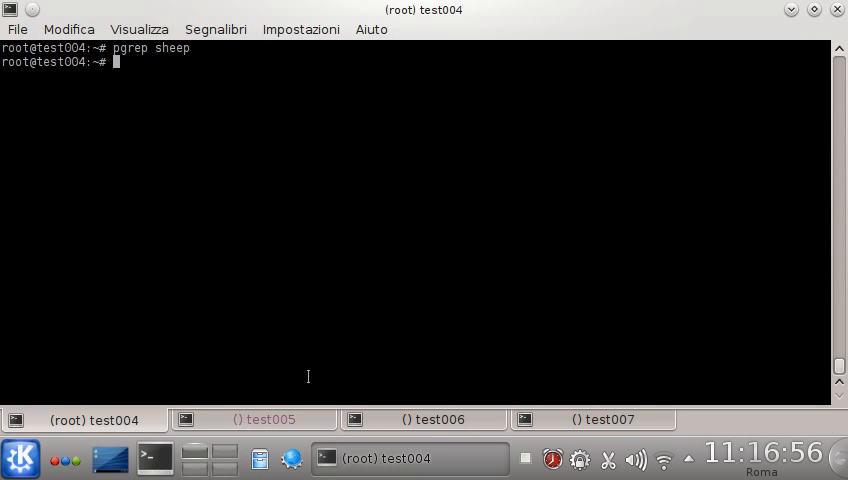
type("script/")
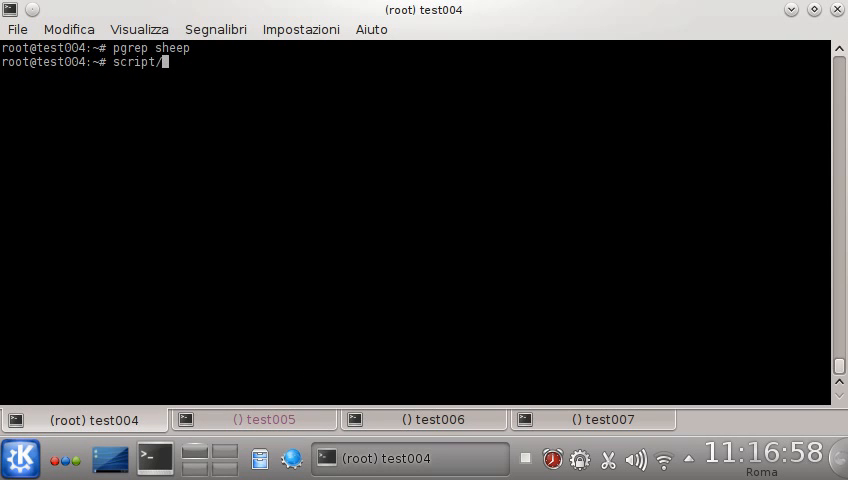
type("run_sheep.sh")
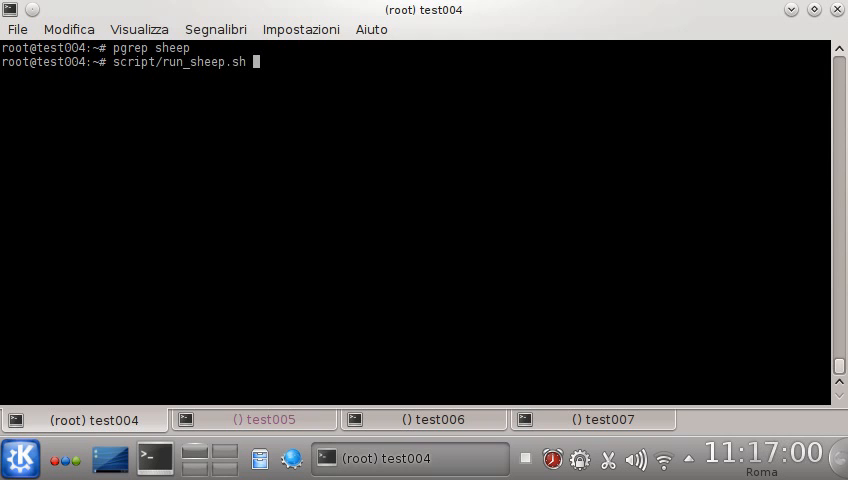
key("Return")
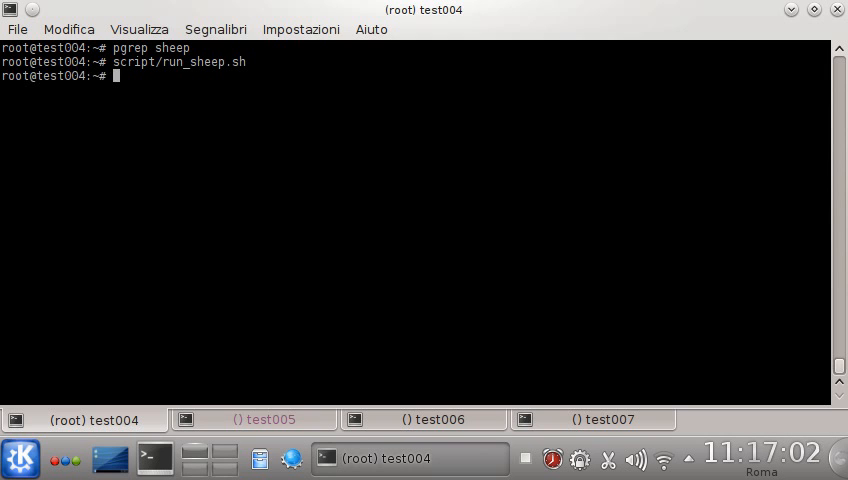
left_click(254, 420)
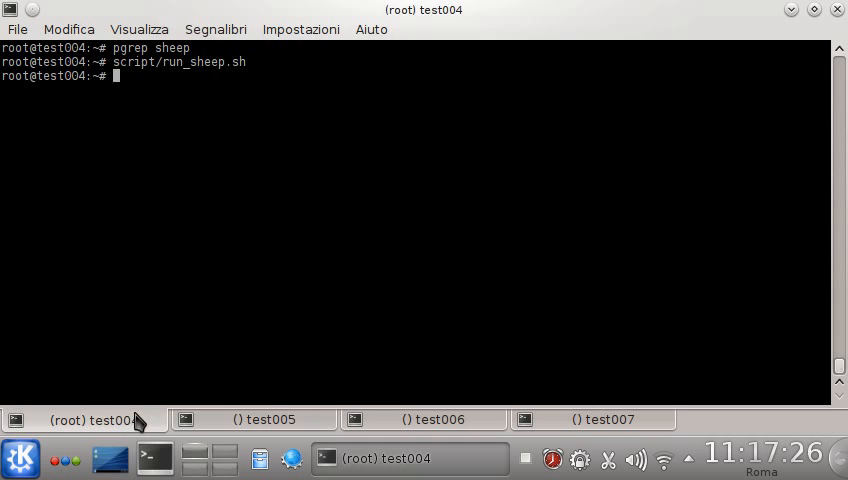
List the cluster nodes, confirming four nodes 192.168.10.4 through .7, checking the test005 watch.
type("dog nod")
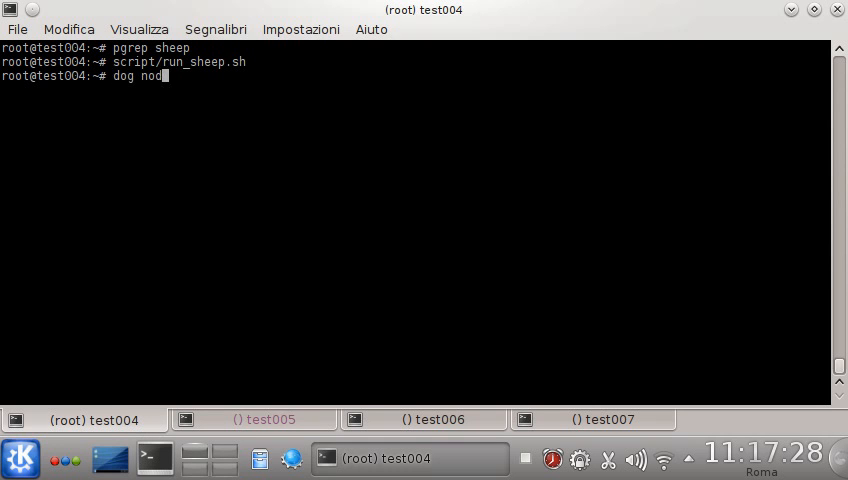
key("Return")
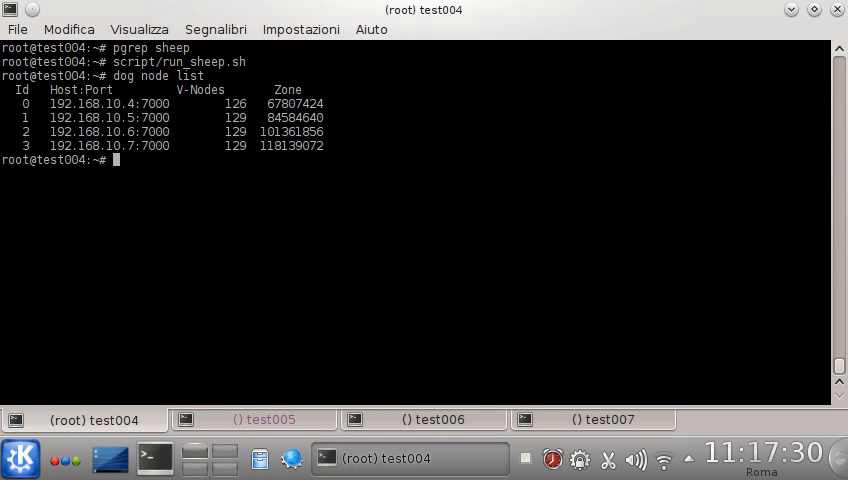
left_click(252, 420)
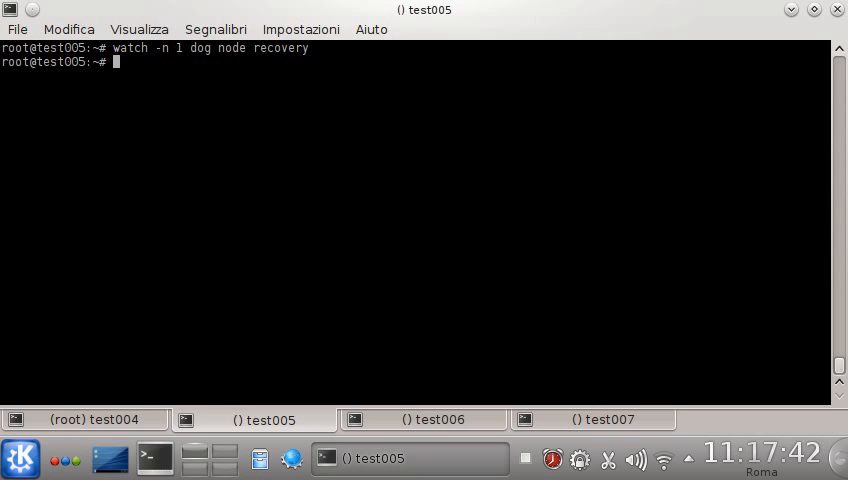
left_click(84, 420)
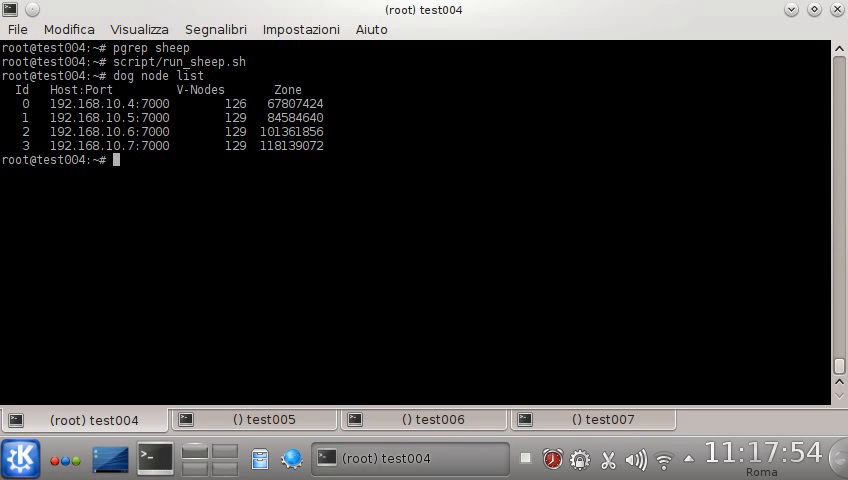
On test006, change into the shared/ folder.
type("cd s")
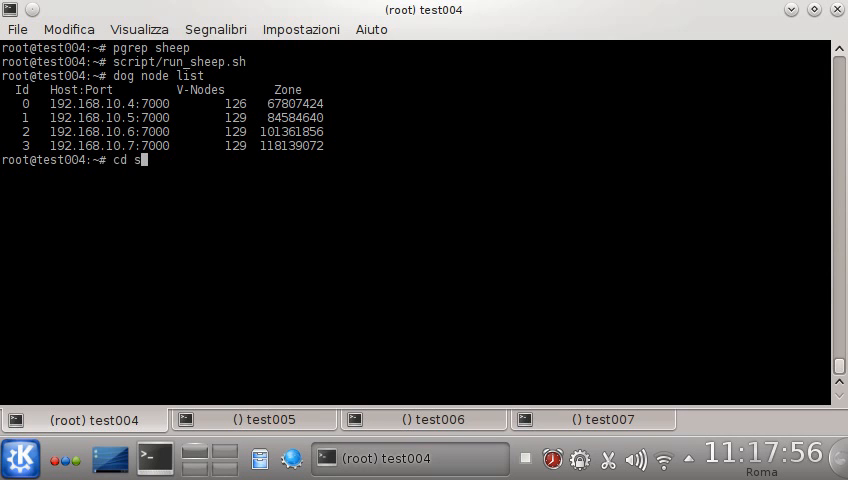
left_click(424, 420)
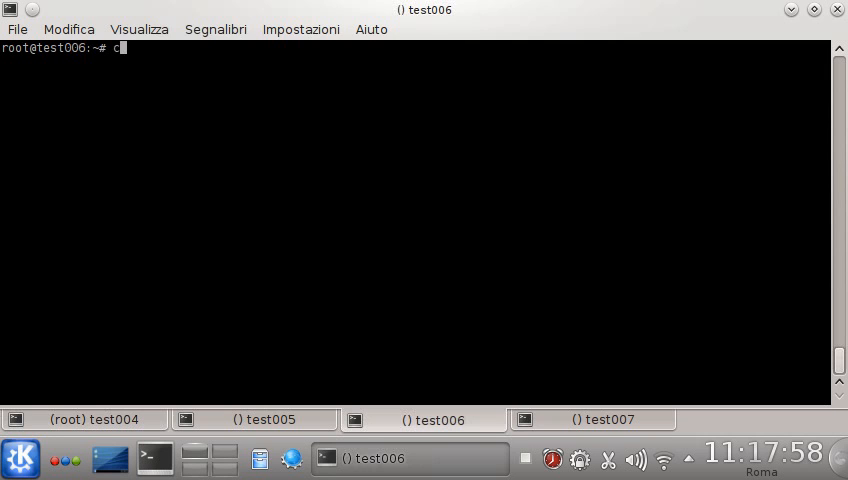
type("d shared/")
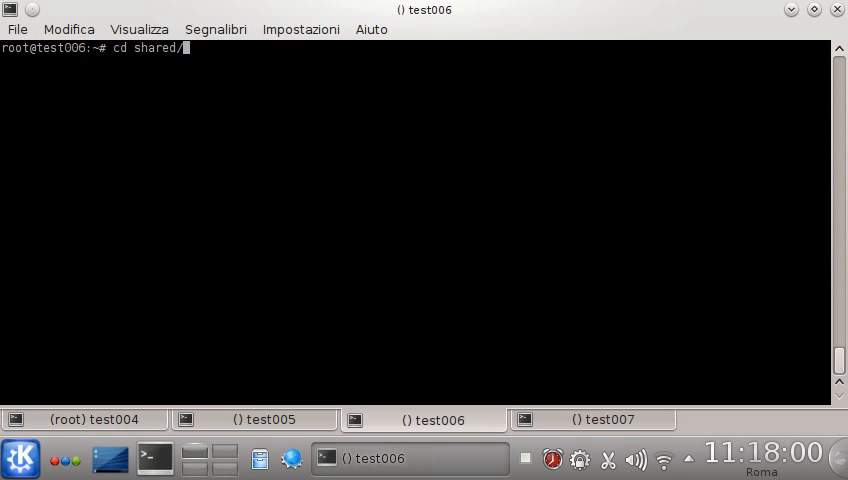
key("Return")
type("qe")
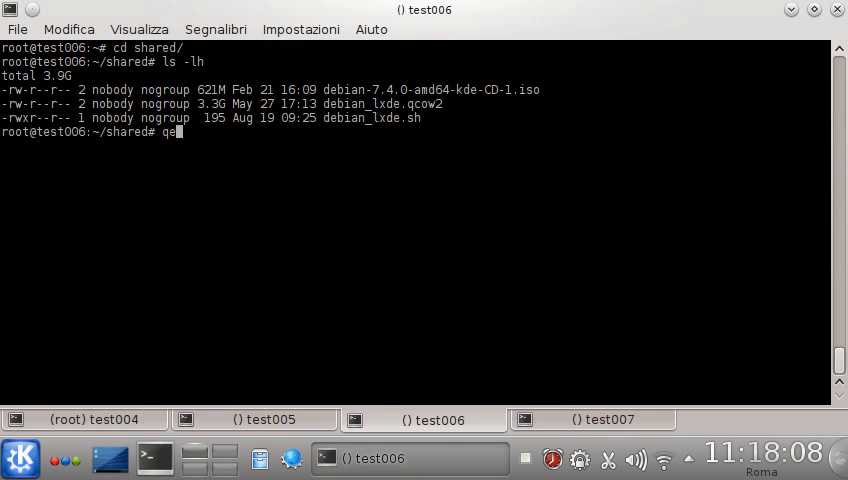
Import debian-7.4.0-amd64-kde-CD-1.iso as raw into sheepdog:debian.iso with qemu-img convert.
type("mu-img co")
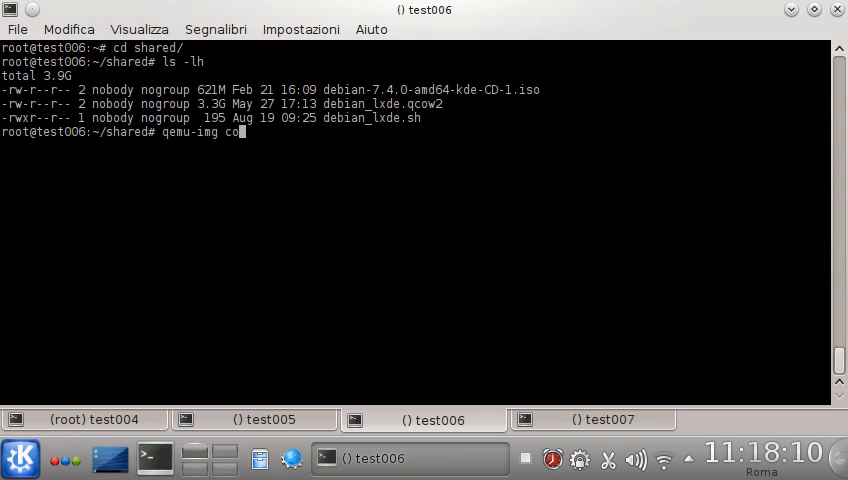
type("nvert")
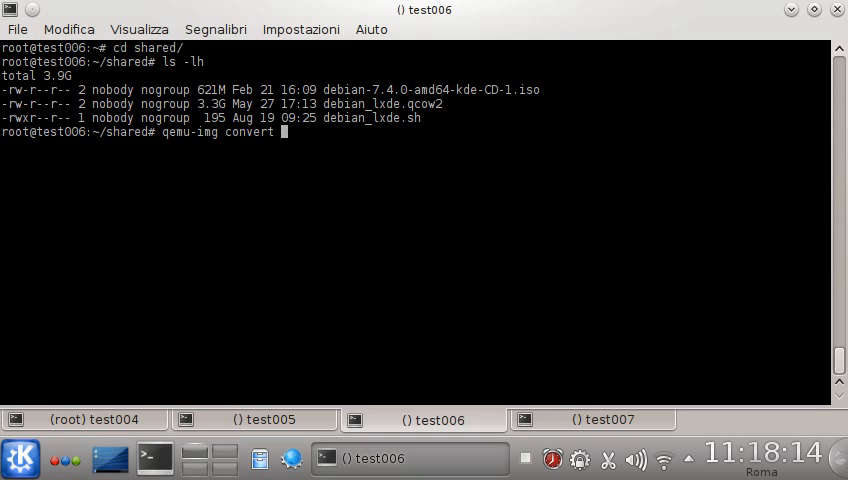
type("-f raw")
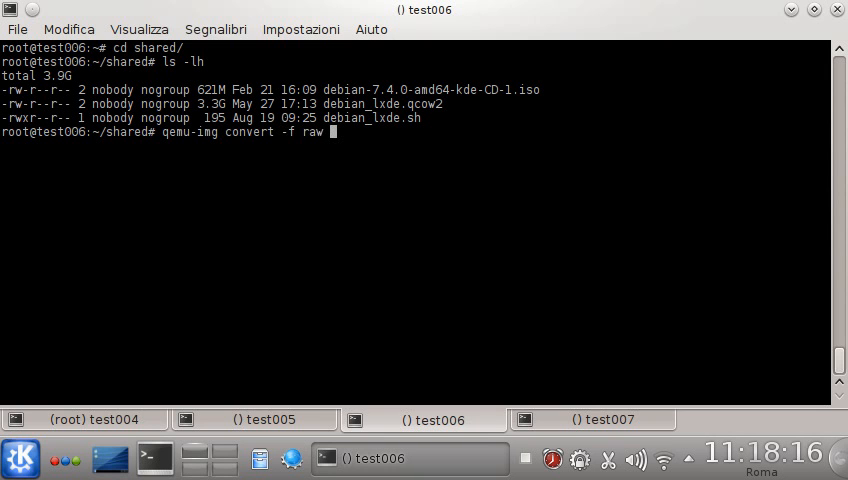
type("debian")
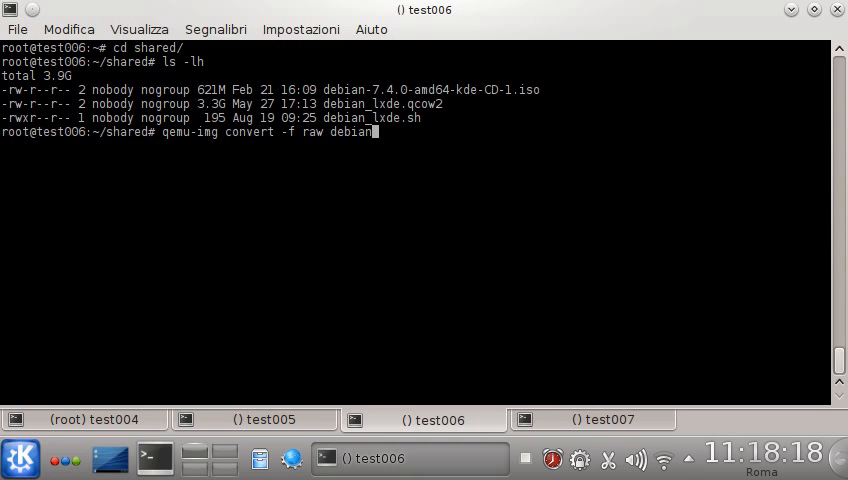
type("-7.4.0-amd64-kde-CD-1.iso sheepdog:de")
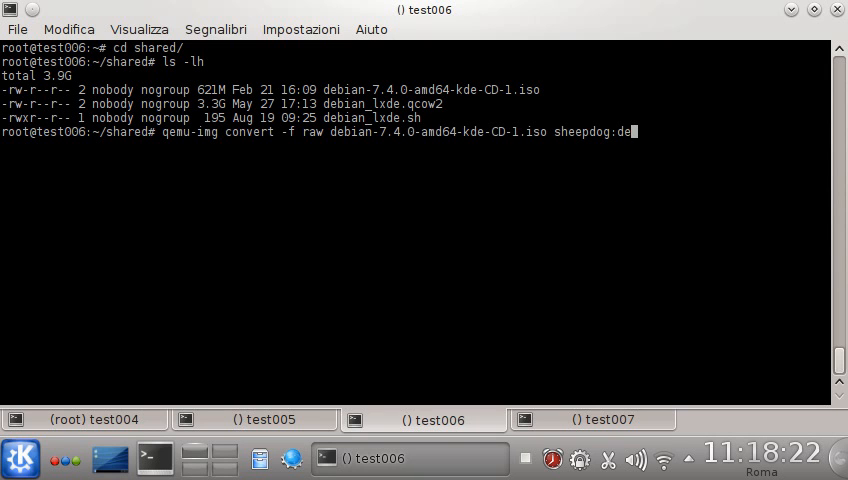
type("bian.iso")
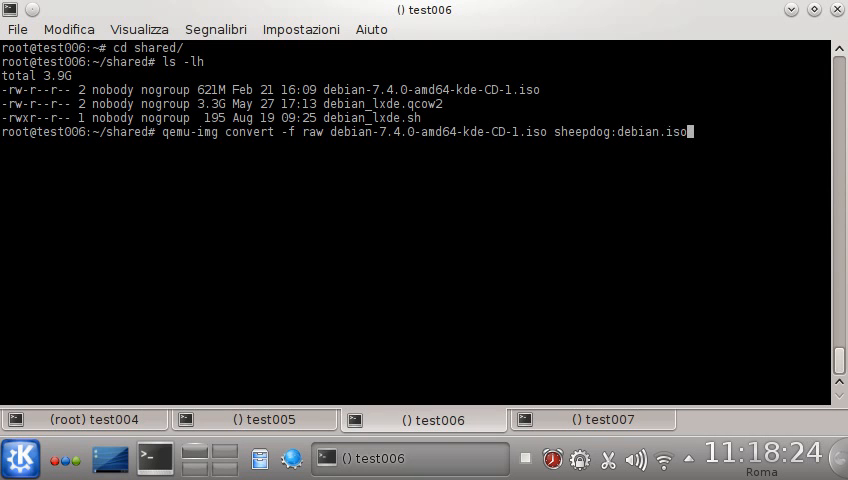
type("time ")
key("Return")
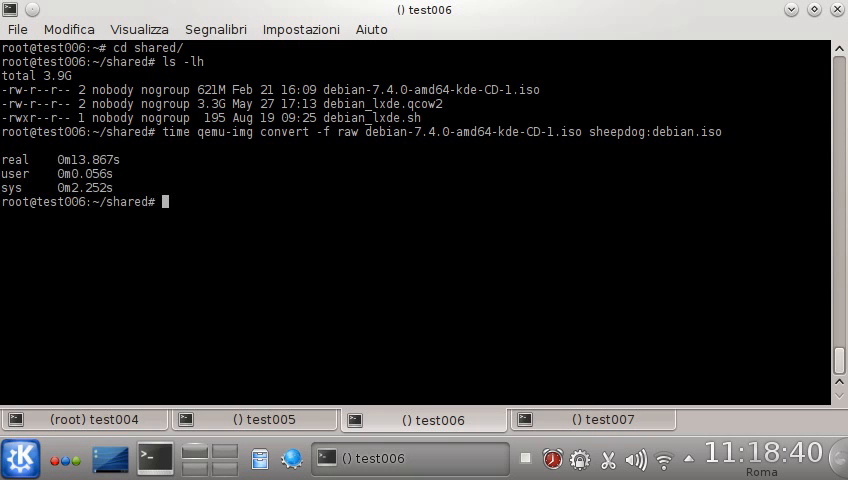
type("dog")
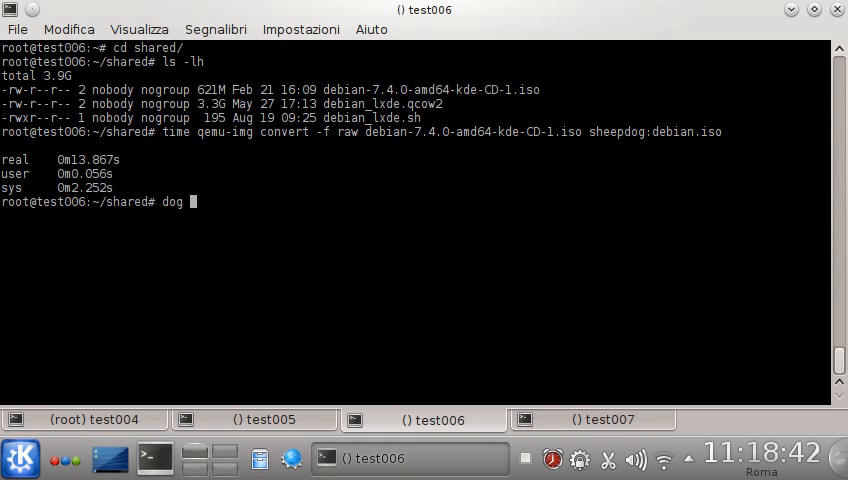
List the Sheepdog virtual disks on test006.
type("vdi list")
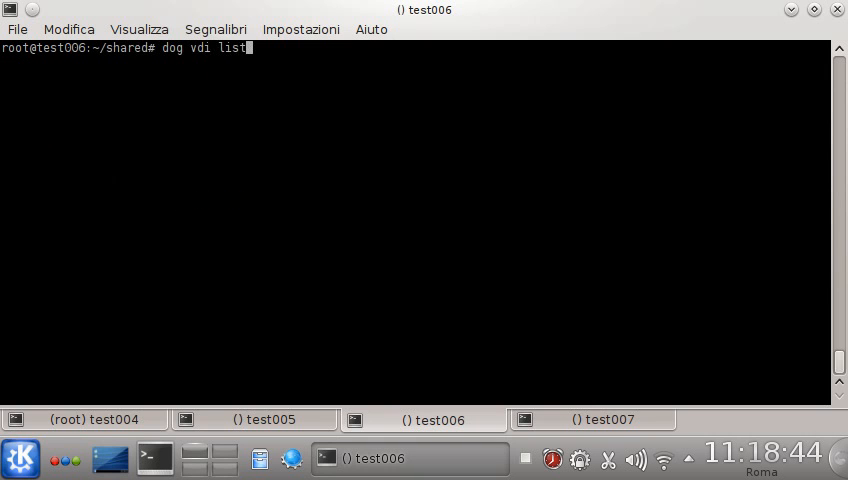
key("Return")
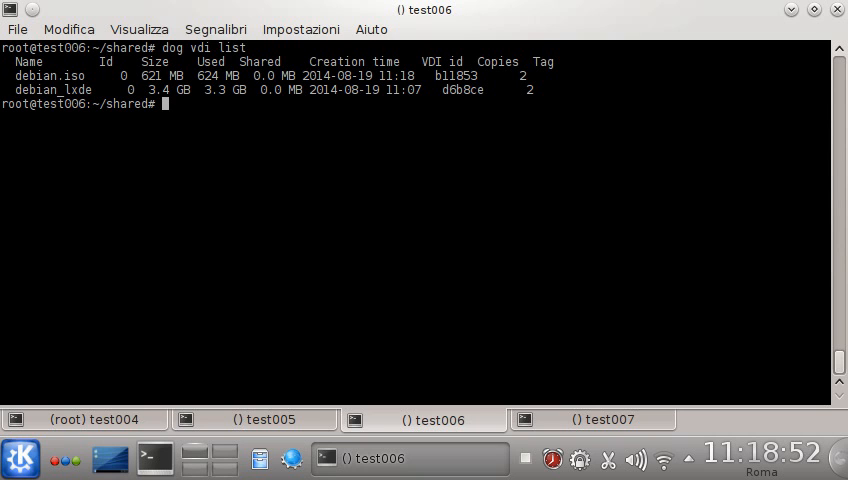
Create a new 10G Sheepdog VDI named newguest with 'dog vdi create'.
type("dog")
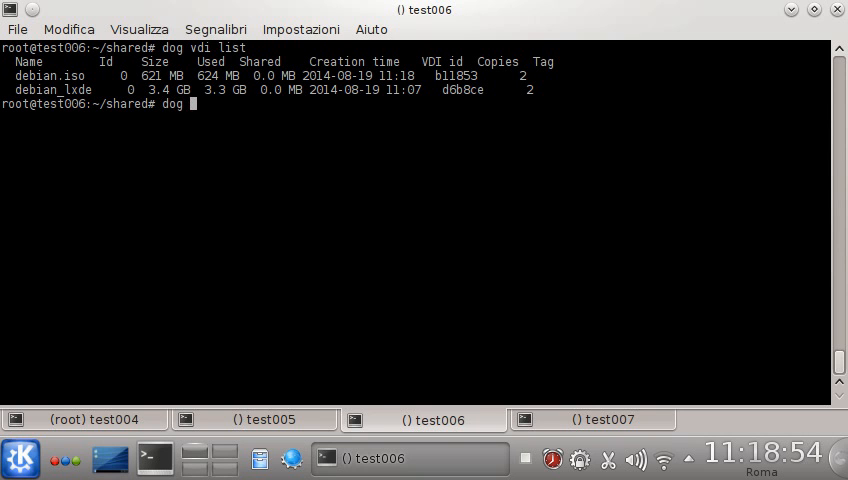
type("node")
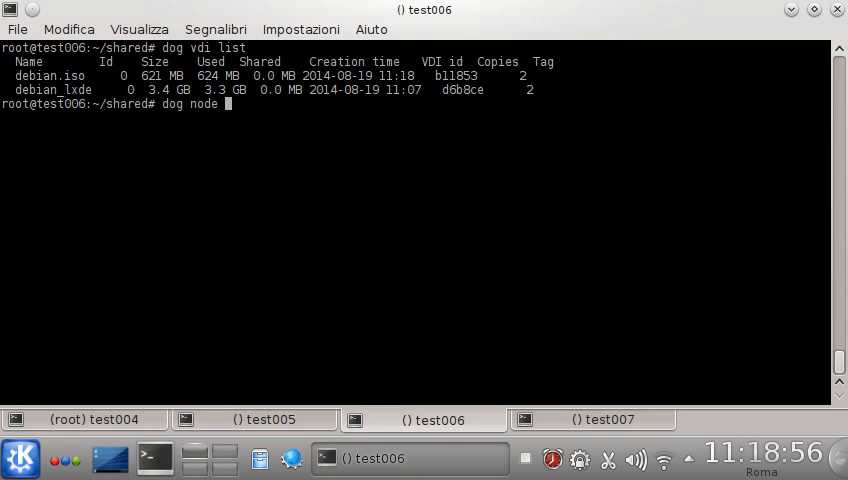
key("BackSpace")
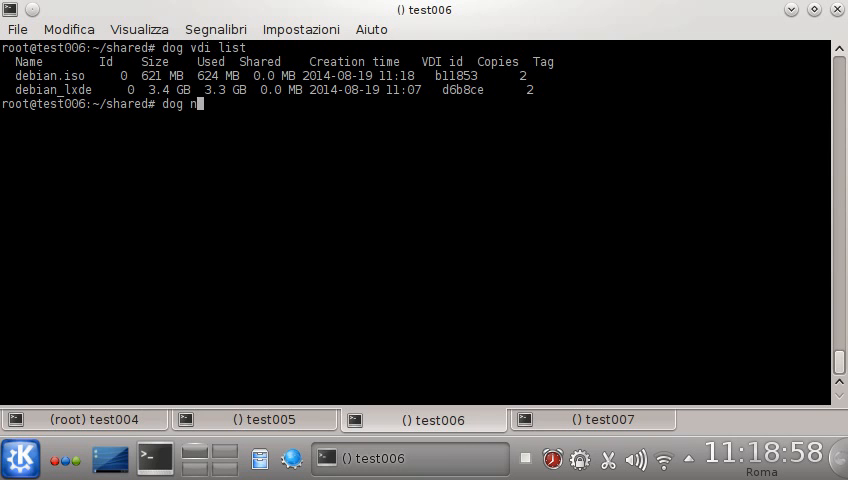
type("vdi create")
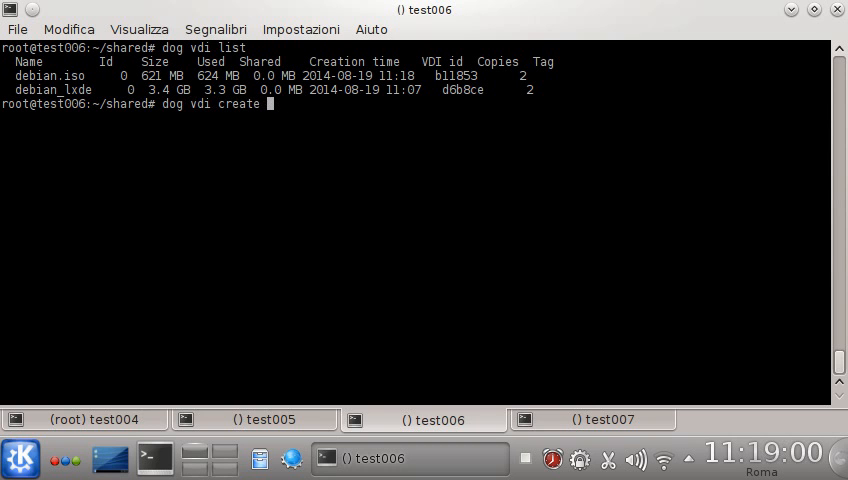
type("new")
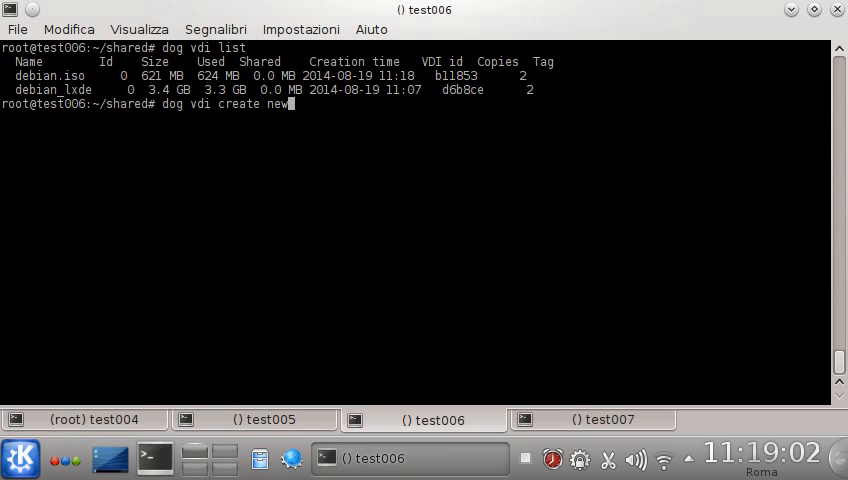
type("guest")
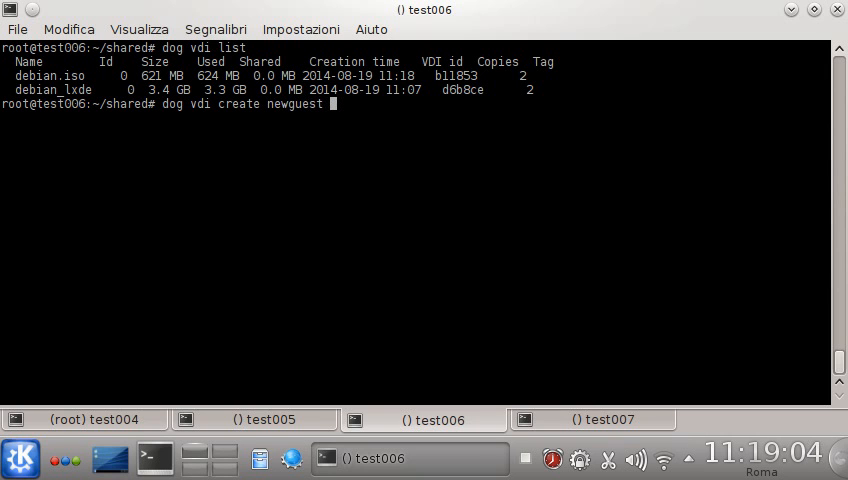
type("10G")
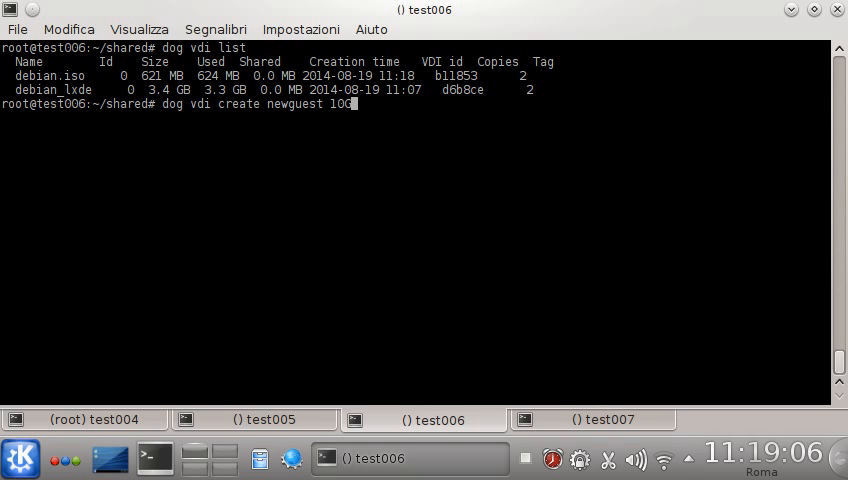
key("Return")
type("dog node list")
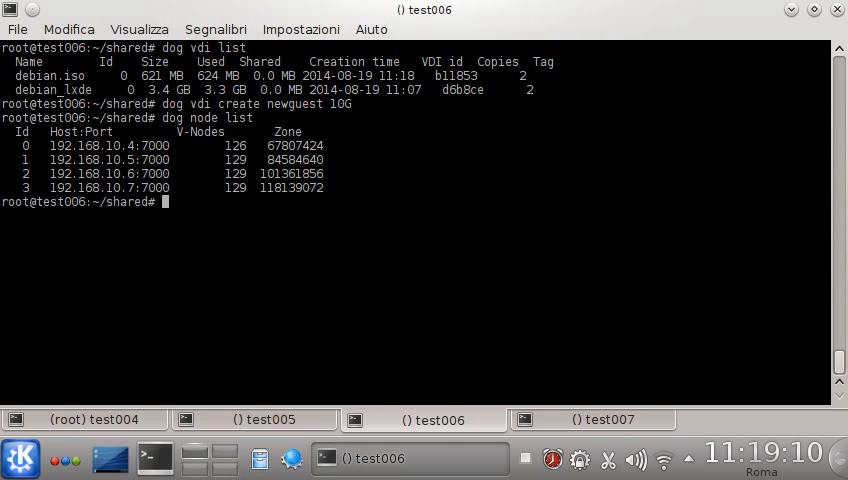
type("dog vdi list")
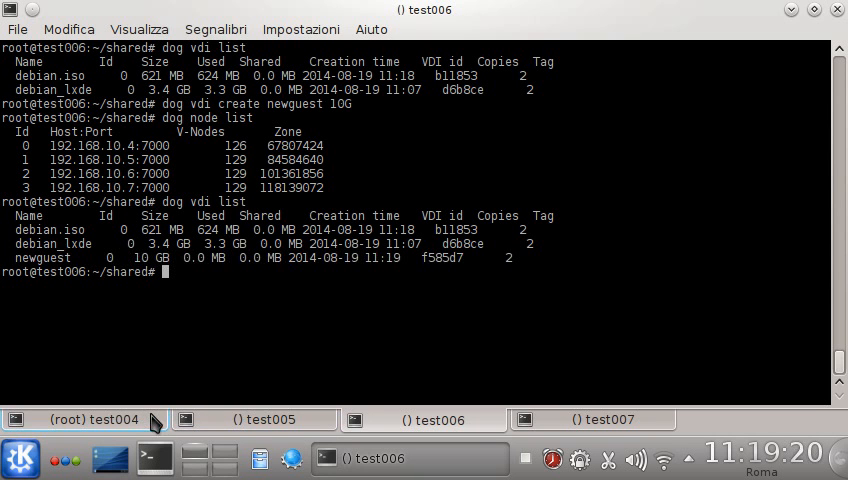
mouse_move(156, 420)
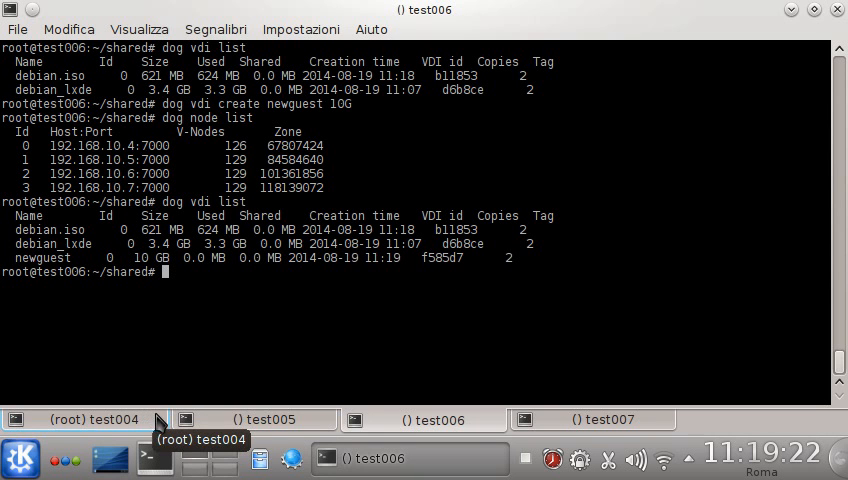
On test004, in shared/, copy debian_lxde.sh to newguest.sh and begin a nano command for it.
left_click(90, 420)
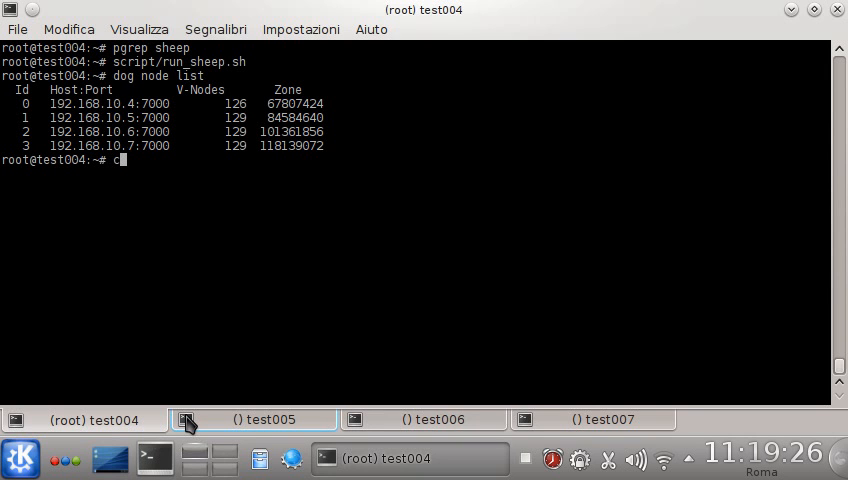
type("d shared")
type("ls -l")
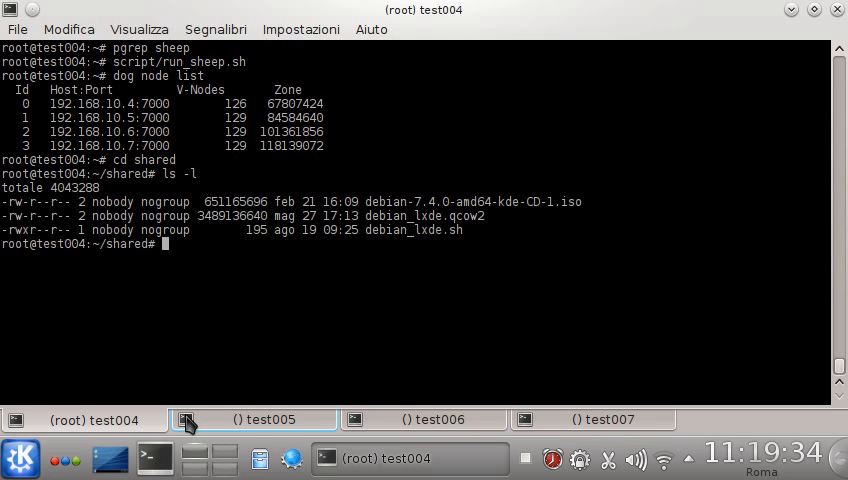
type("cp debian_lxde.sh")
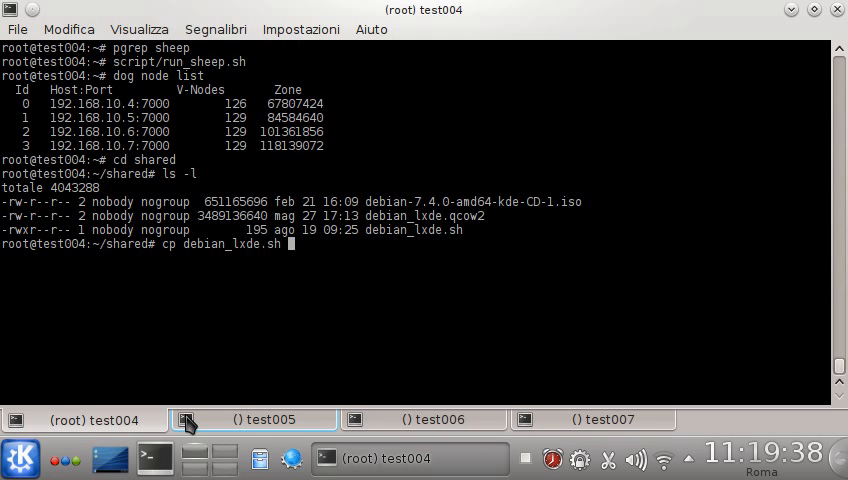
type("newguest.sh")
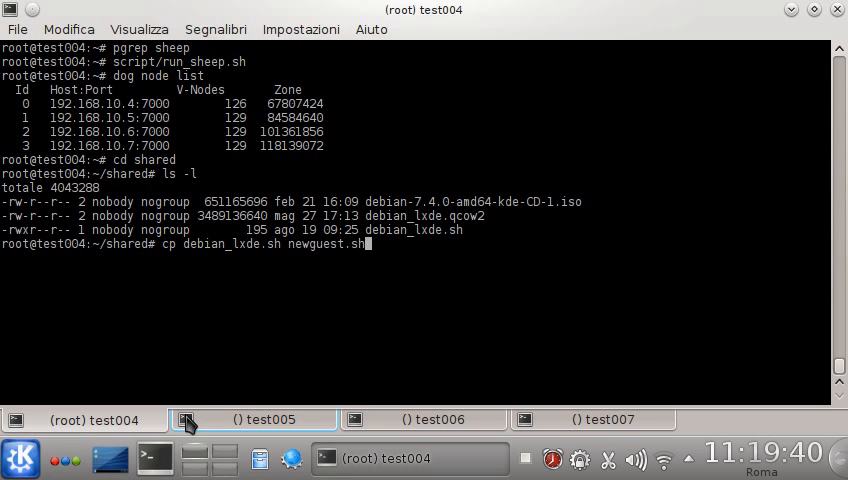
type("nano new")
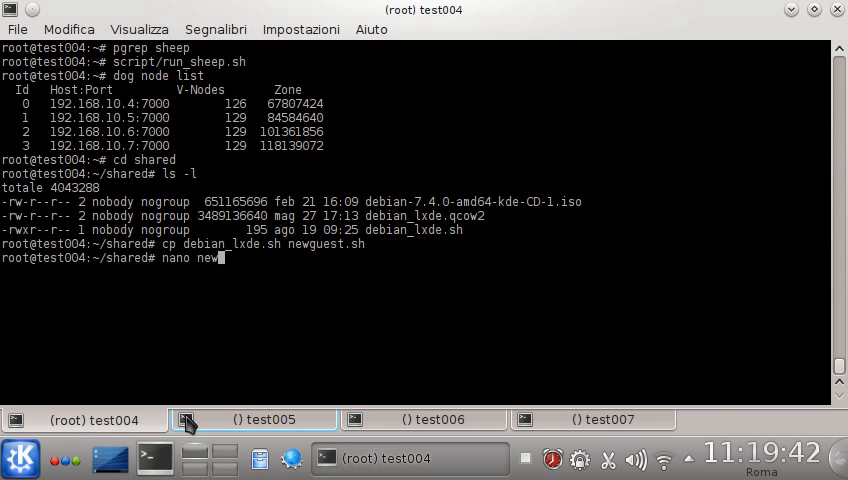
In nano, rename the guest to newguest and point its drive at sheepdog:newguest.
key("Return")
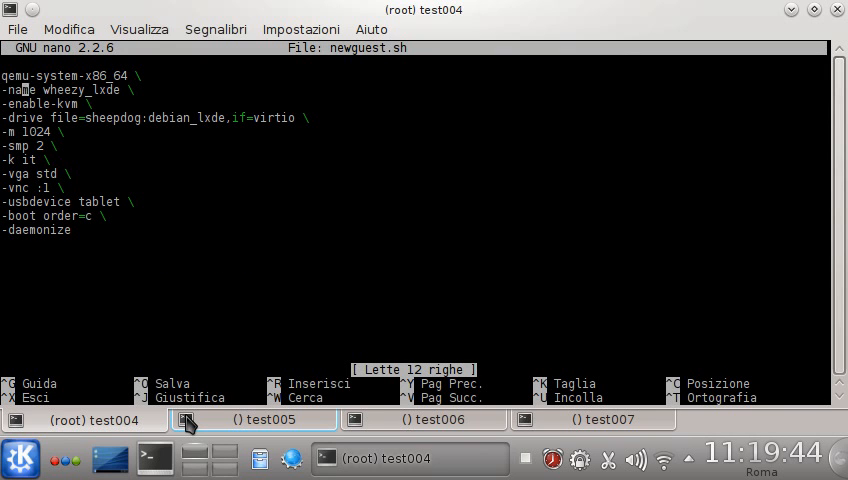
key("Delete")
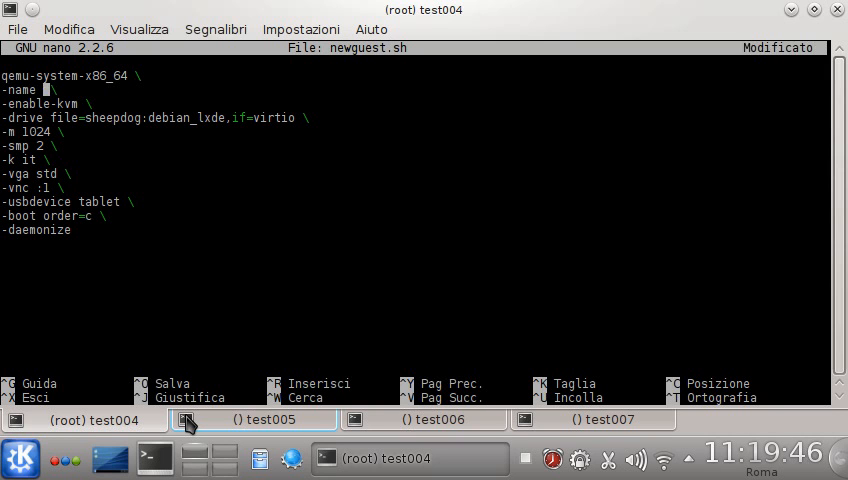
type("newguest")
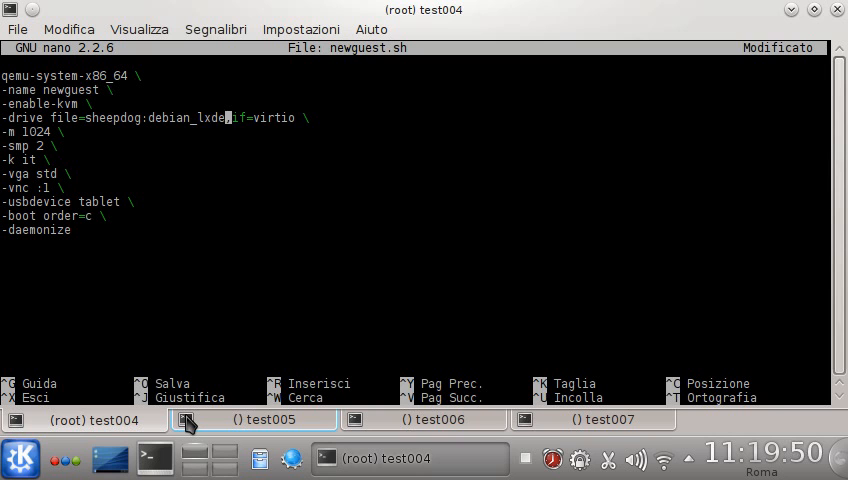
key("BackSpace")
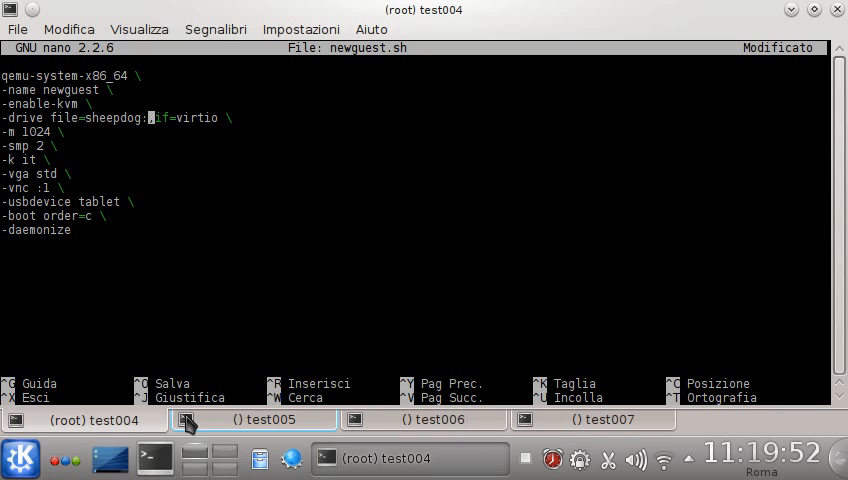
type("newguest")
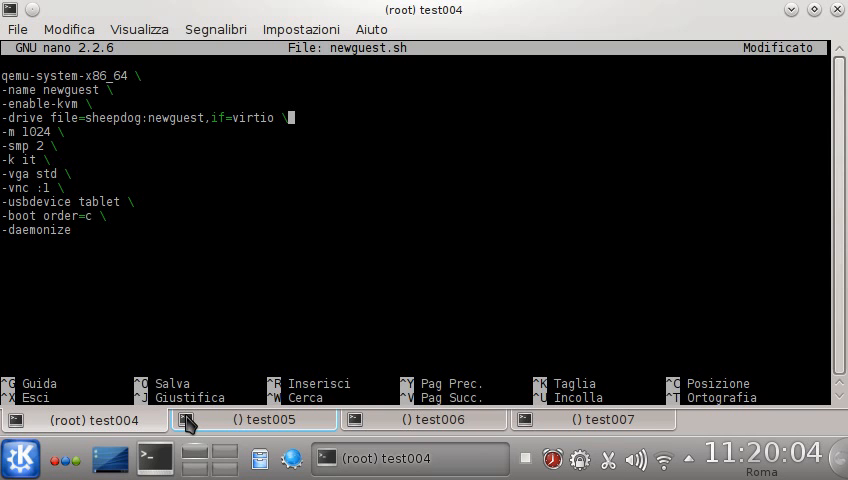
Add a '-cdrom sheepdog:debian.iso' line and save newguest.sh.
type("-cdrmon sheeod")
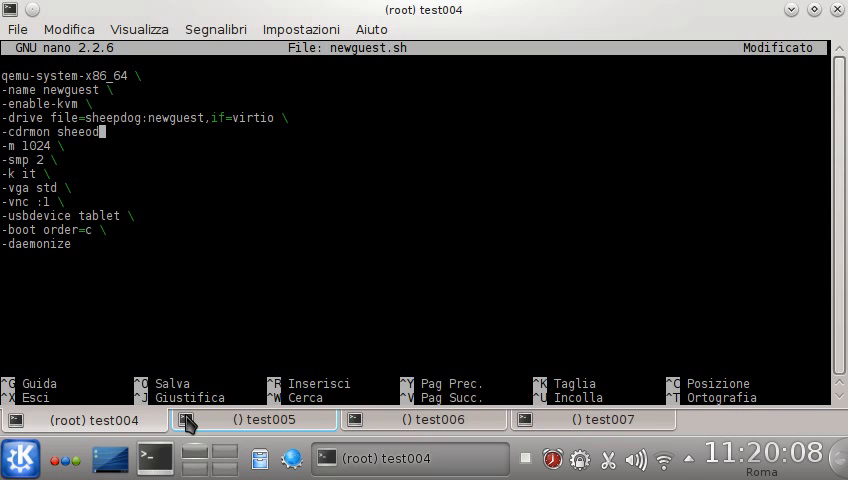
type("og:")
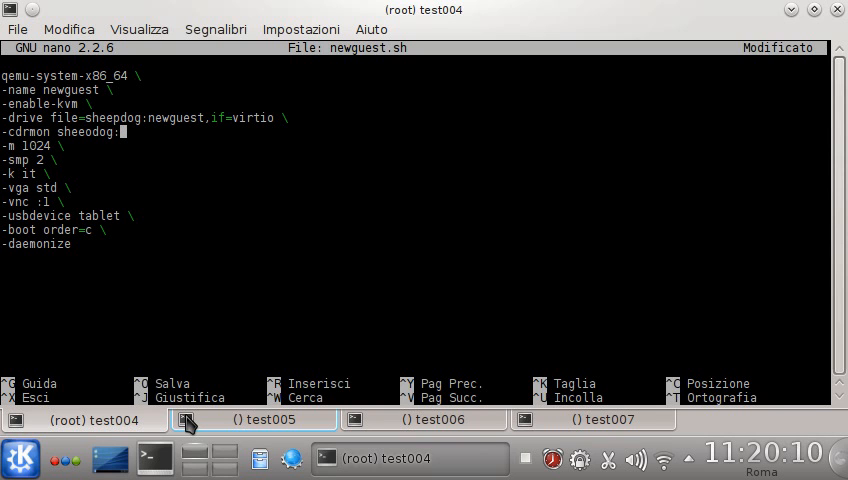
type("debian")
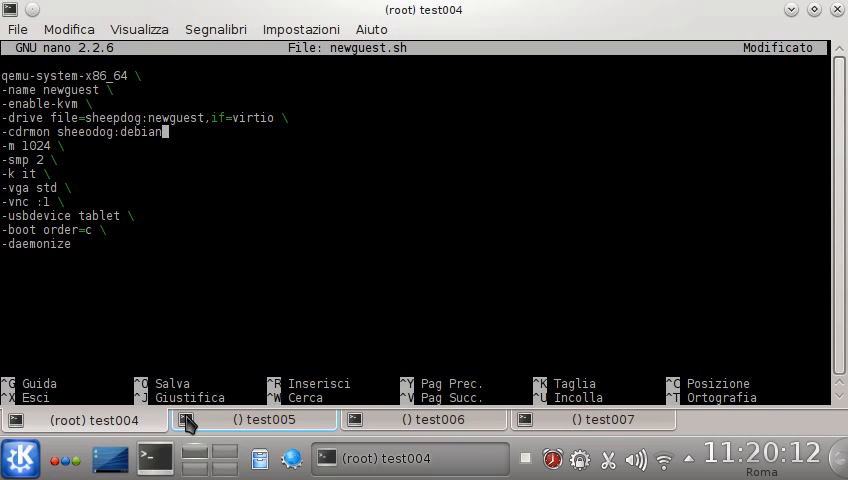
type(".iso \\")
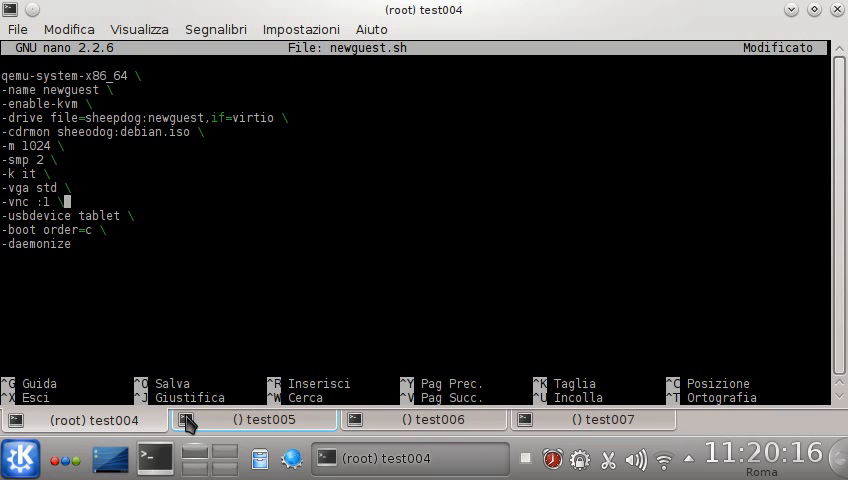
type("d")
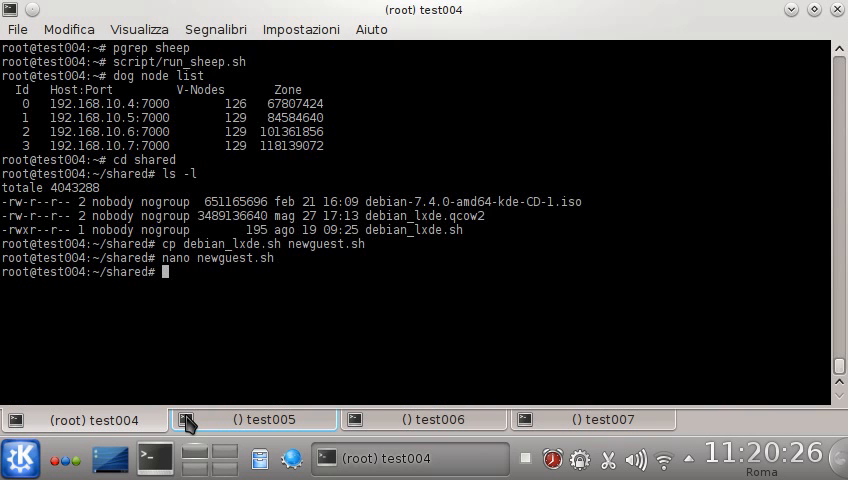
Launch ./newguest.sh to start the new guest.
type("./gu")
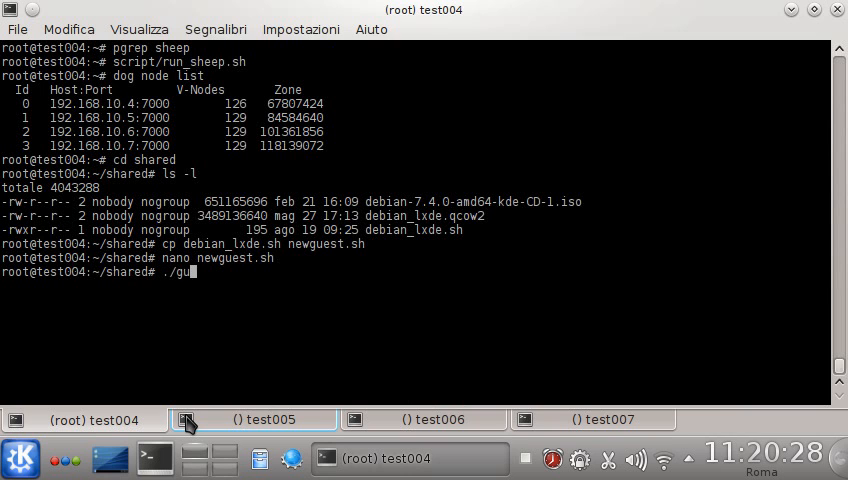
type("newguest.sh")
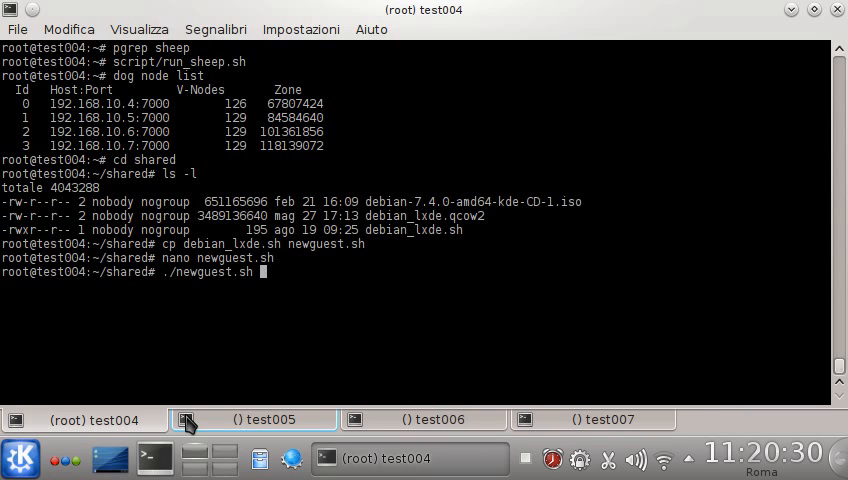
key("Return")
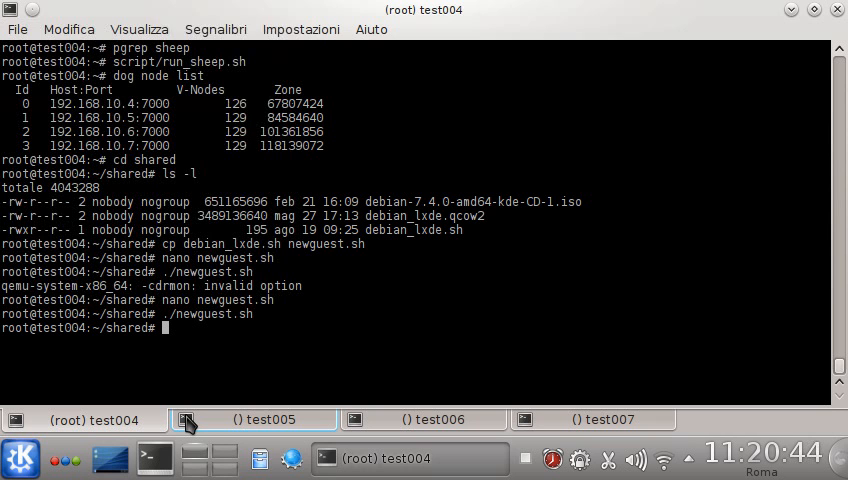
Connect with 'krdc test044' from KRunner, see the guest's boot prompt, then return to Konsole.
type("krdc")
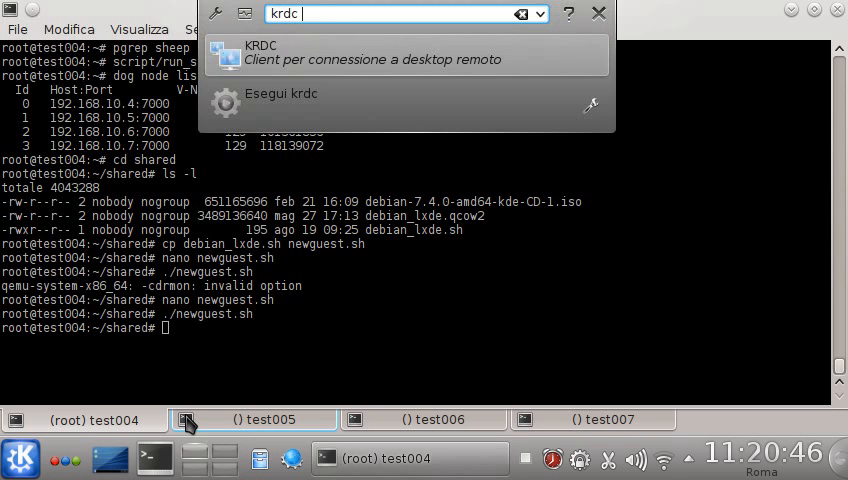
type("test044")
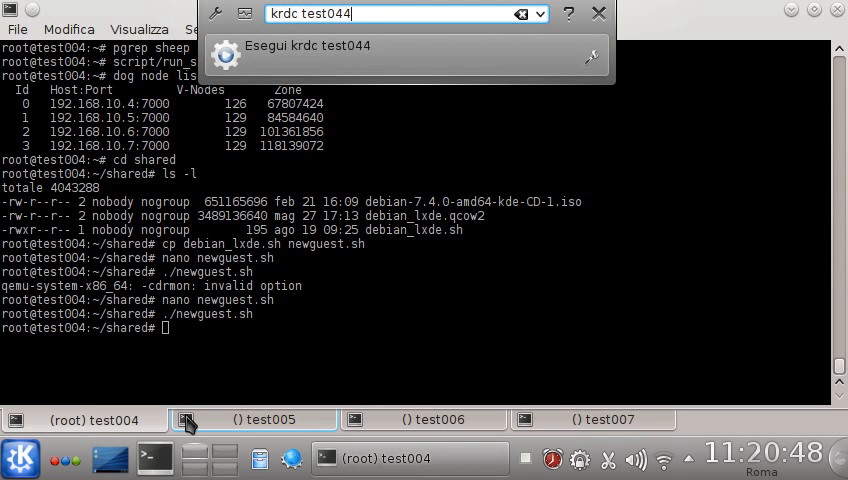
key("BackSpace")
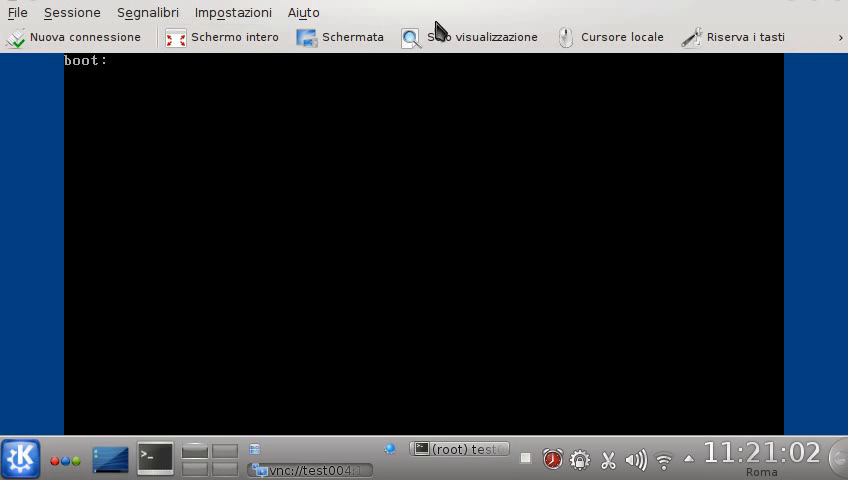
left_click(838, 36)
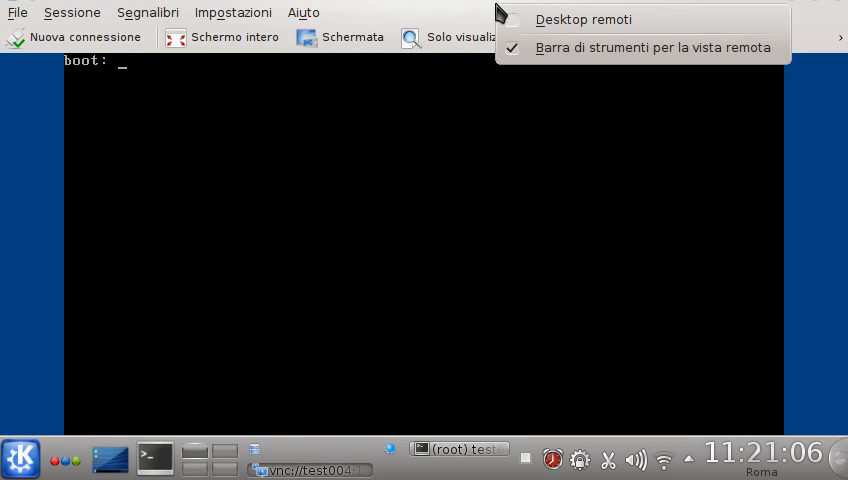
left_click(16, 12)
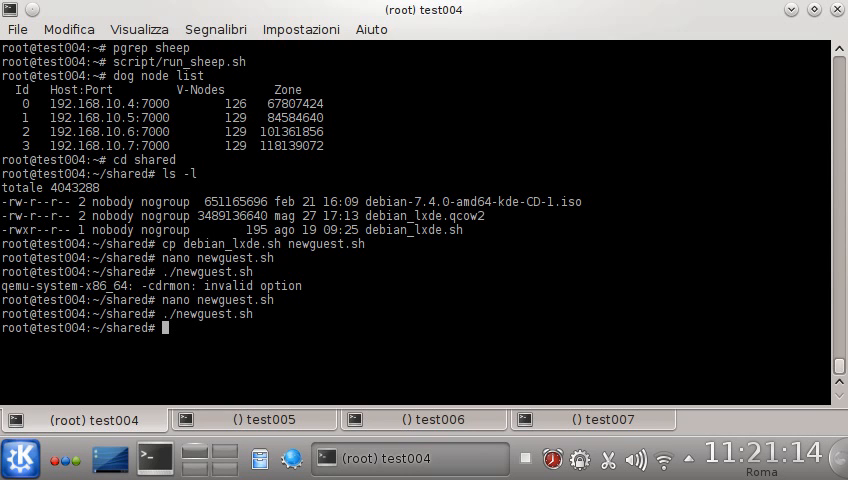
mouse_move(384, 460)
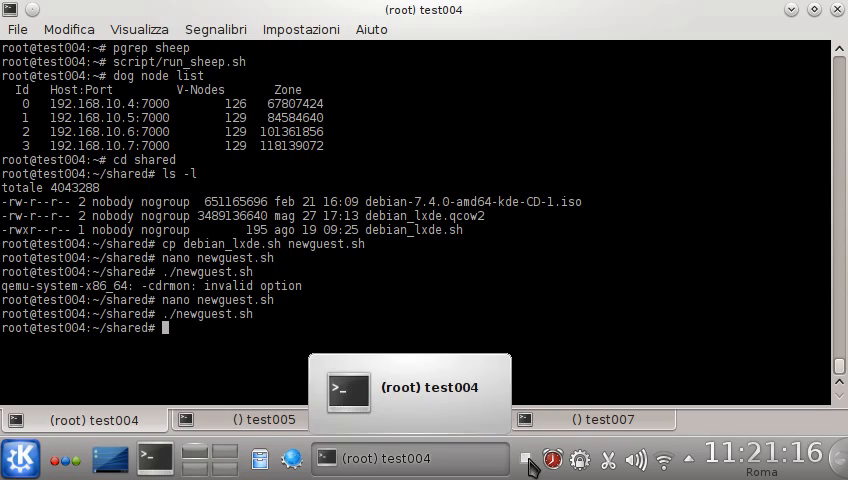